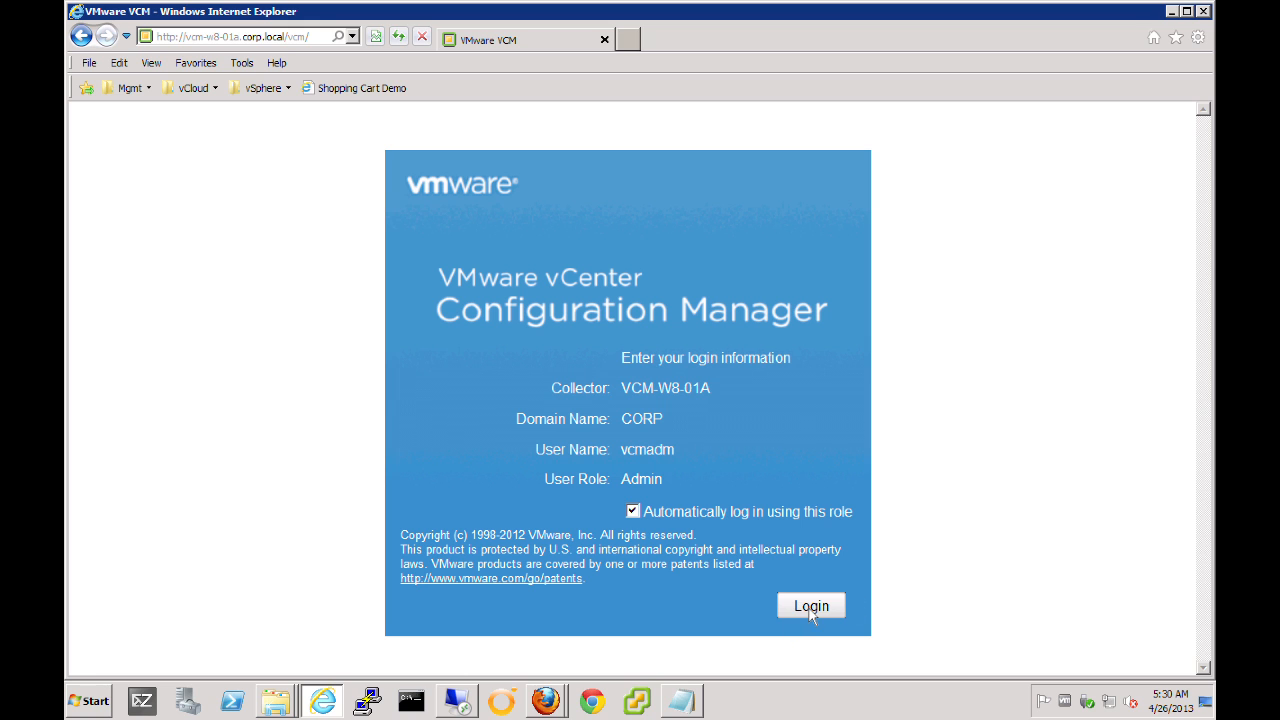
# Log in and expand Virtual Environments > vCenter in the Console tree to reveal its data categories
pyautogui.click(810, 604)
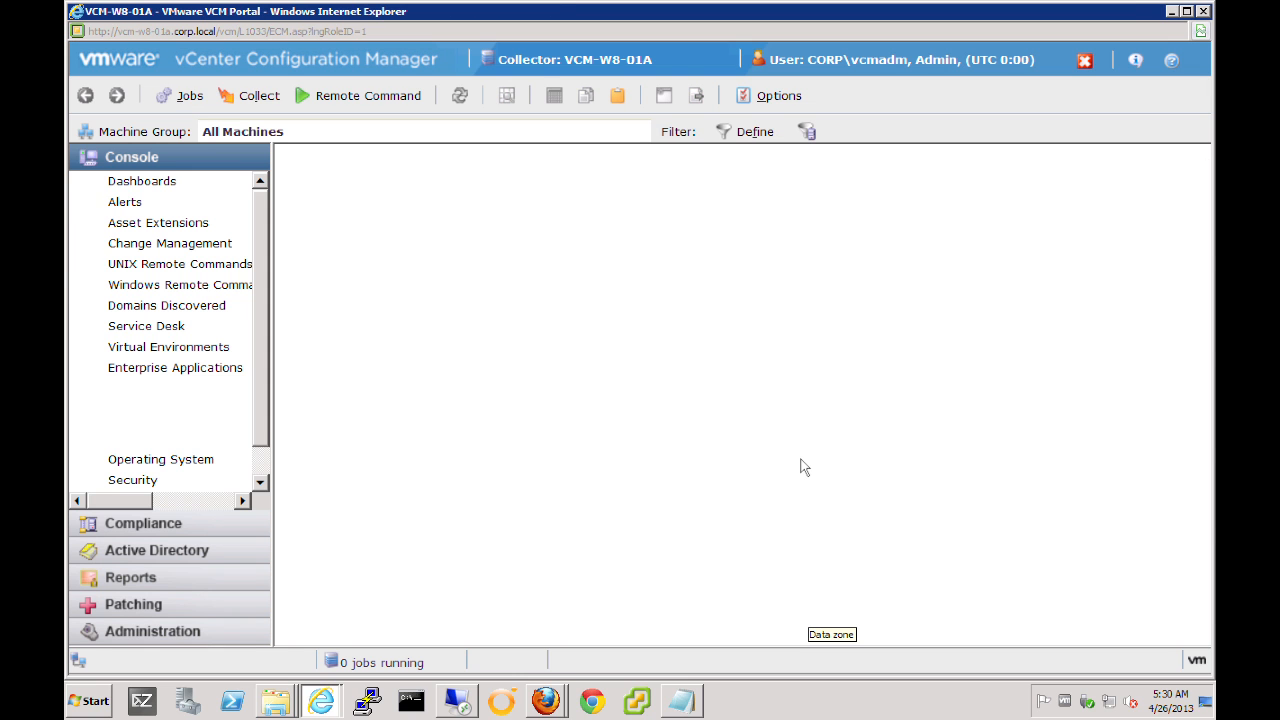
pyautogui.click(132, 156)
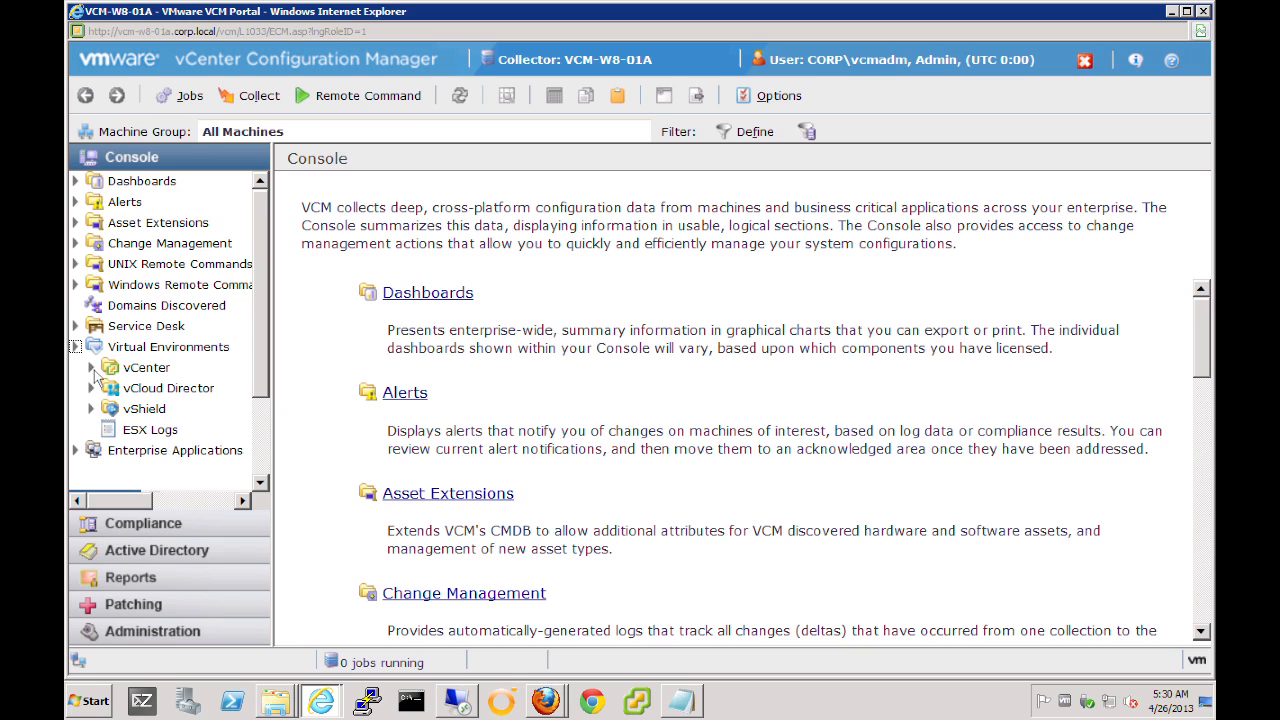
pyautogui.click(90, 368)
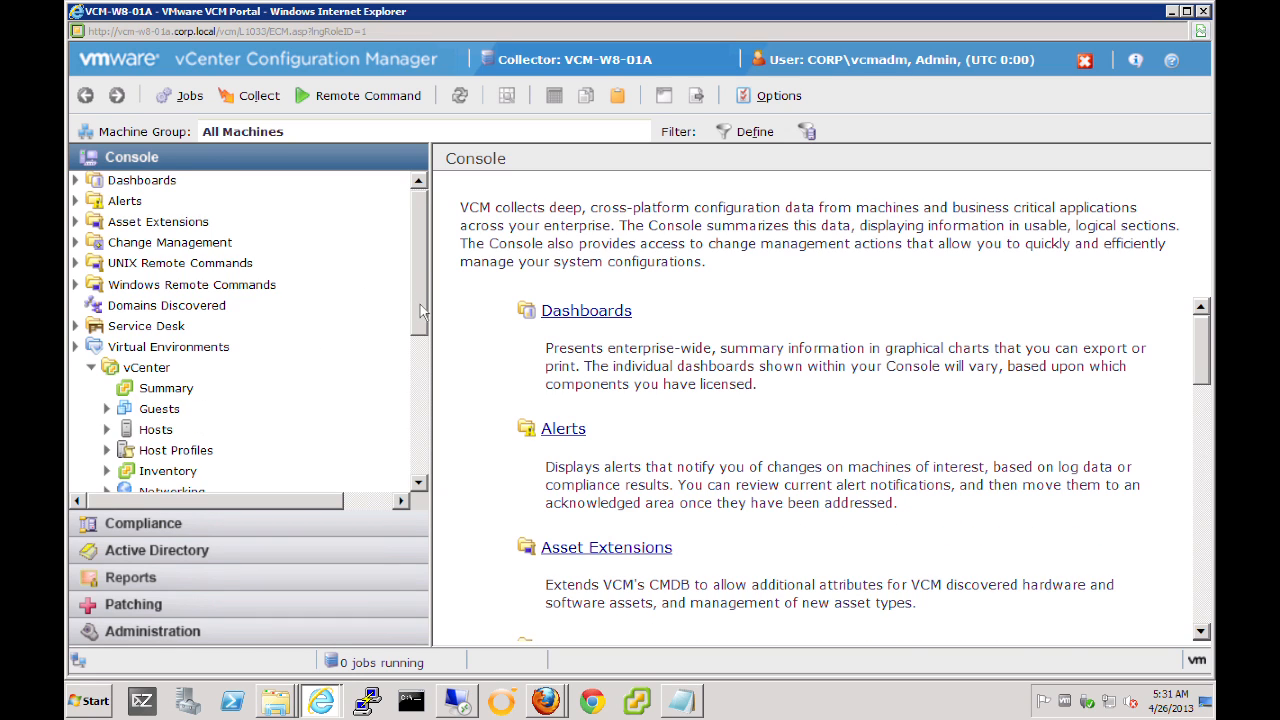
pyautogui.scroll(-3)
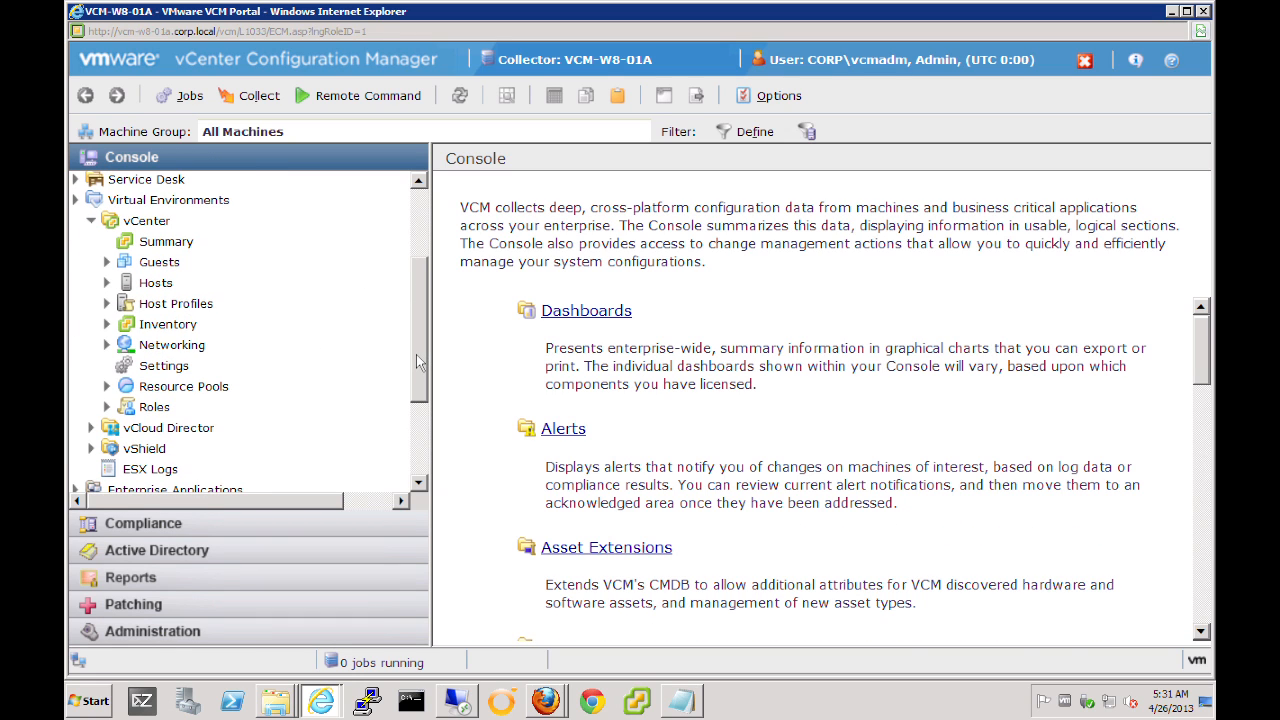
pyautogui.moveTo(252, 428)
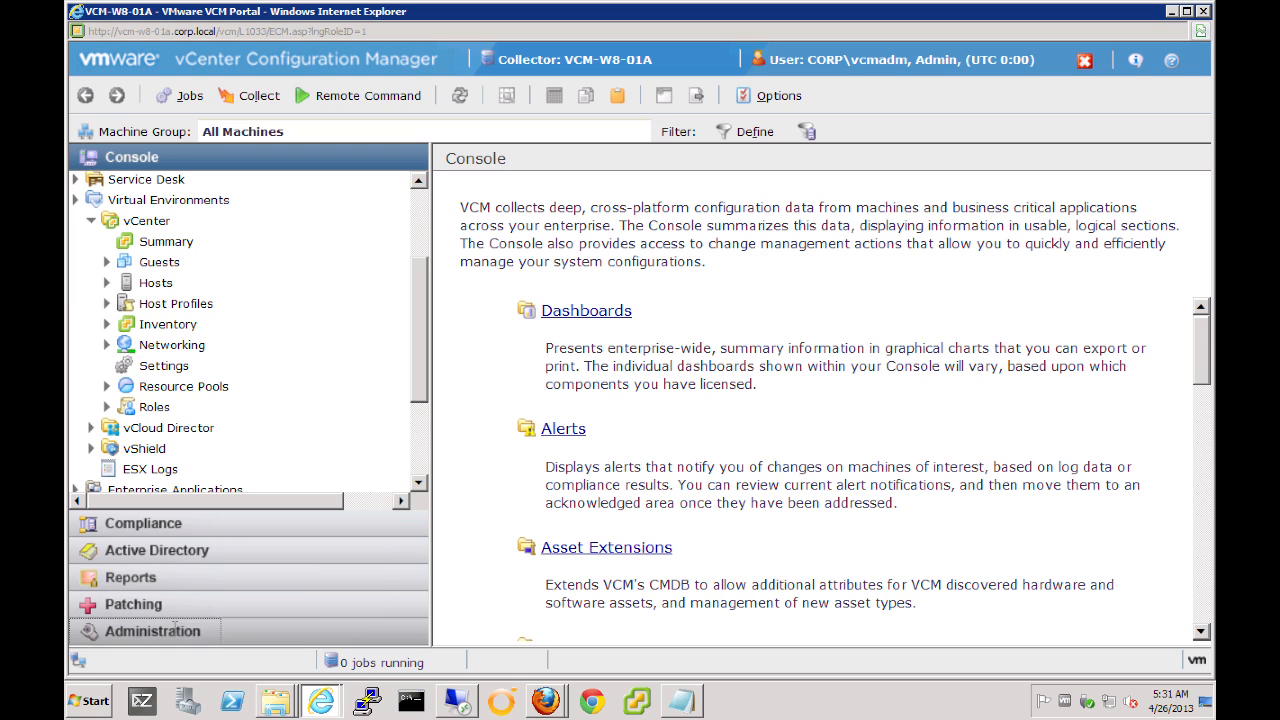
# Show Administration's Licensed Virtual Environments list under Machines Manager > Licensed Machines
pyautogui.click(152, 632)
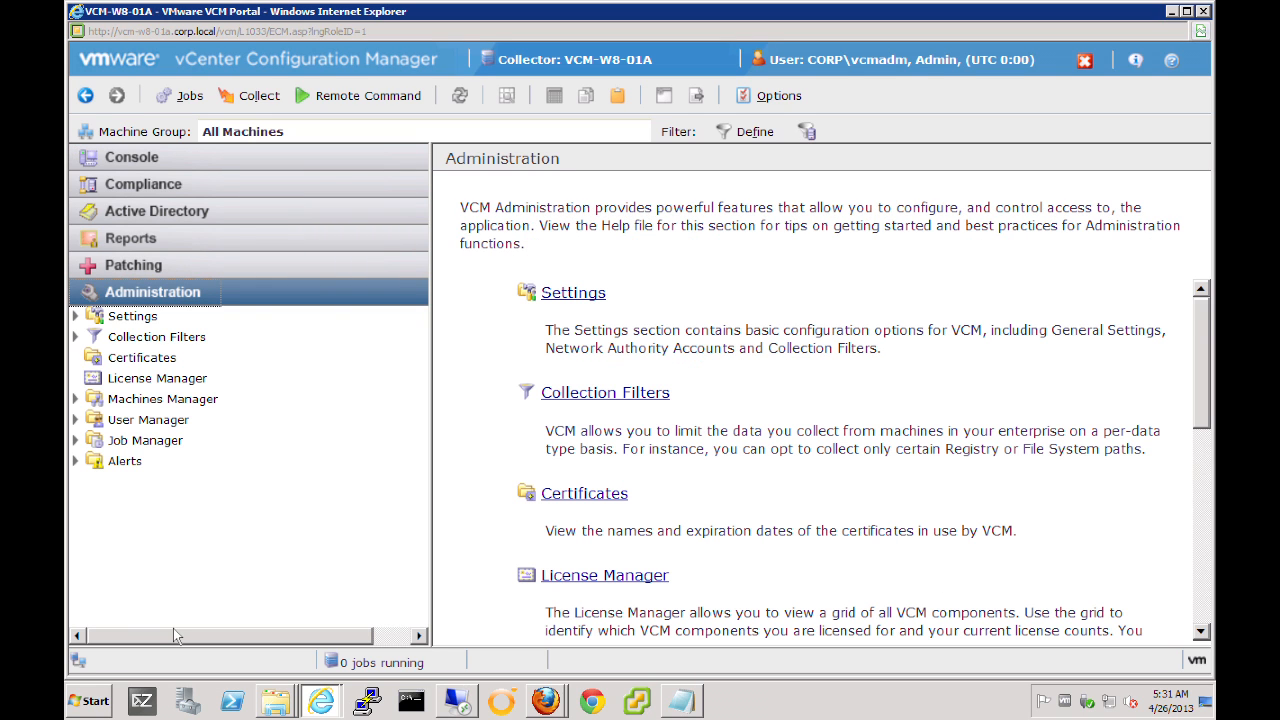
pyautogui.moveTo(136, 400)
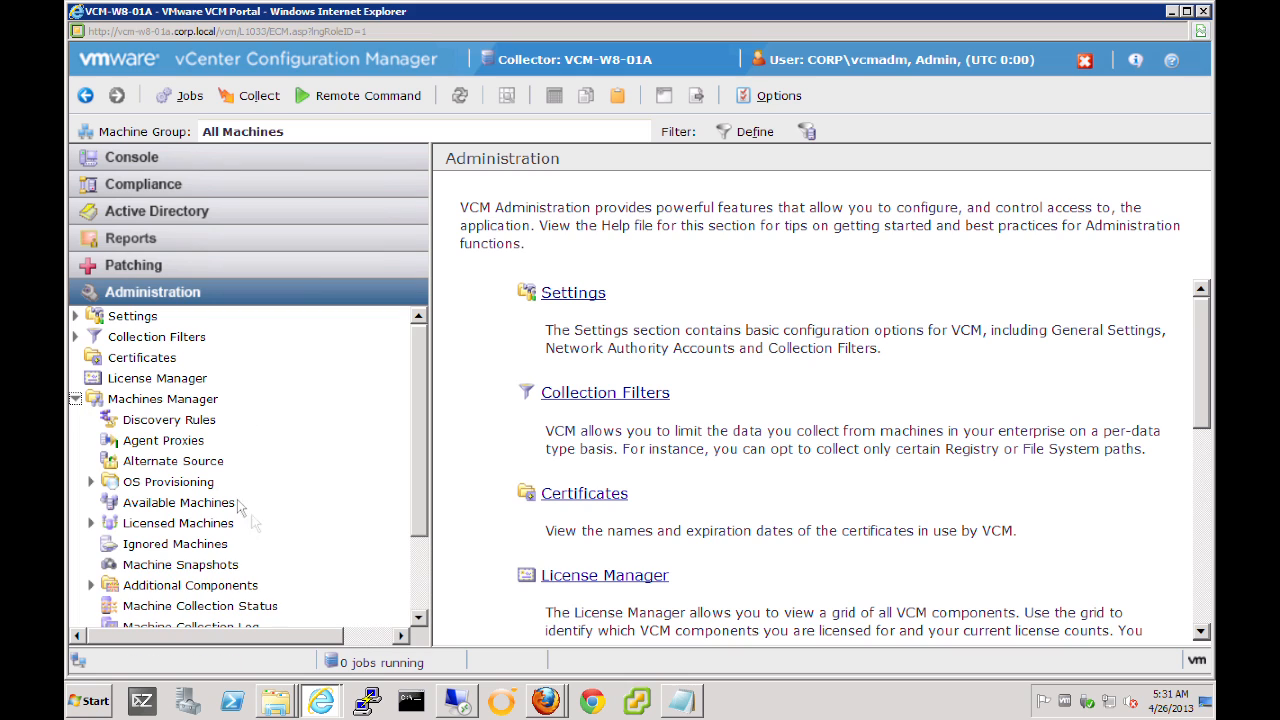
pyautogui.click(92, 524)
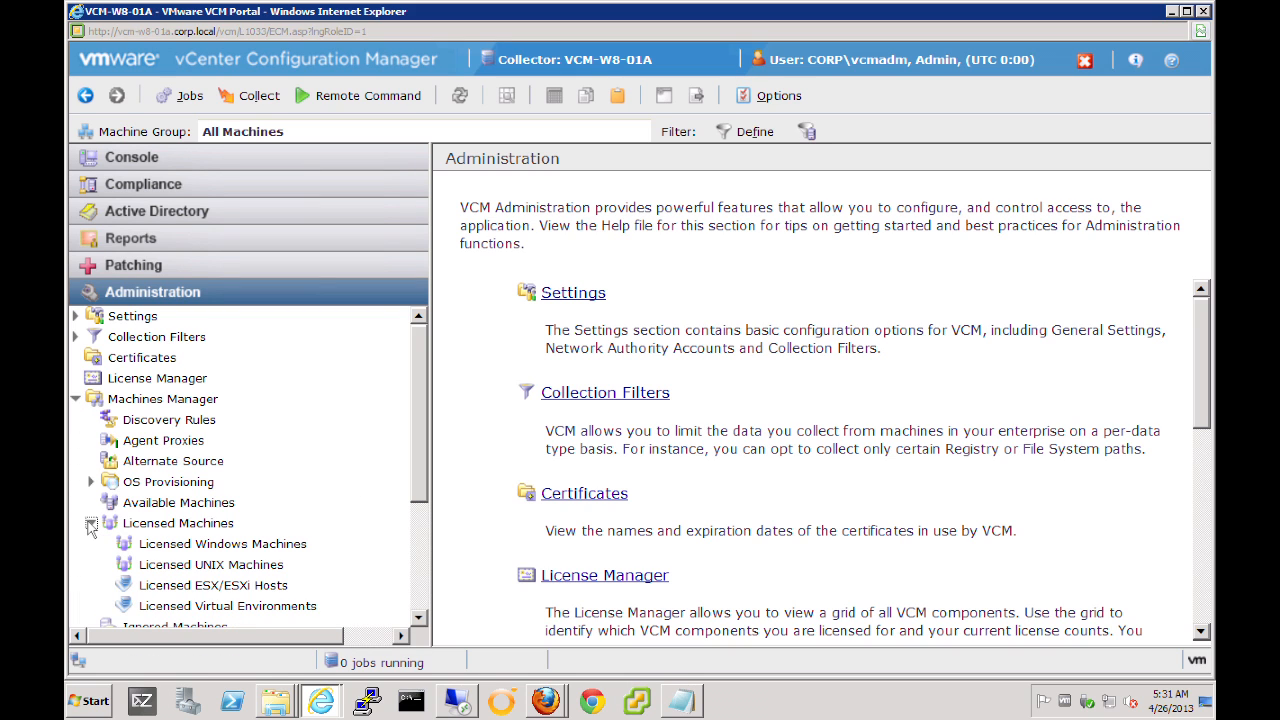
pyautogui.click(228, 604)
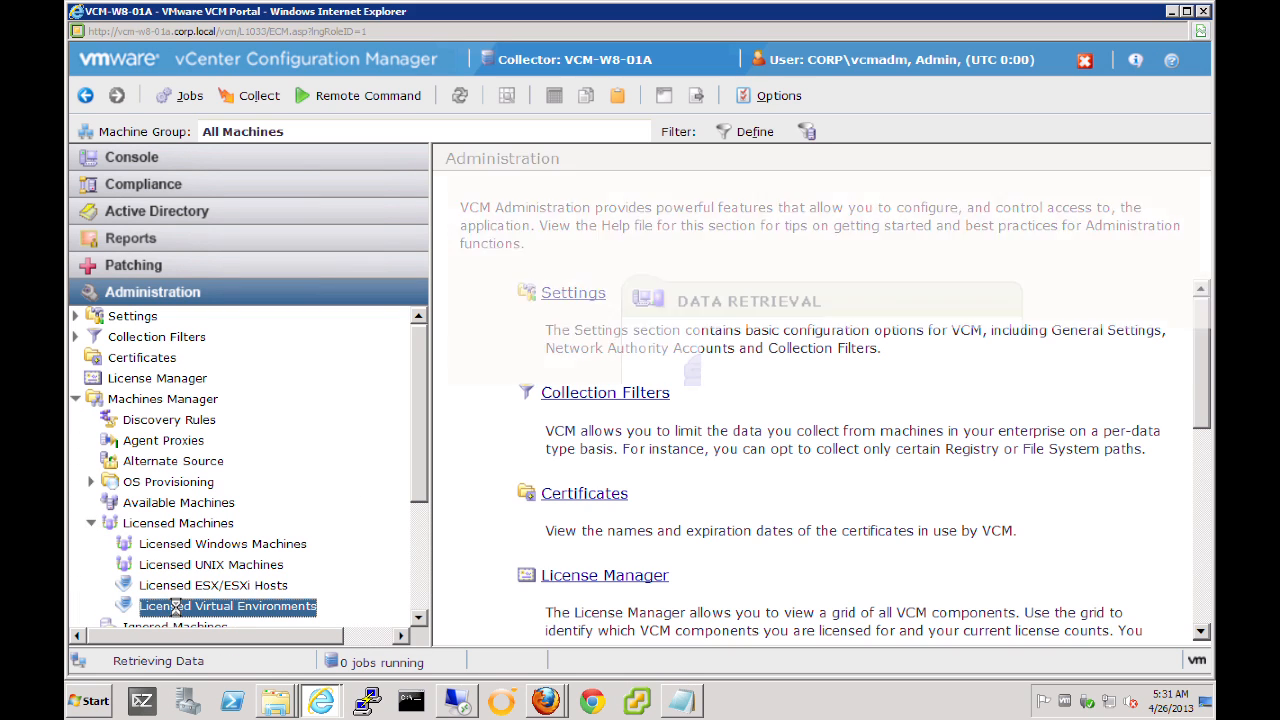
pyautogui.click(228, 604)
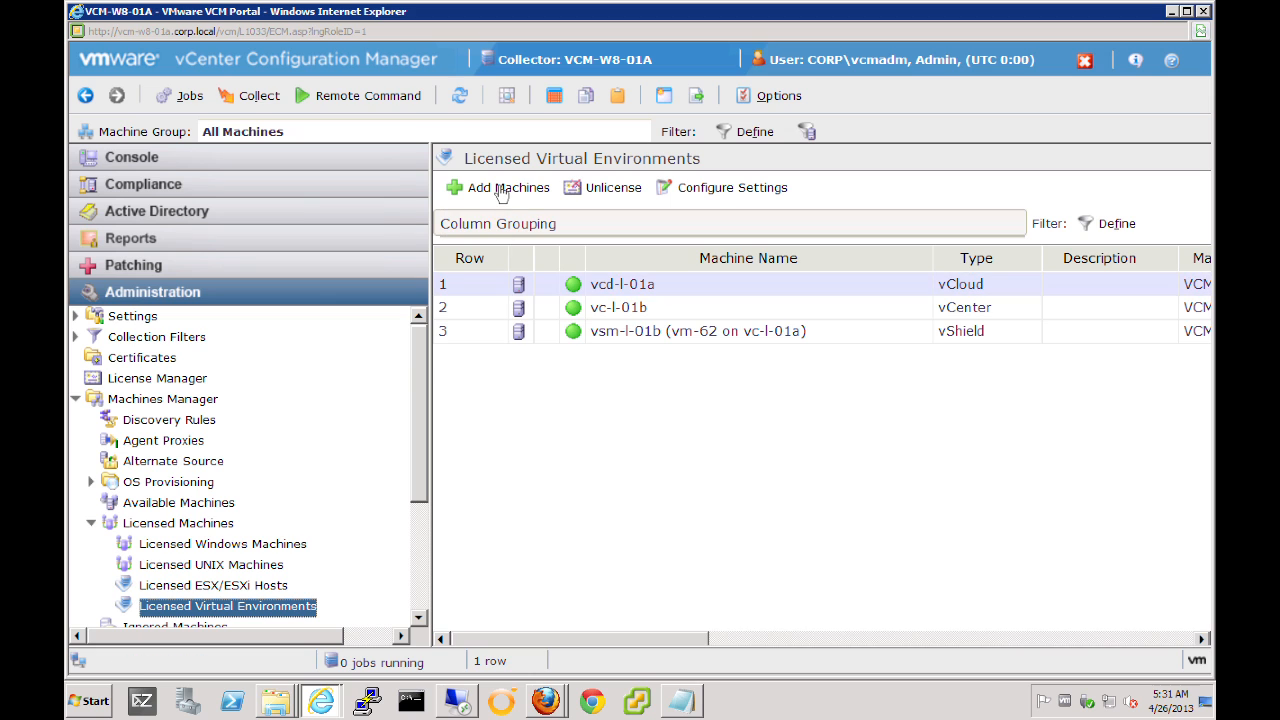
# Start adding a machine manually as type vCenter (vApp) named vc-l-01b
pyautogui.click(508, 188)
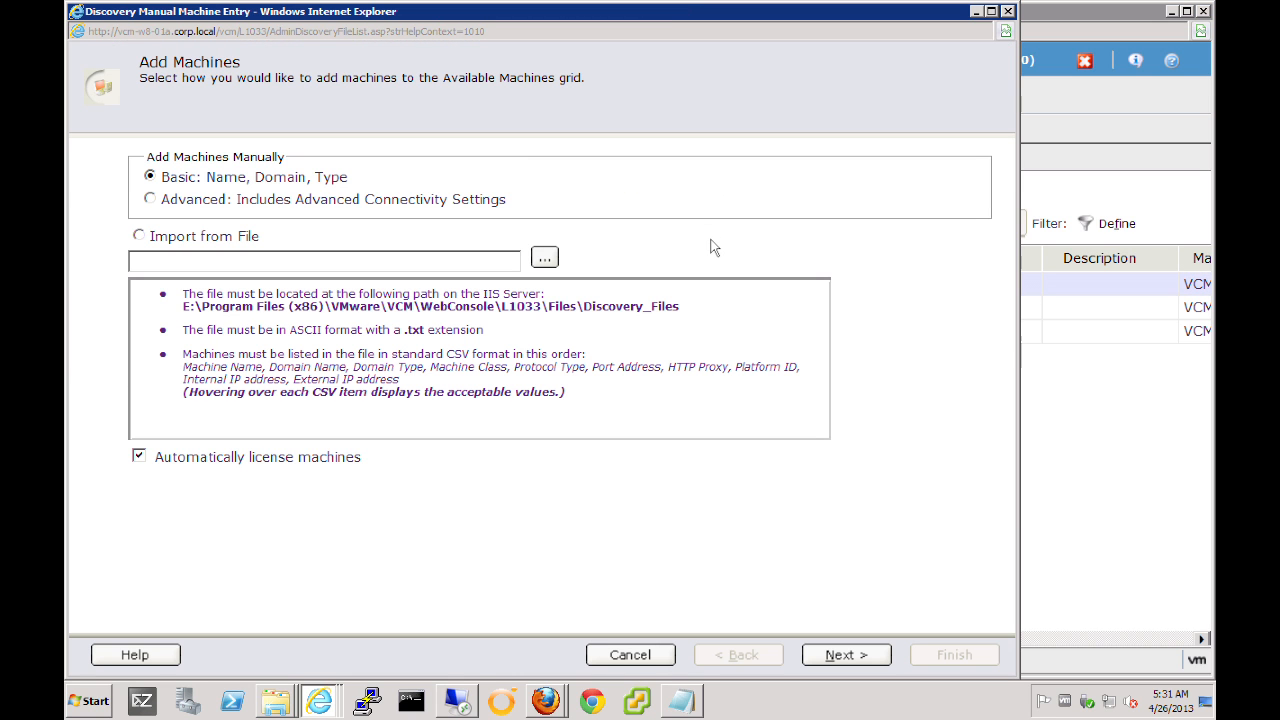
pyautogui.moveTo(722, 532)
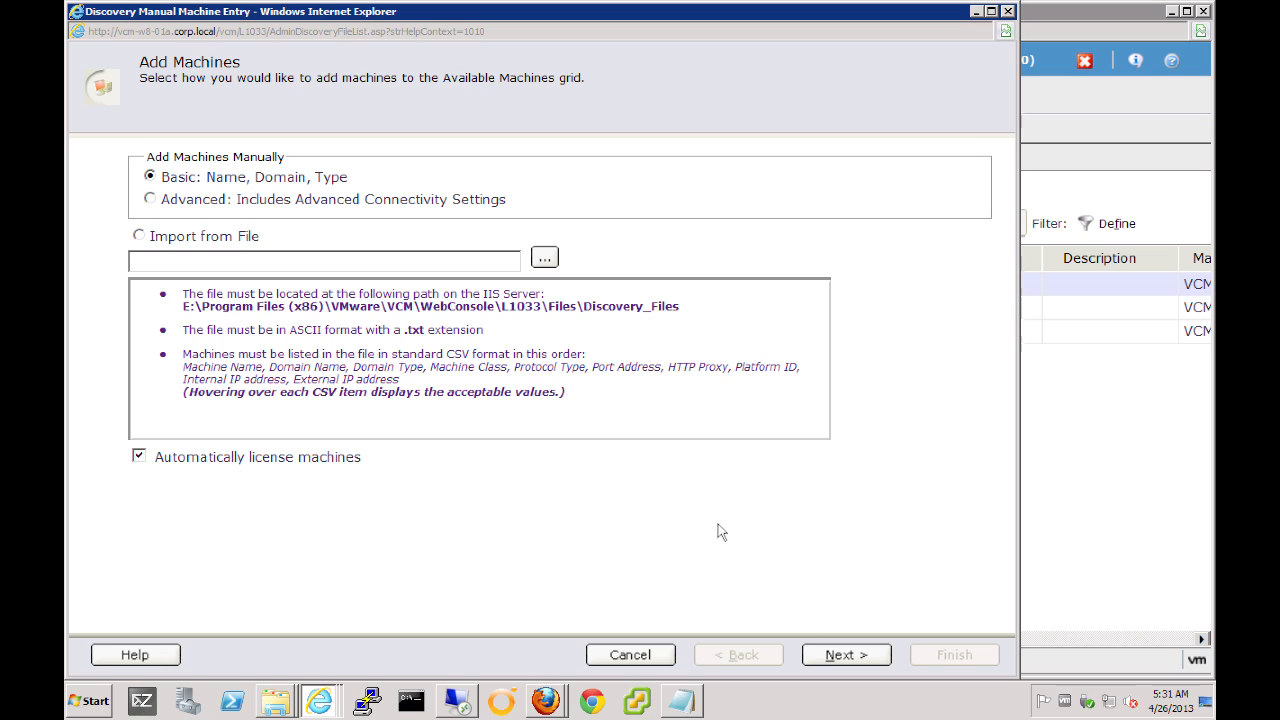
pyautogui.click(844, 654)
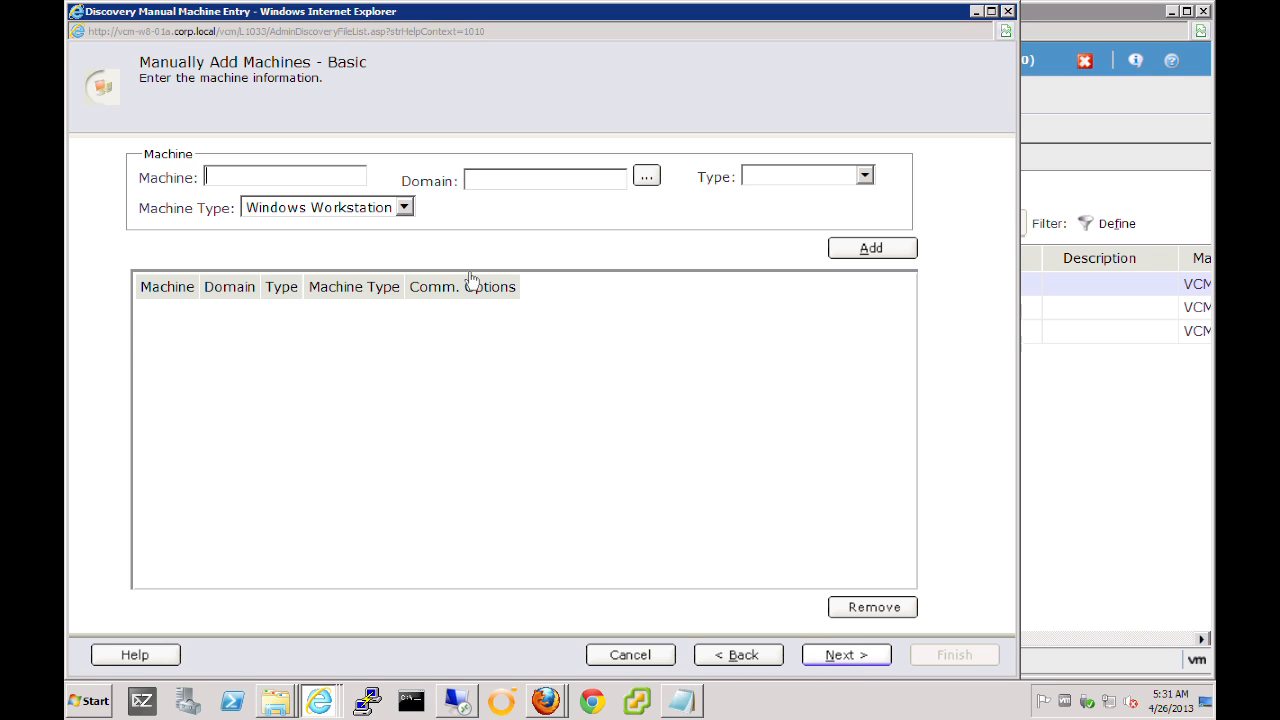
pyautogui.moveTo(408, 212)
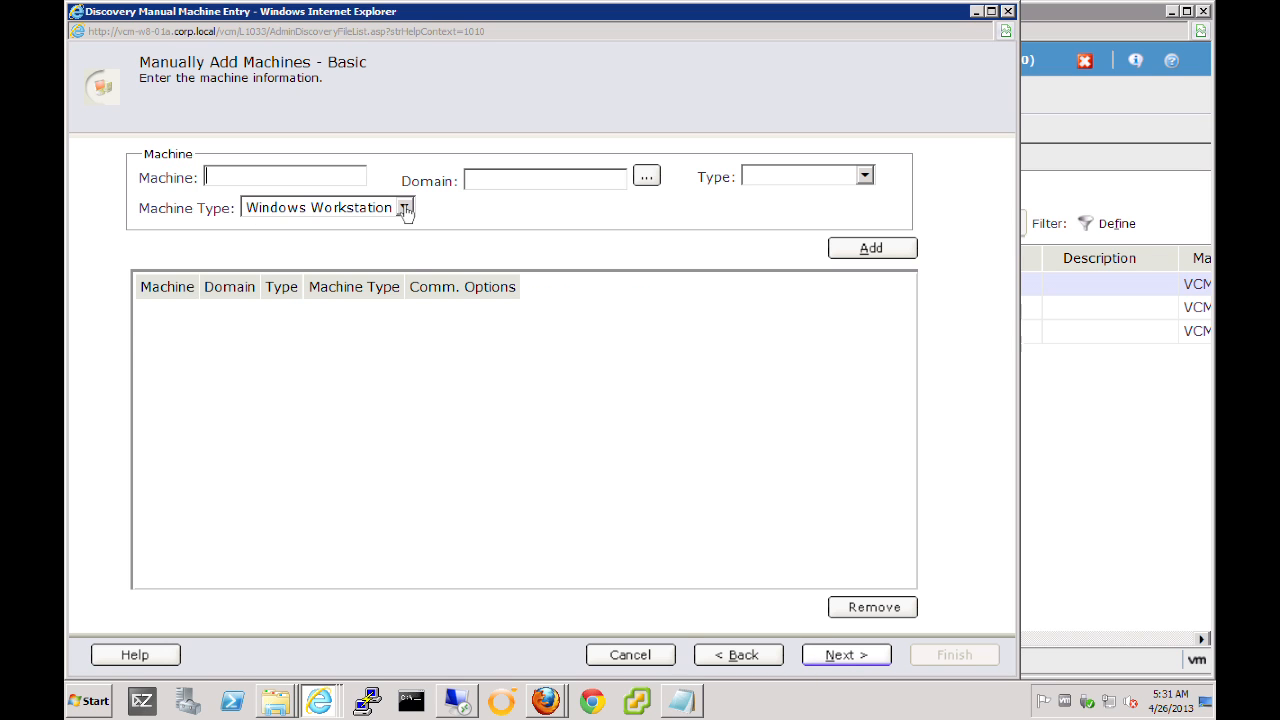
pyautogui.click(404, 206)
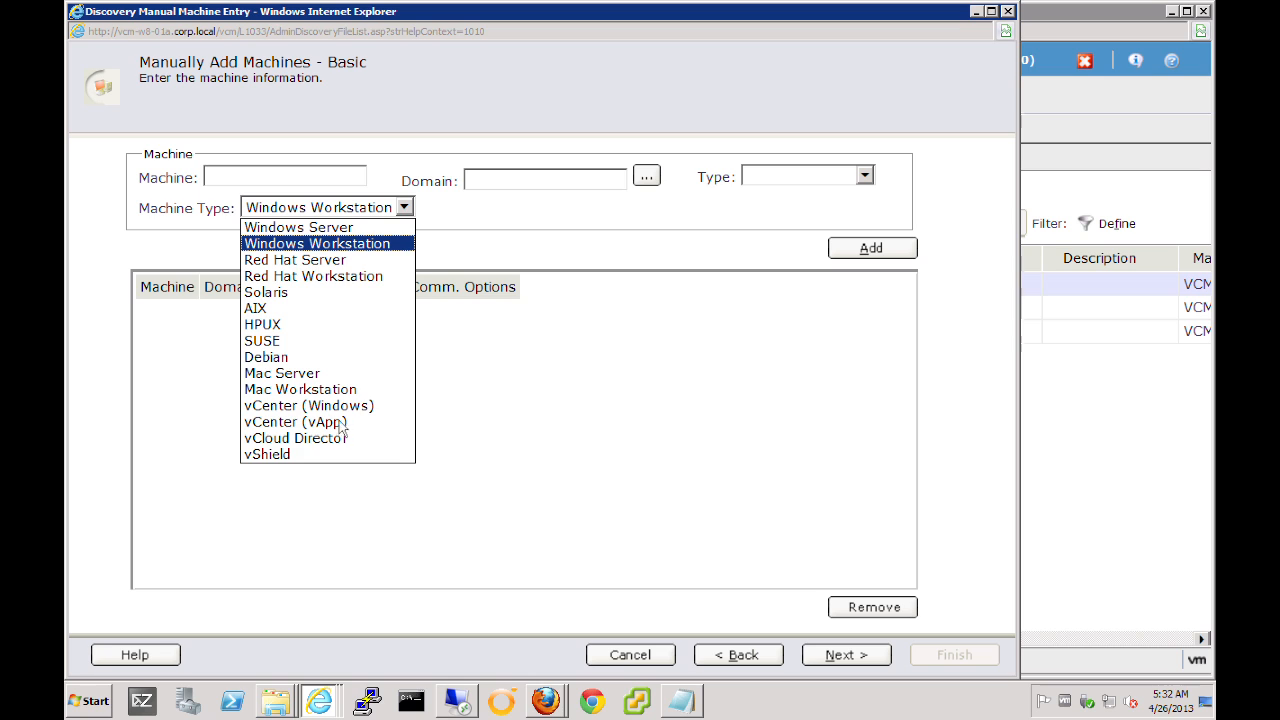
pyautogui.click(296, 420)
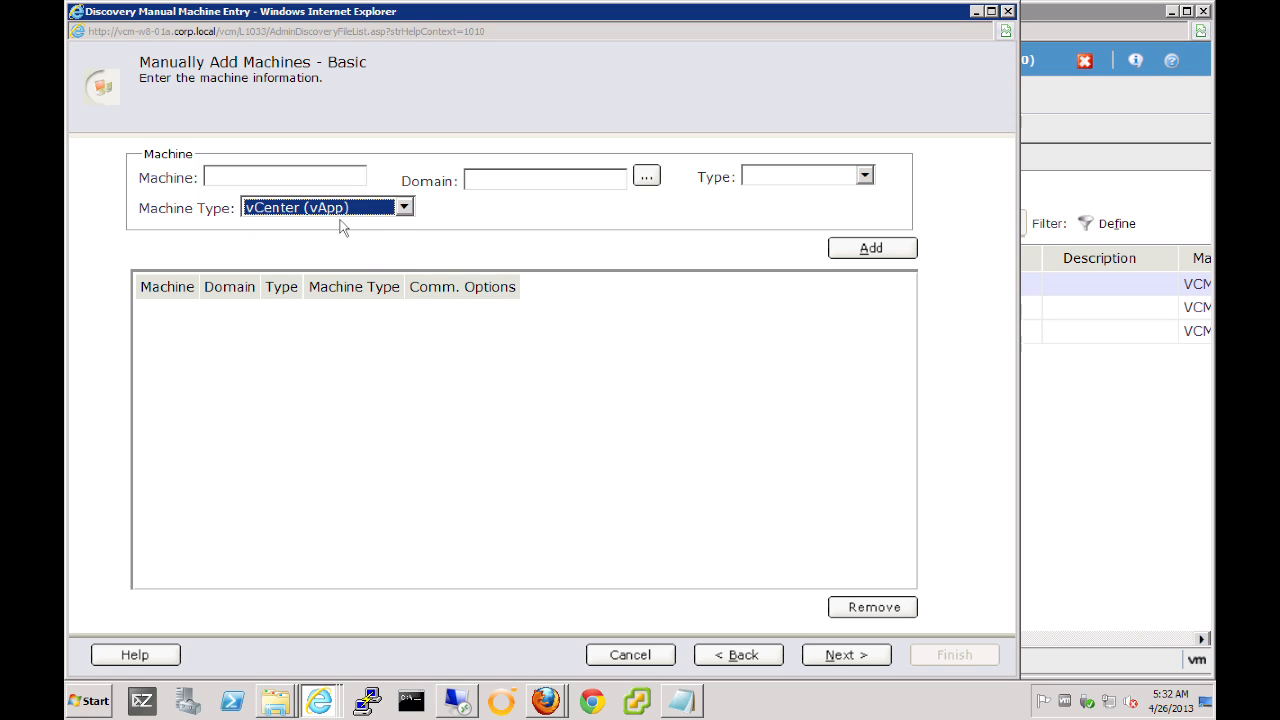
pyautogui.click(284, 176)
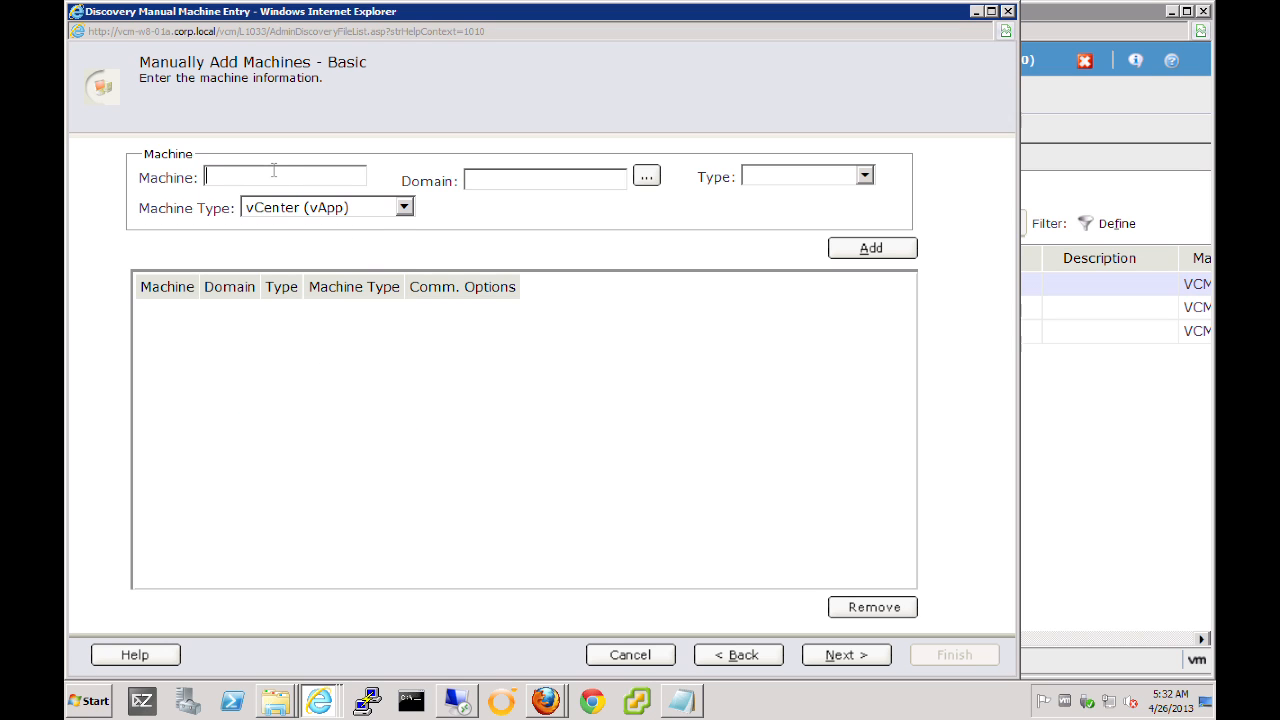
pyautogui.write('vc-')
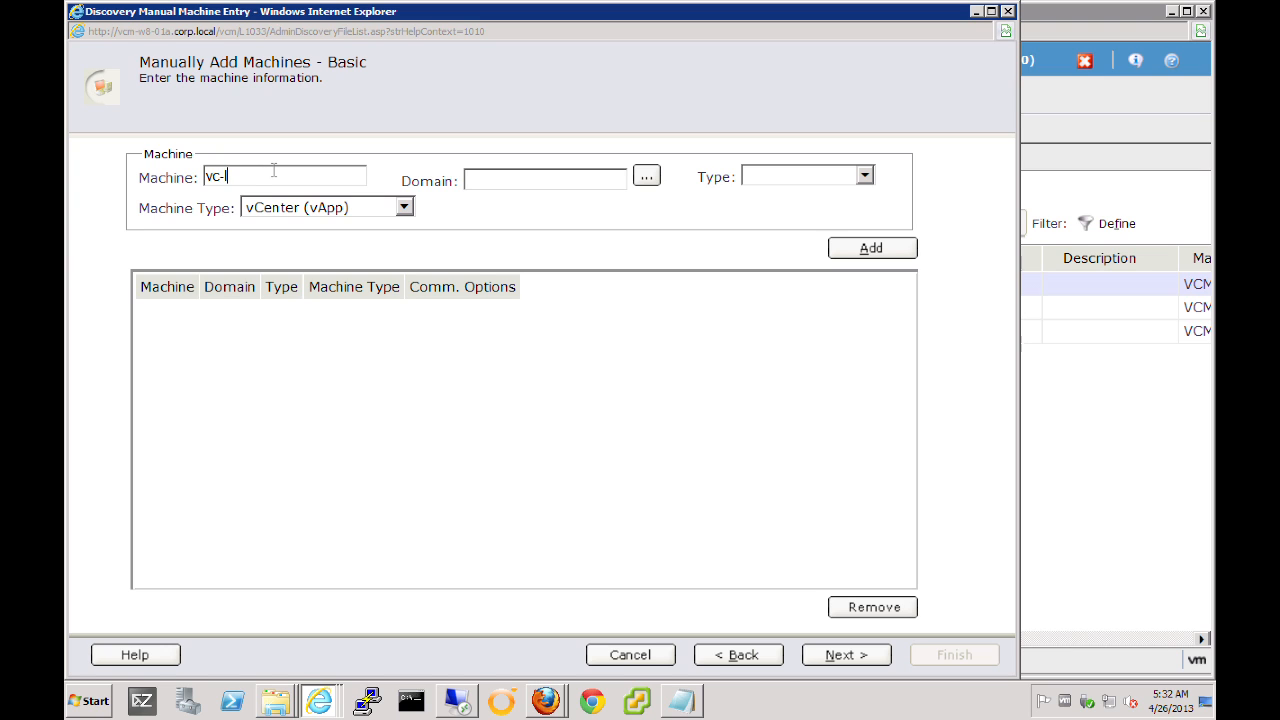
pyautogui.write('01b')
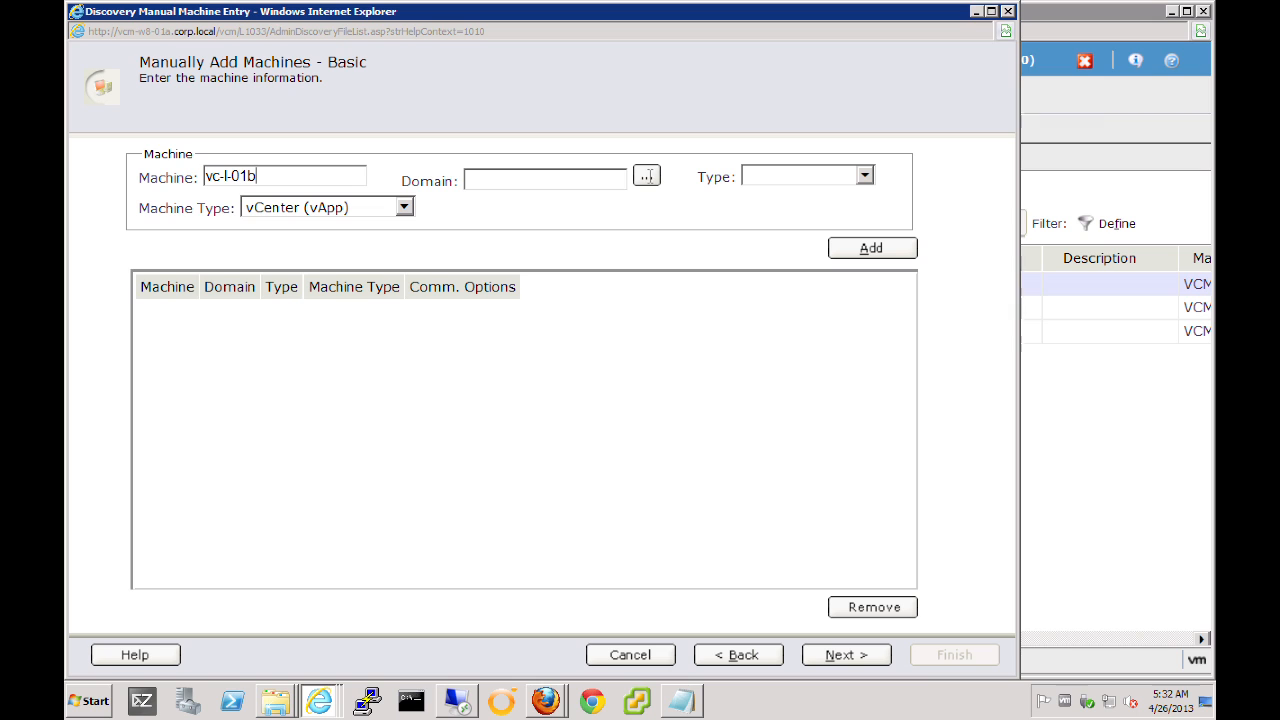
pyautogui.moveTo(648, 176)
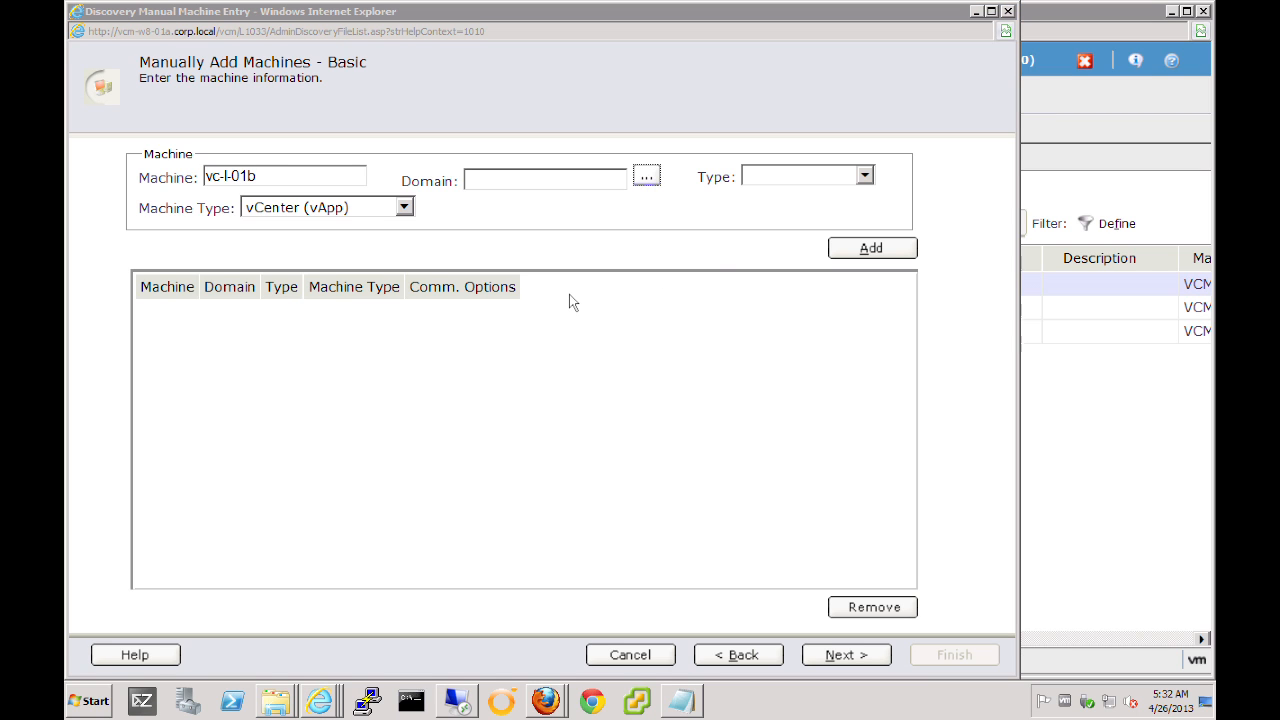
# Assign domain corp.local with DNS domain type and finish the Add Machines wizard
pyautogui.click(646, 176)
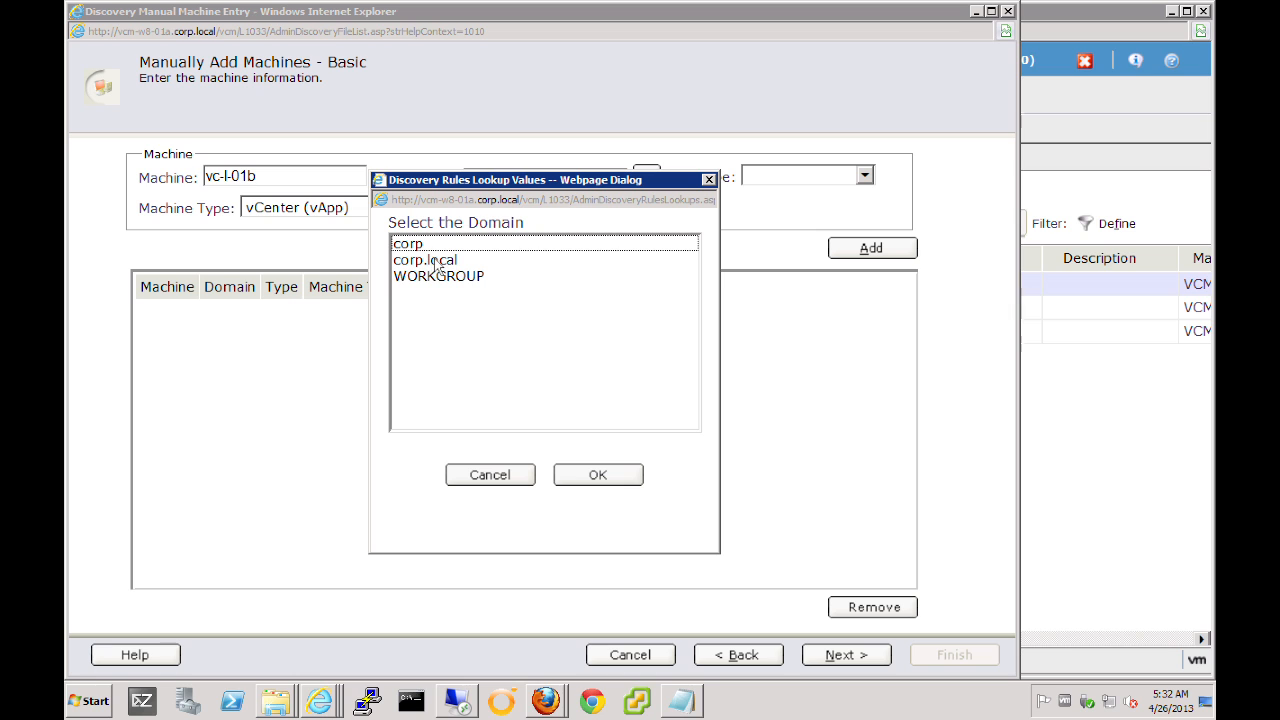
pyautogui.click(424, 260)
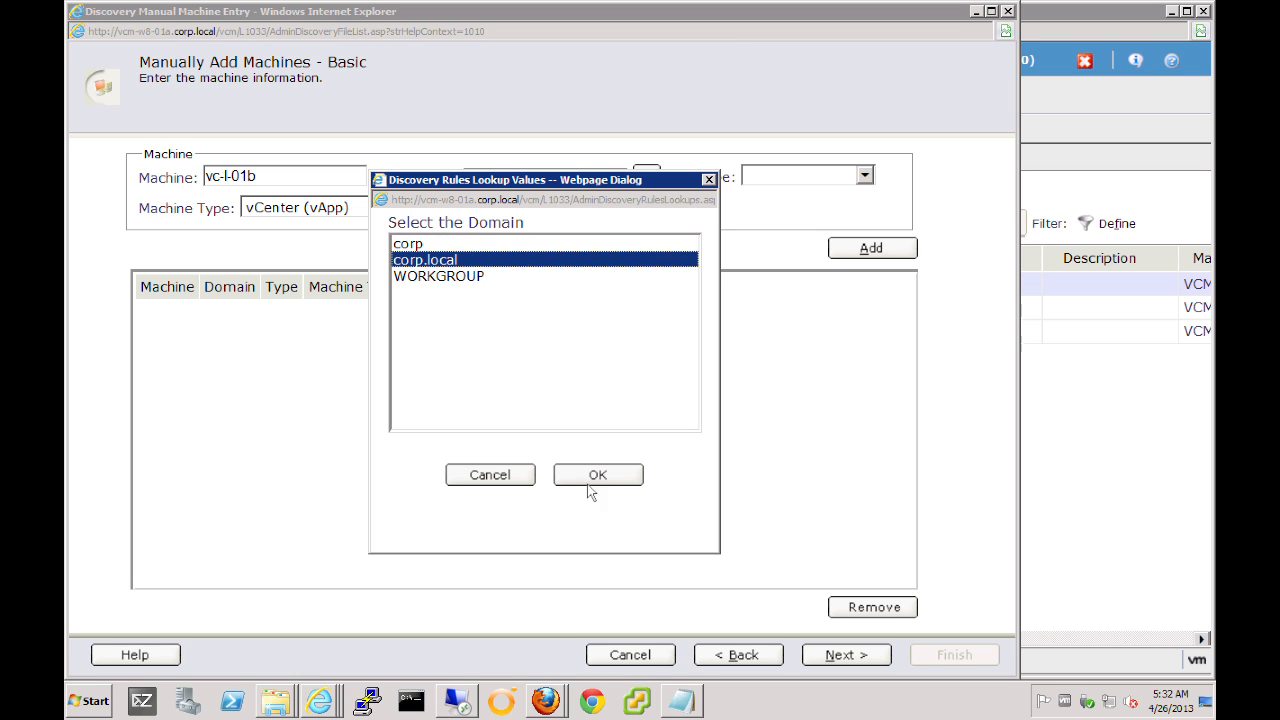
pyautogui.click(596, 474)
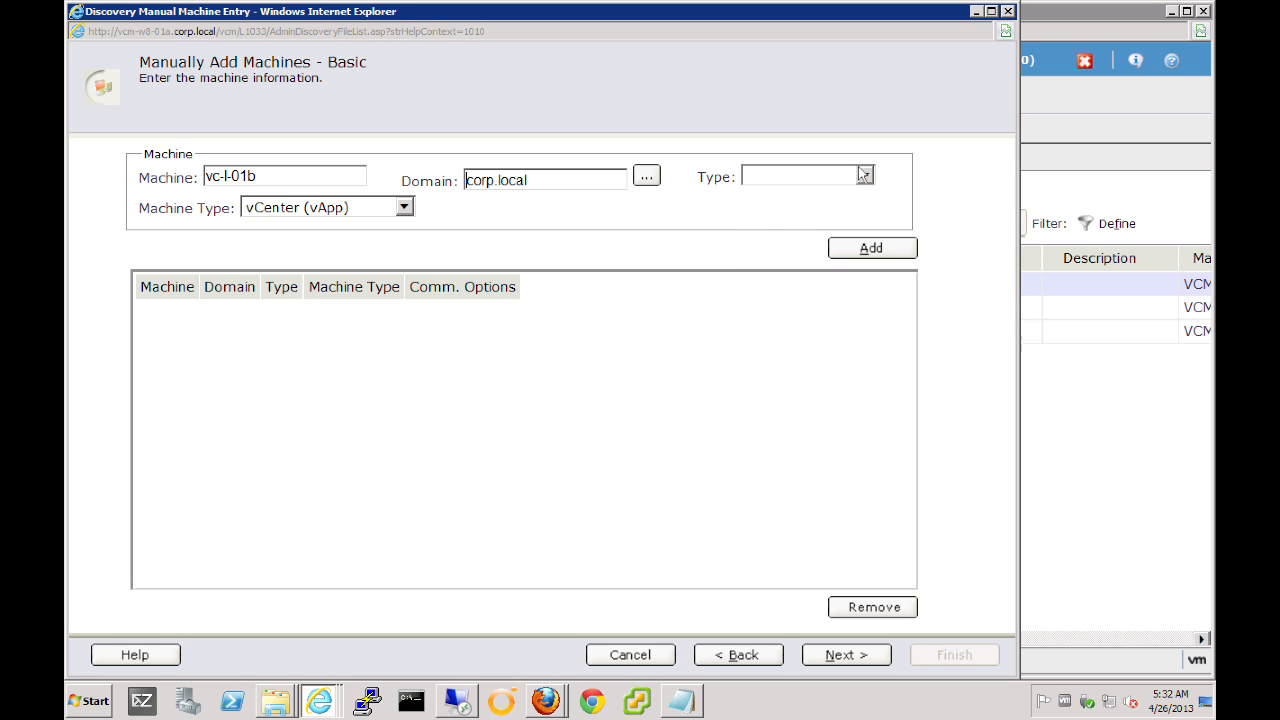
pyautogui.click(864, 176)
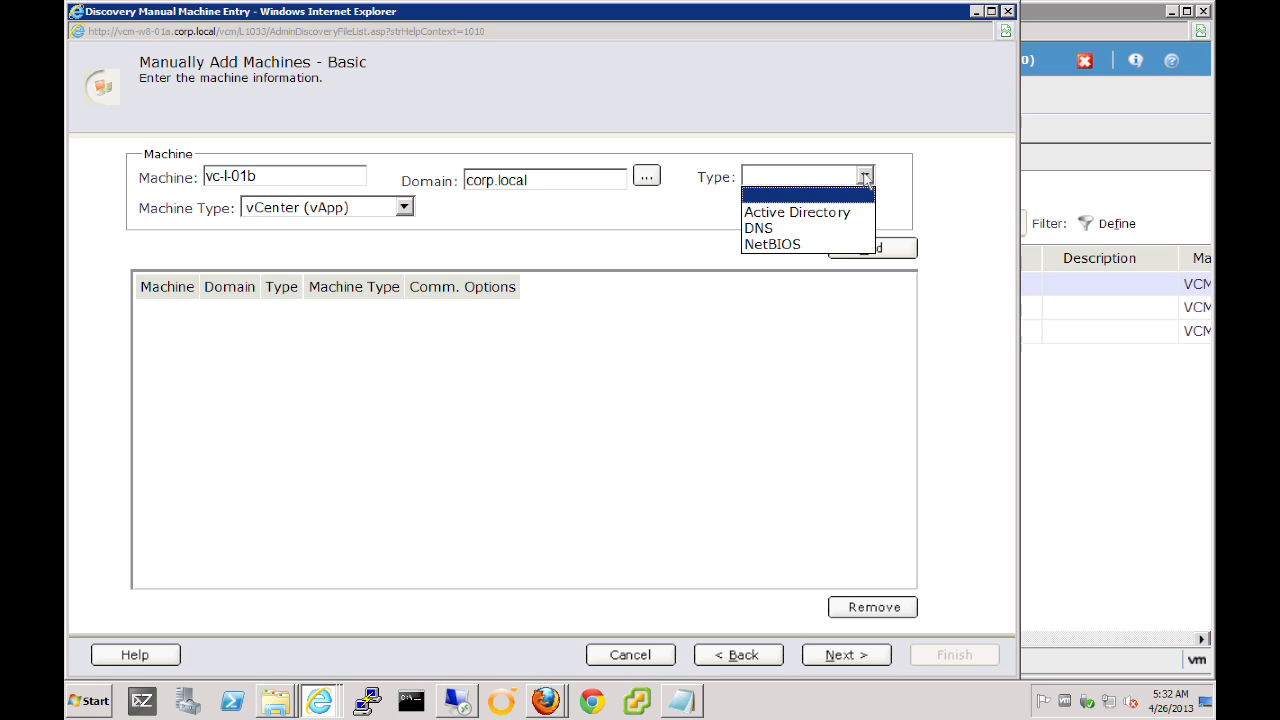
pyautogui.moveTo(772, 236)
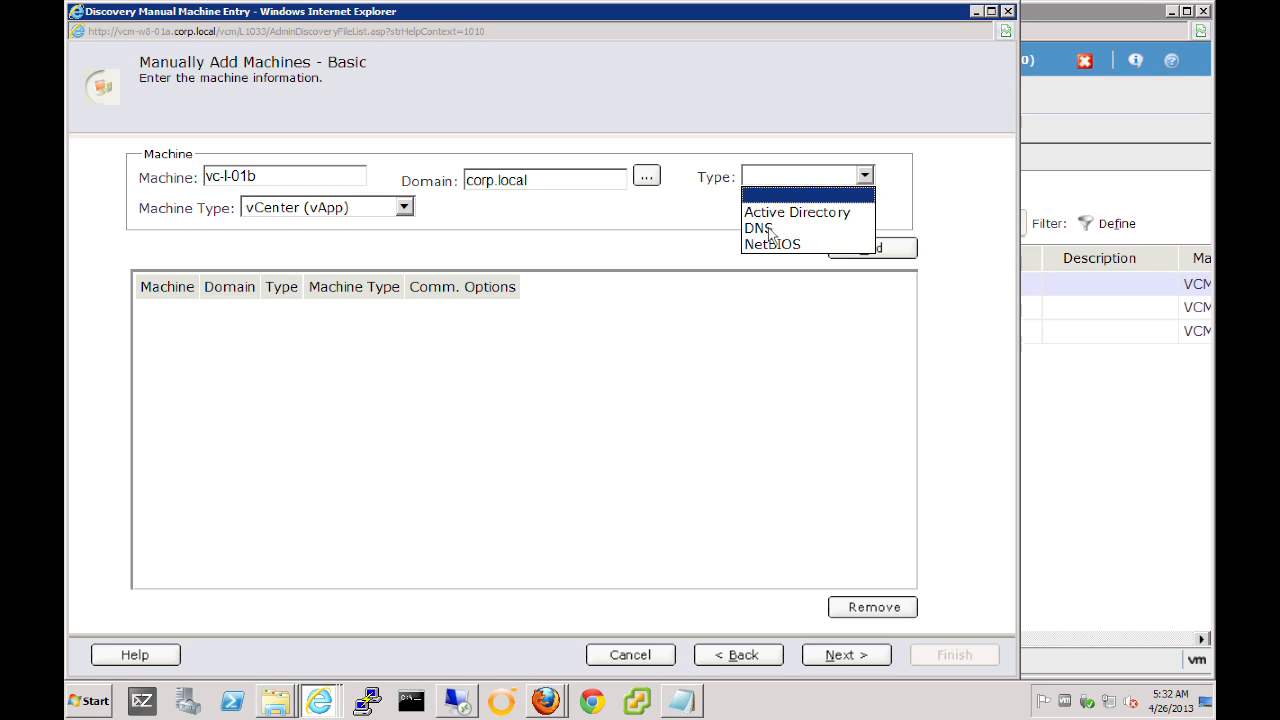
pyautogui.click(872, 248)
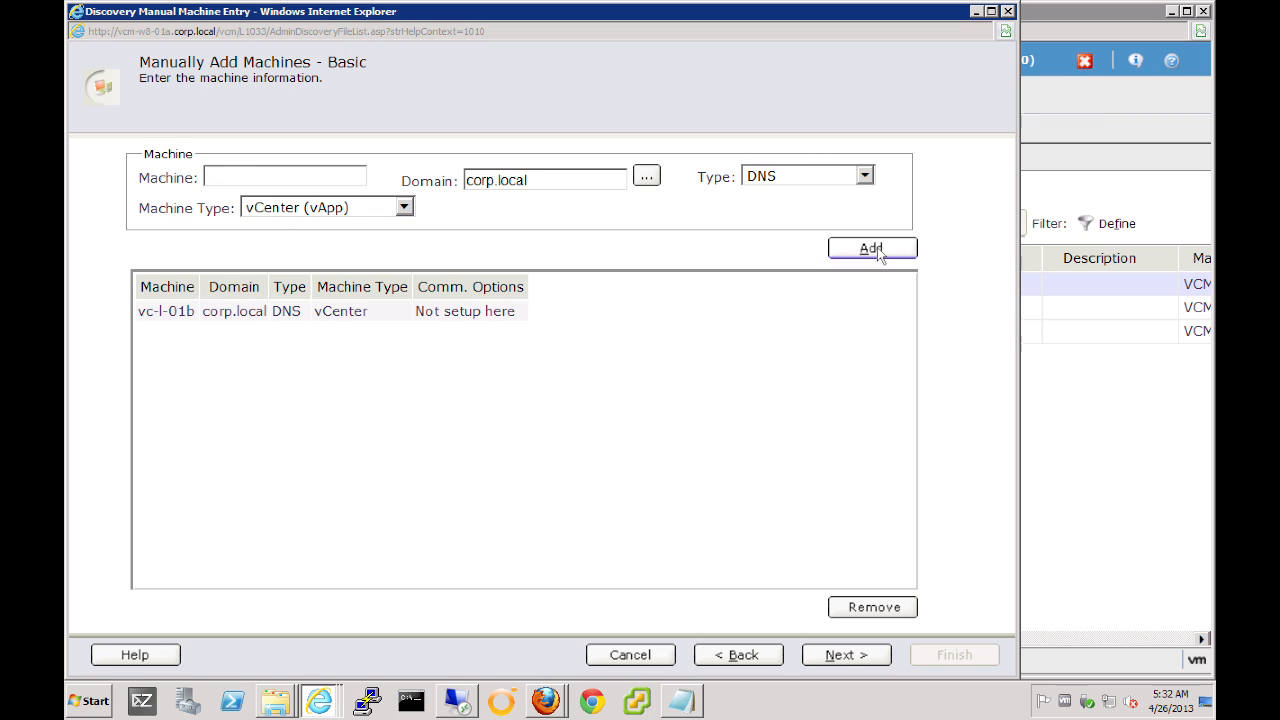
pyautogui.moveTo(790, 576)
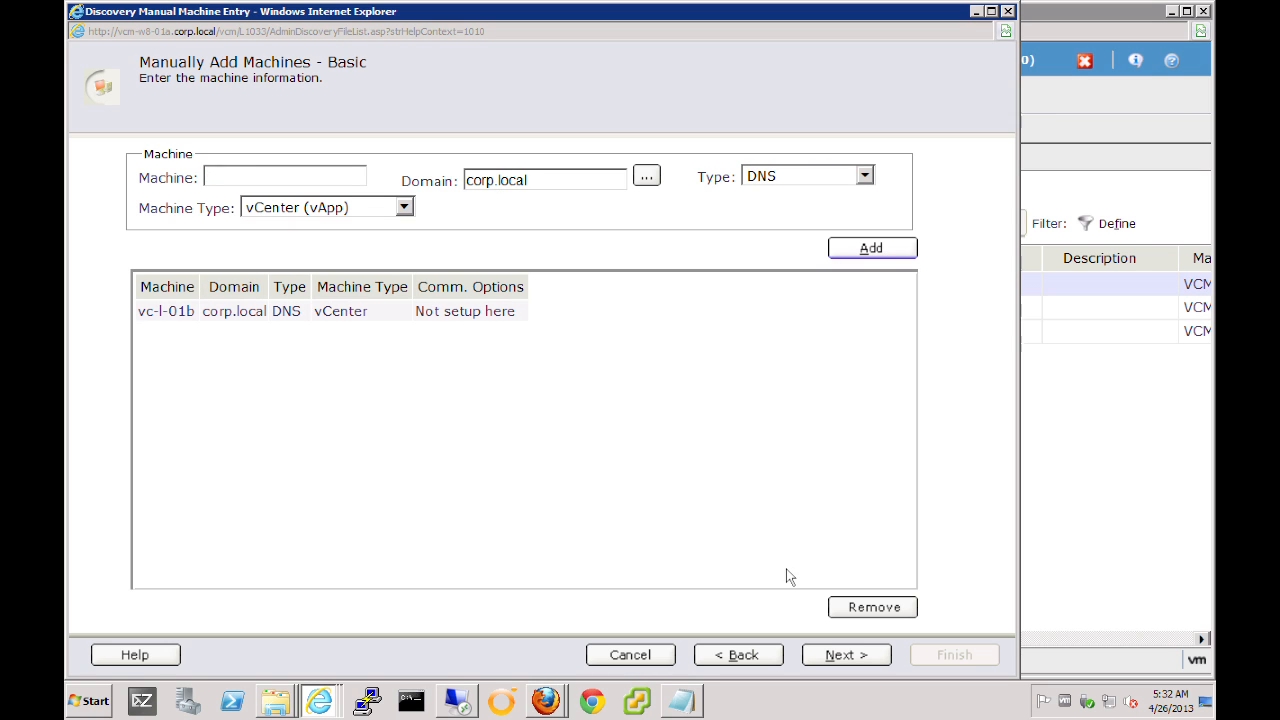
pyautogui.click(844, 654)
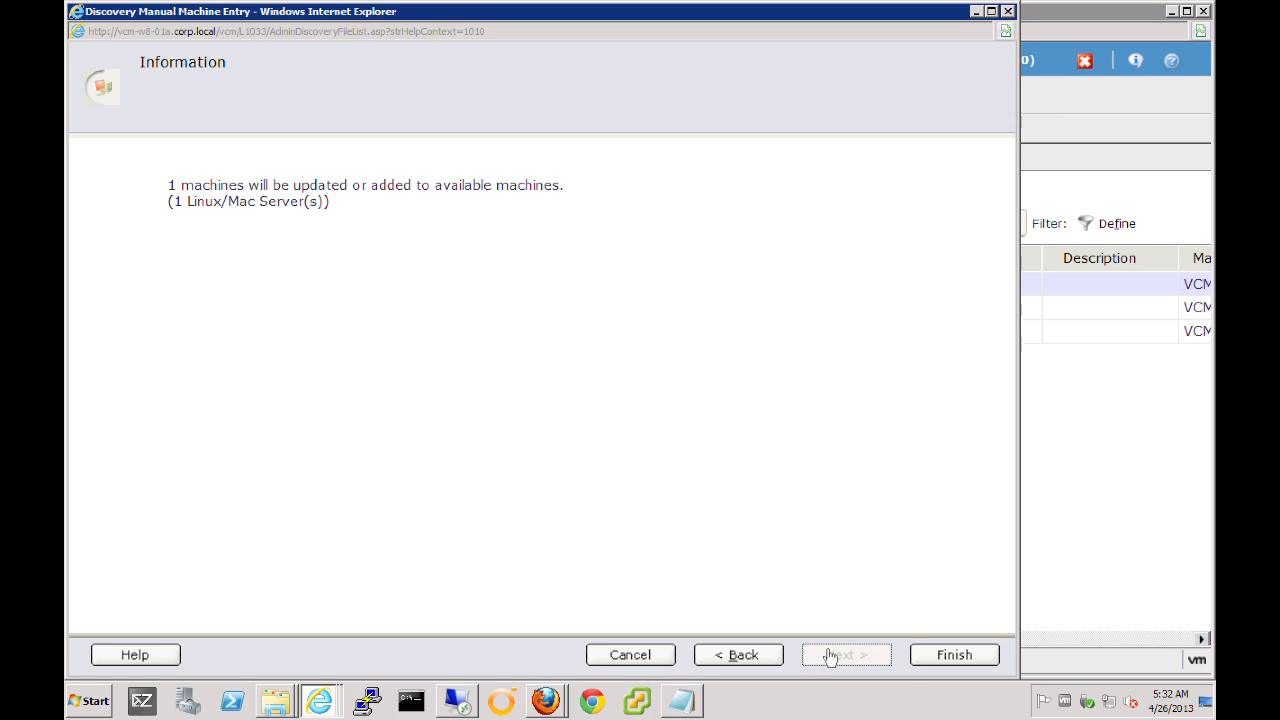
pyautogui.click(952, 654)
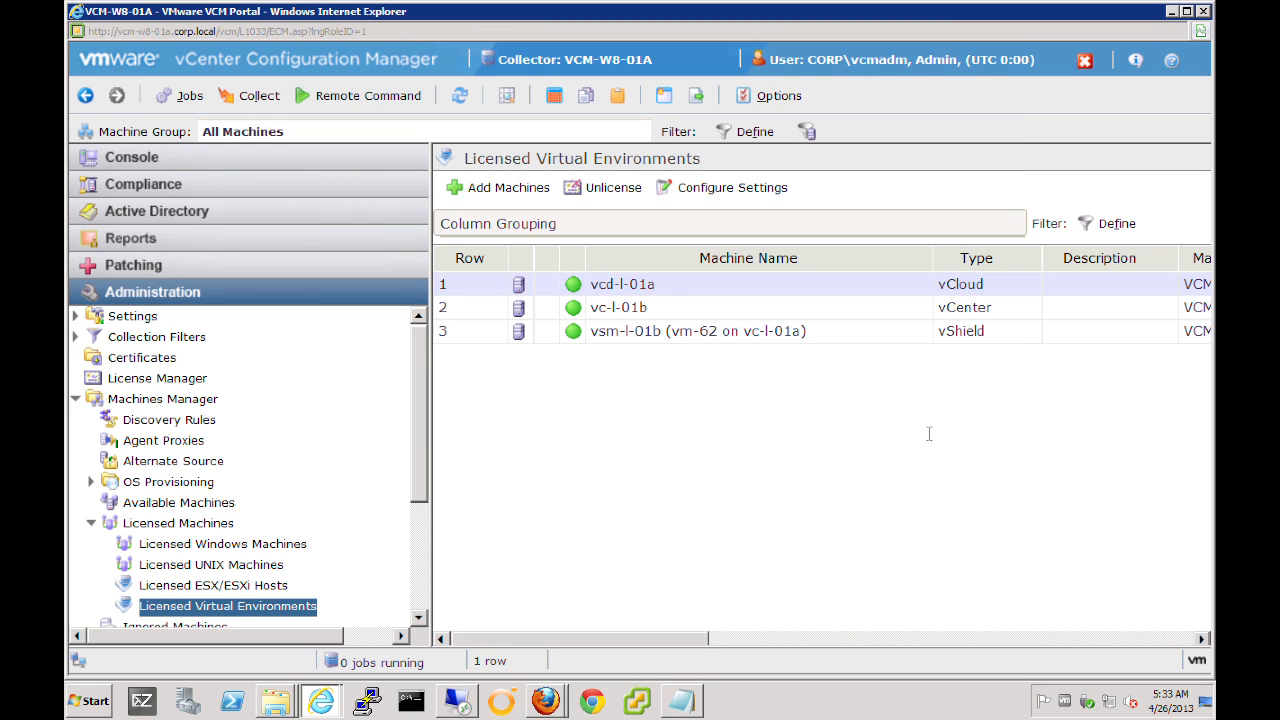
pyautogui.click(618, 308)
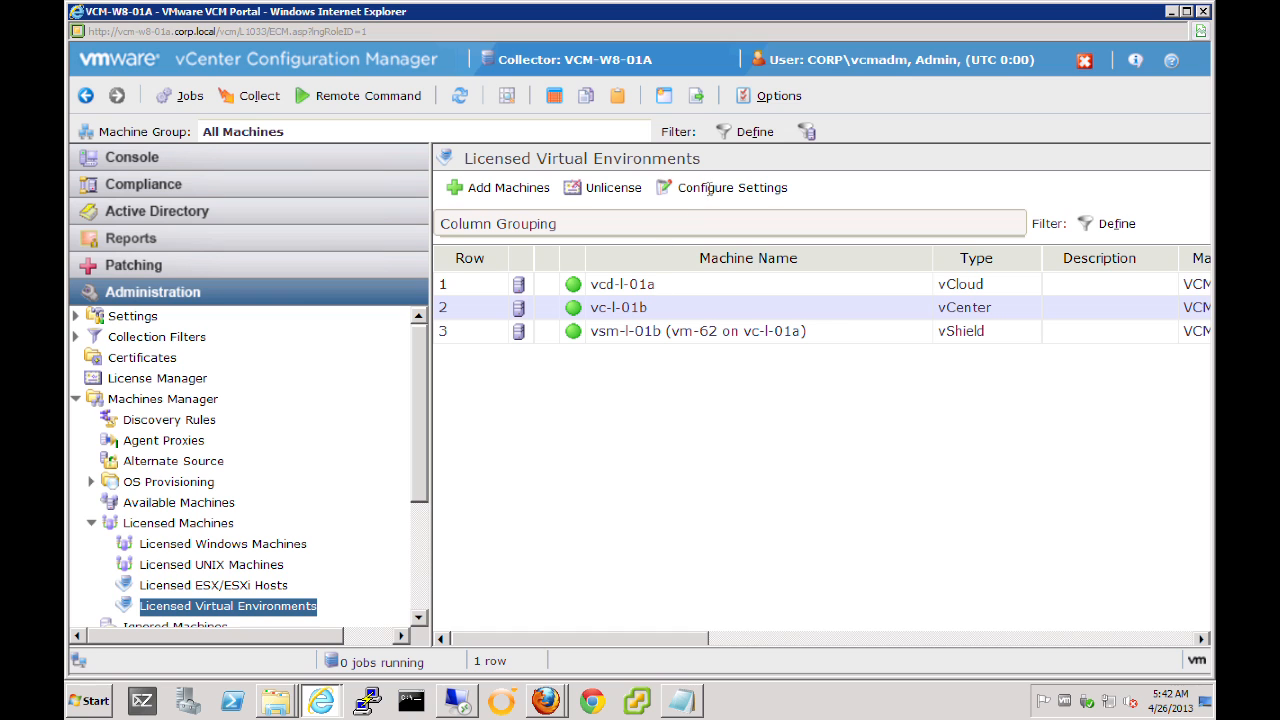
pyautogui.click(732, 188)
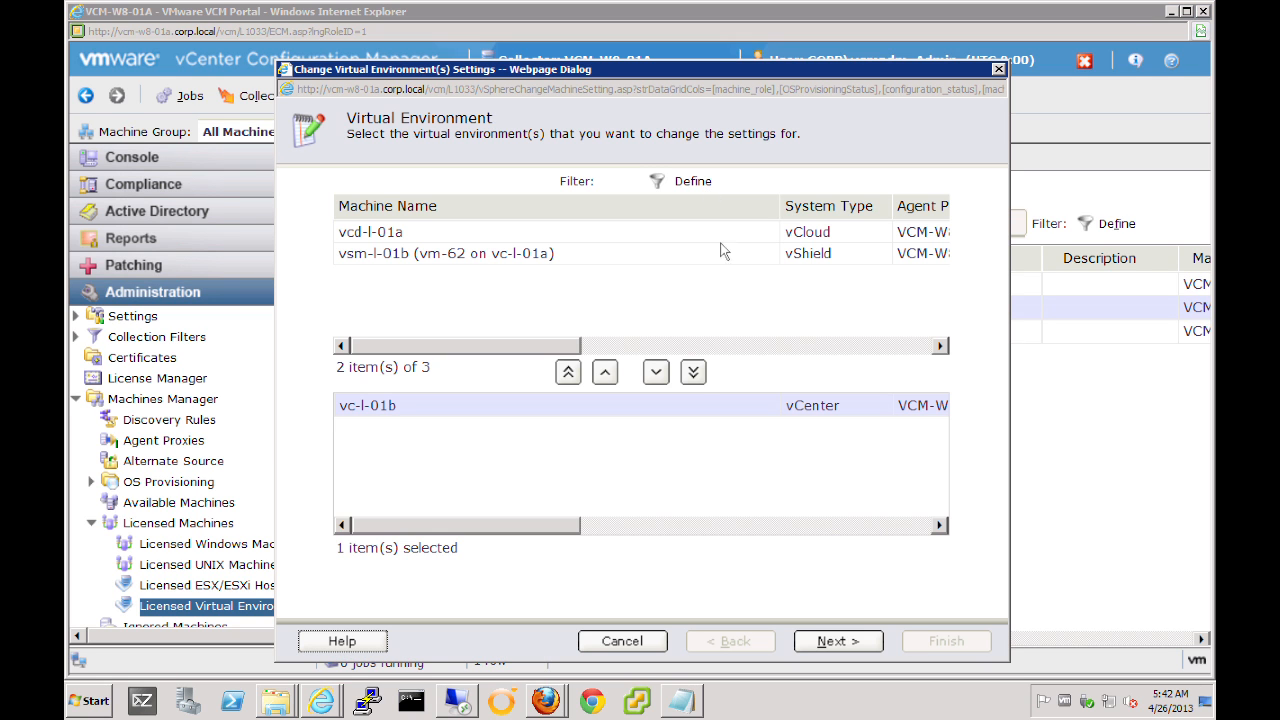
pyautogui.moveTo(470, 420)
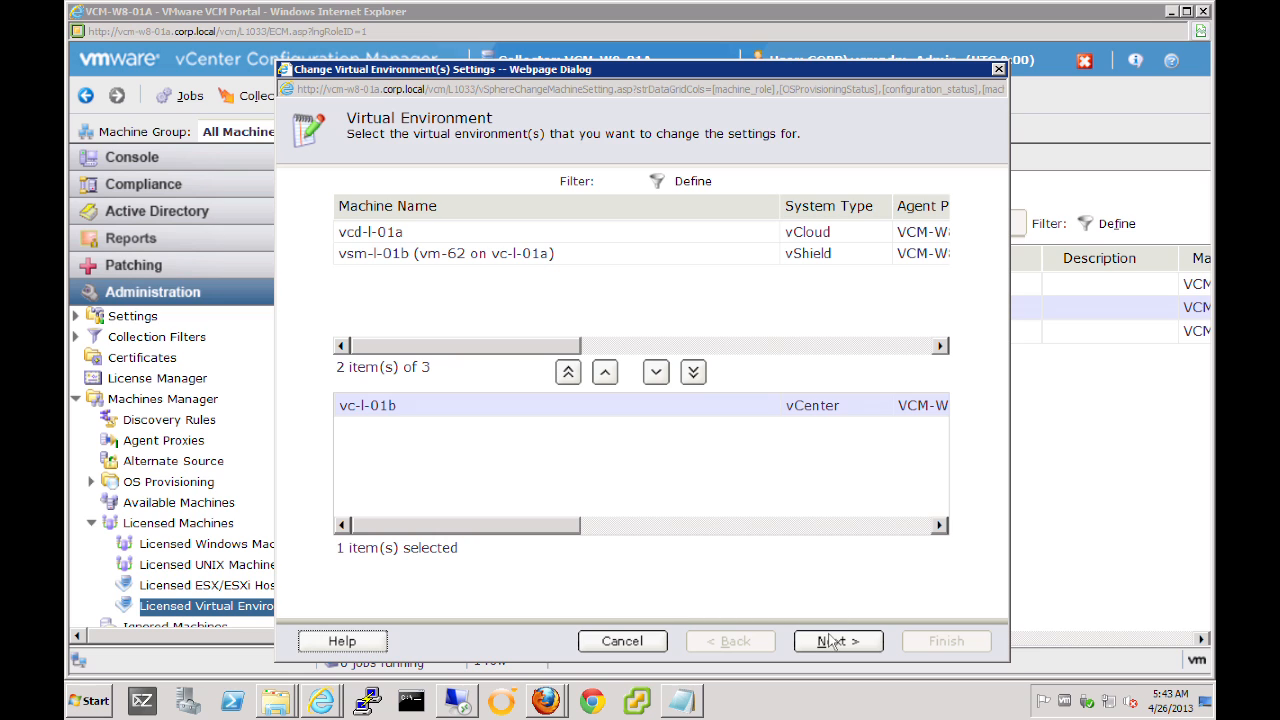
pyautogui.click(836, 640)
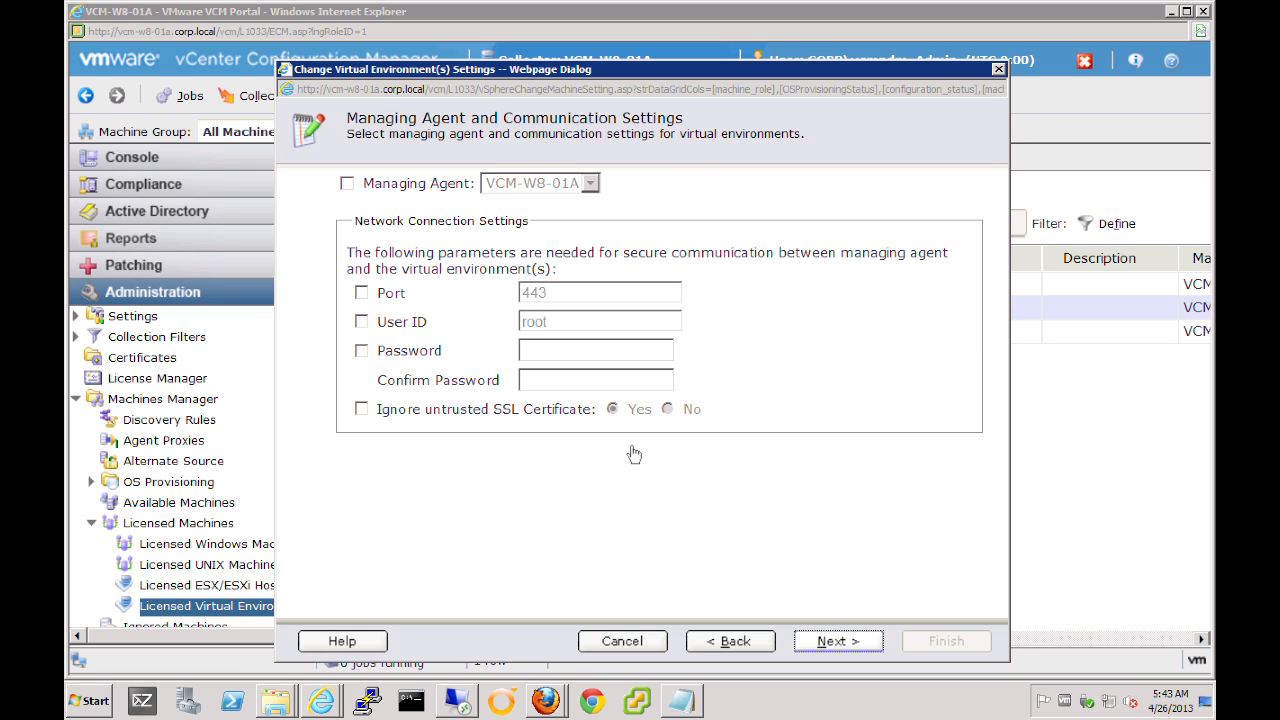
pyautogui.click(348, 184)
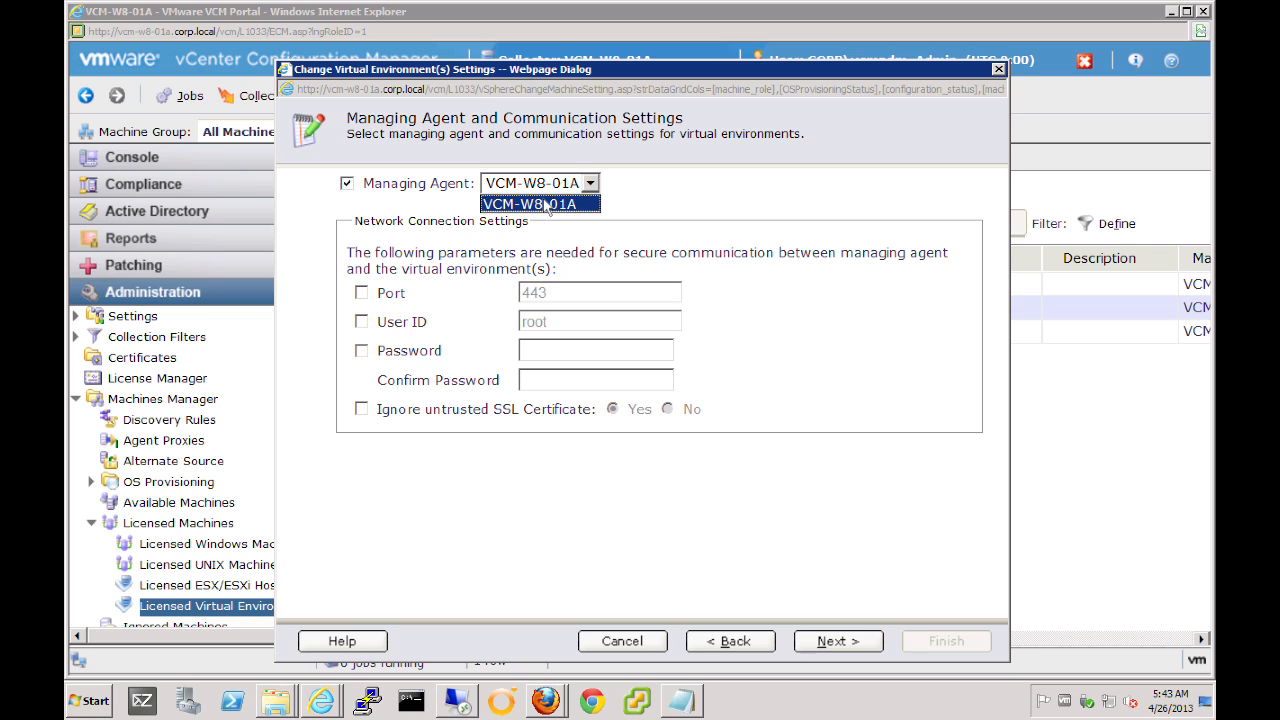
pyautogui.click(530, 204)
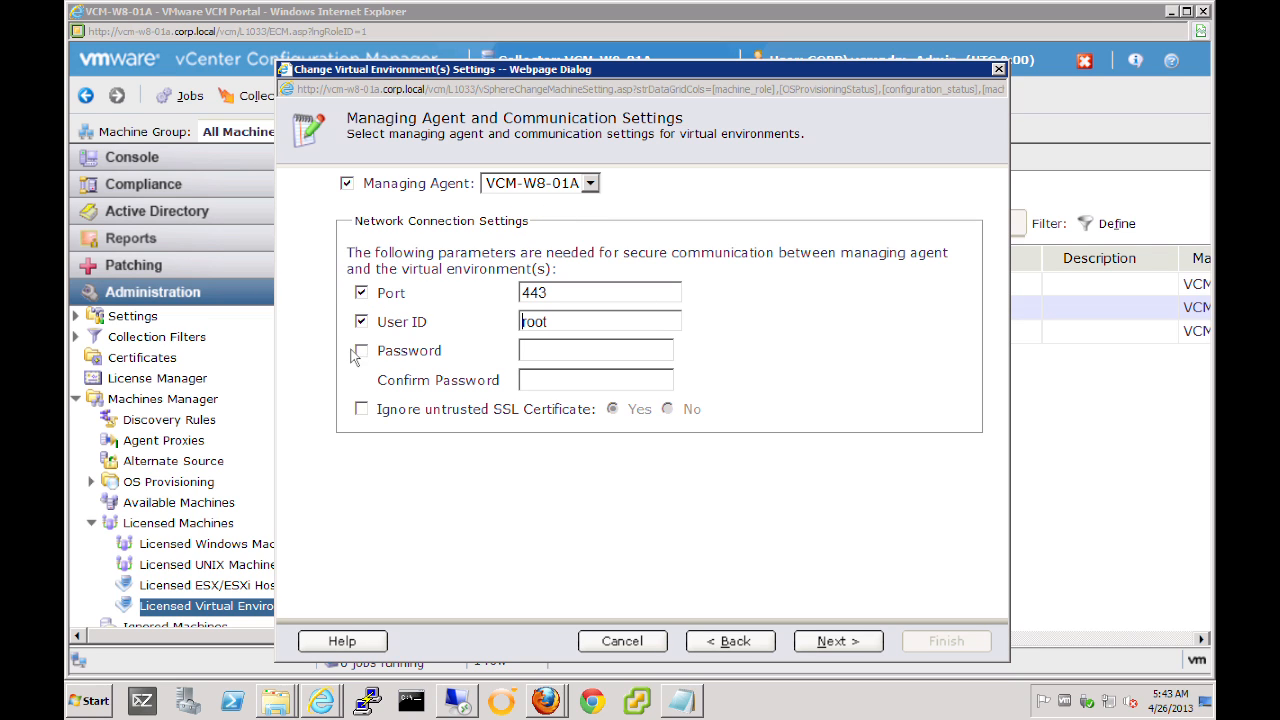
pyautogui.click(360, 352)
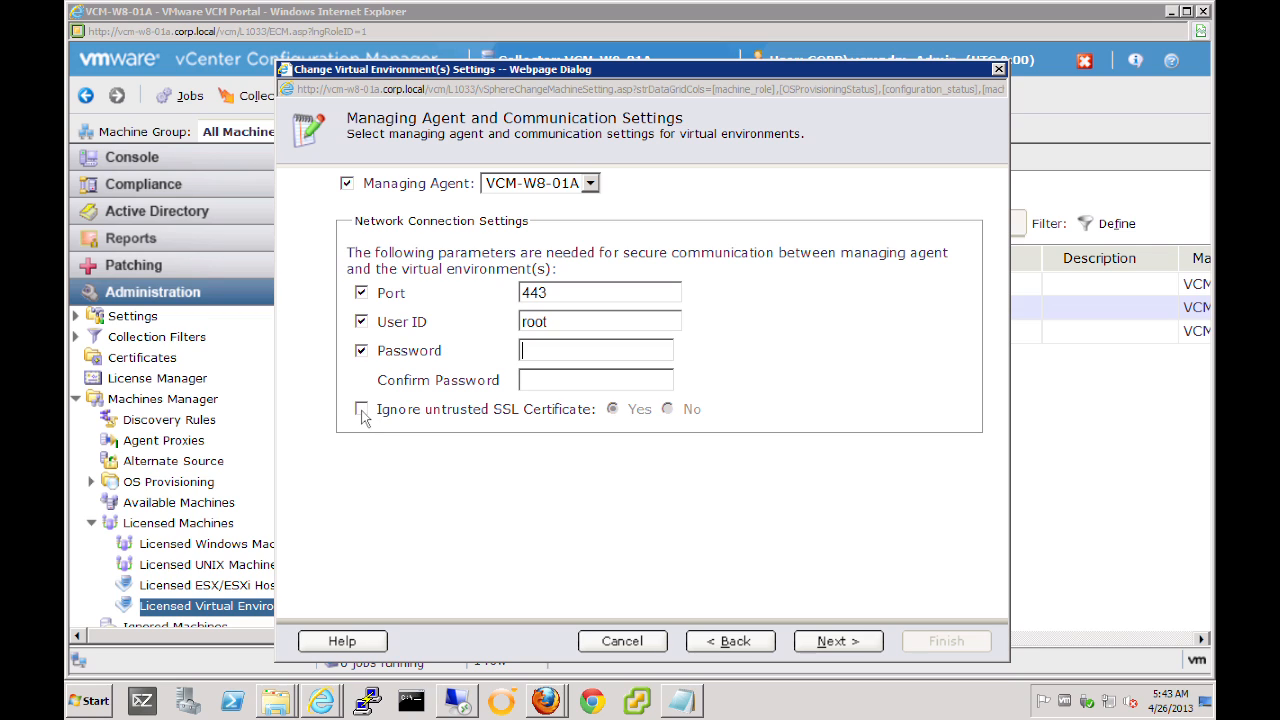
pyautogui.click(360, 408)
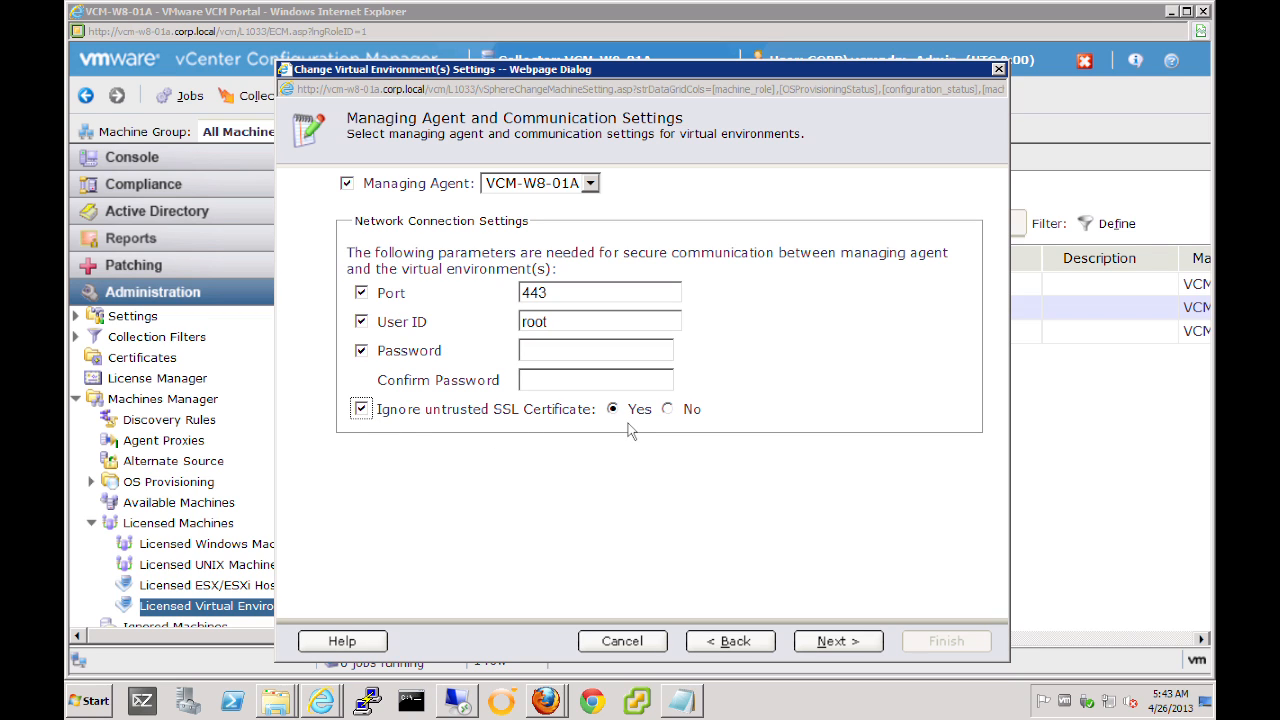
pyautogui.moveTo(636, 418)
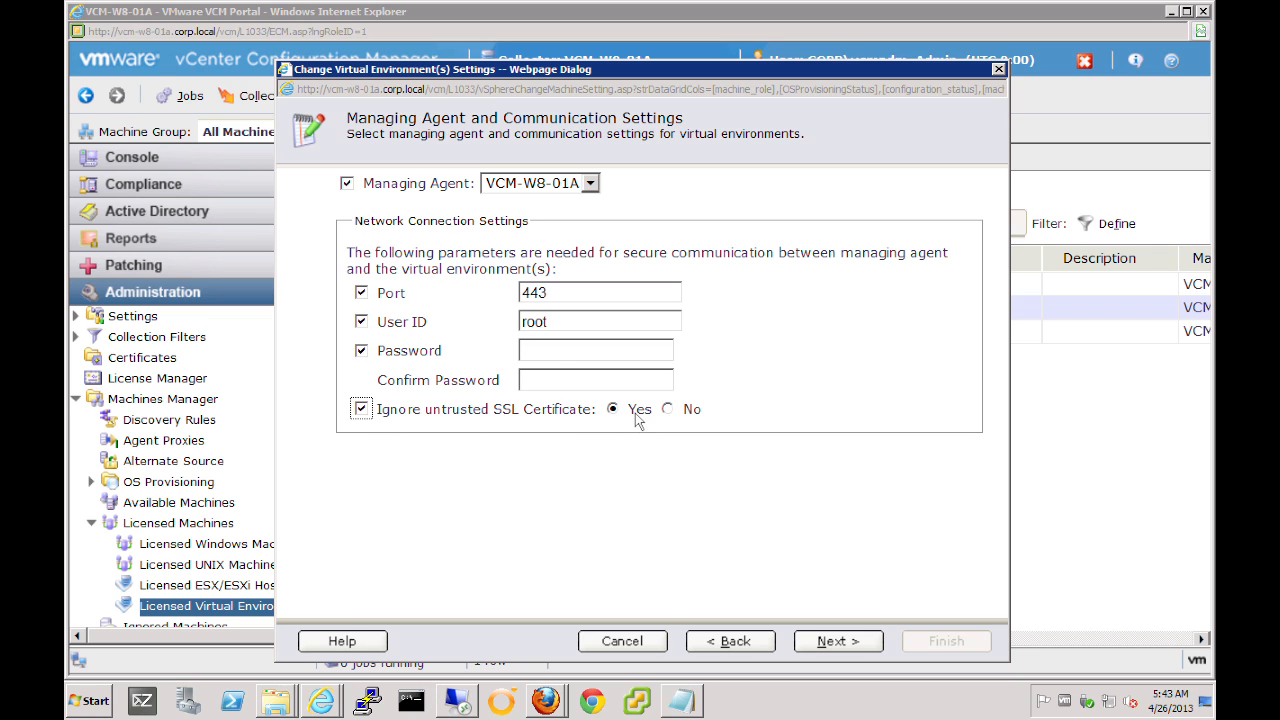
pyautogui.click(596, 350)
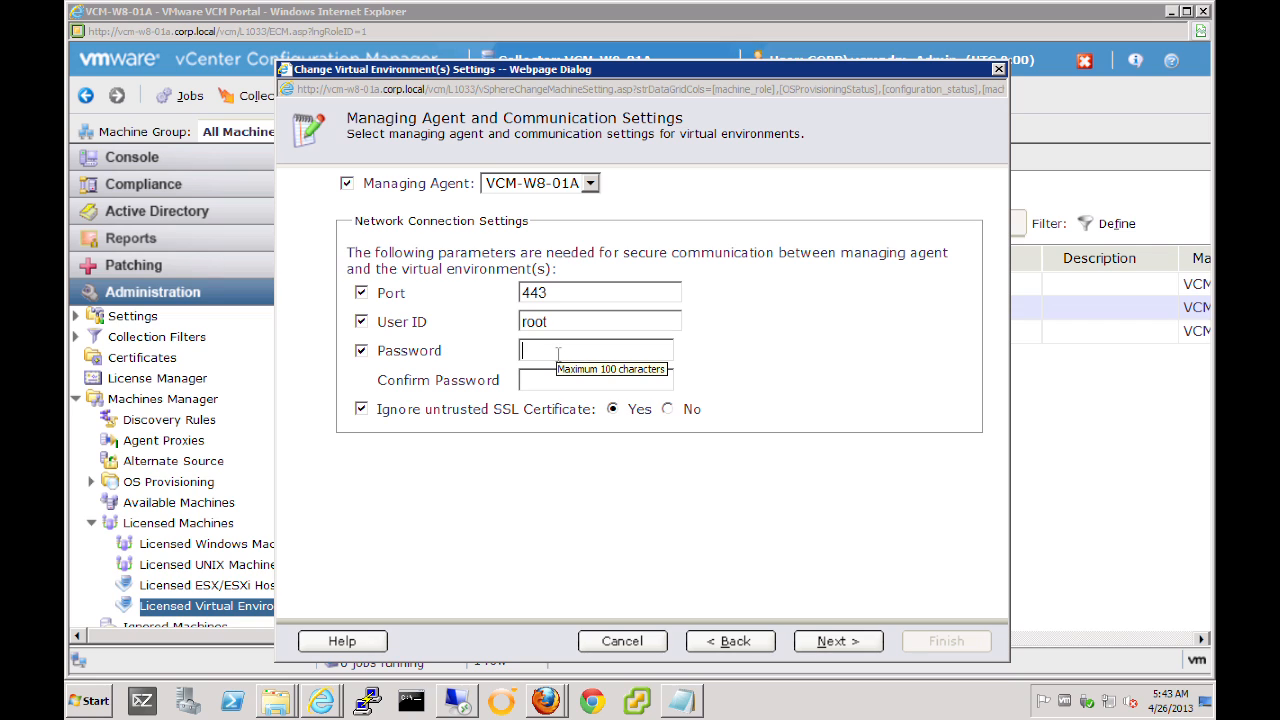
pyautogui.write('password')
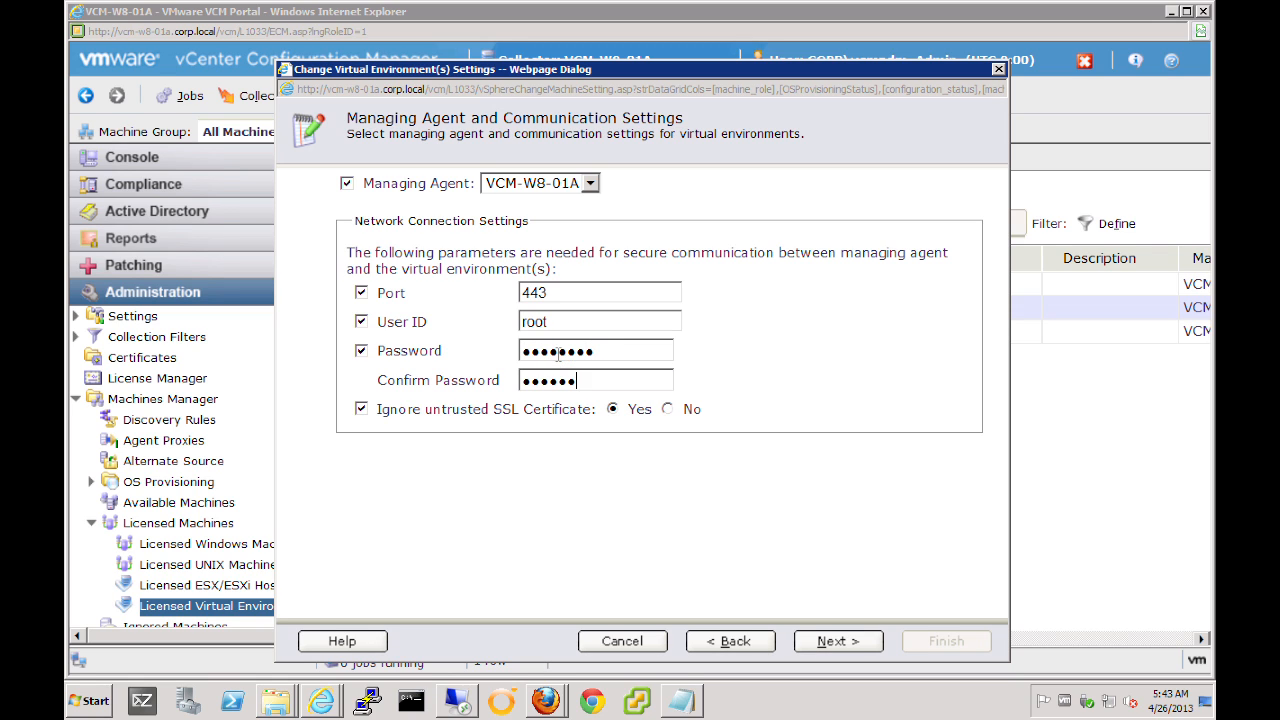
pyautogui.click(836, 640)
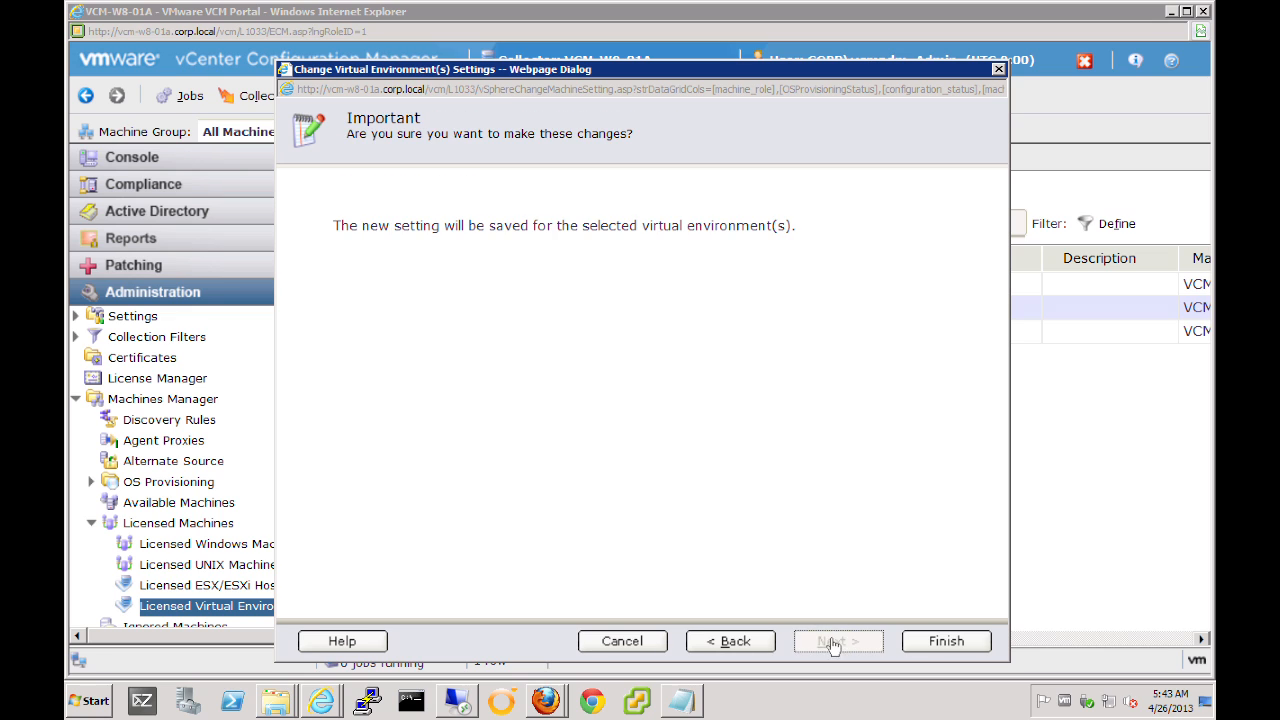
pyautogui.click(944, 640)
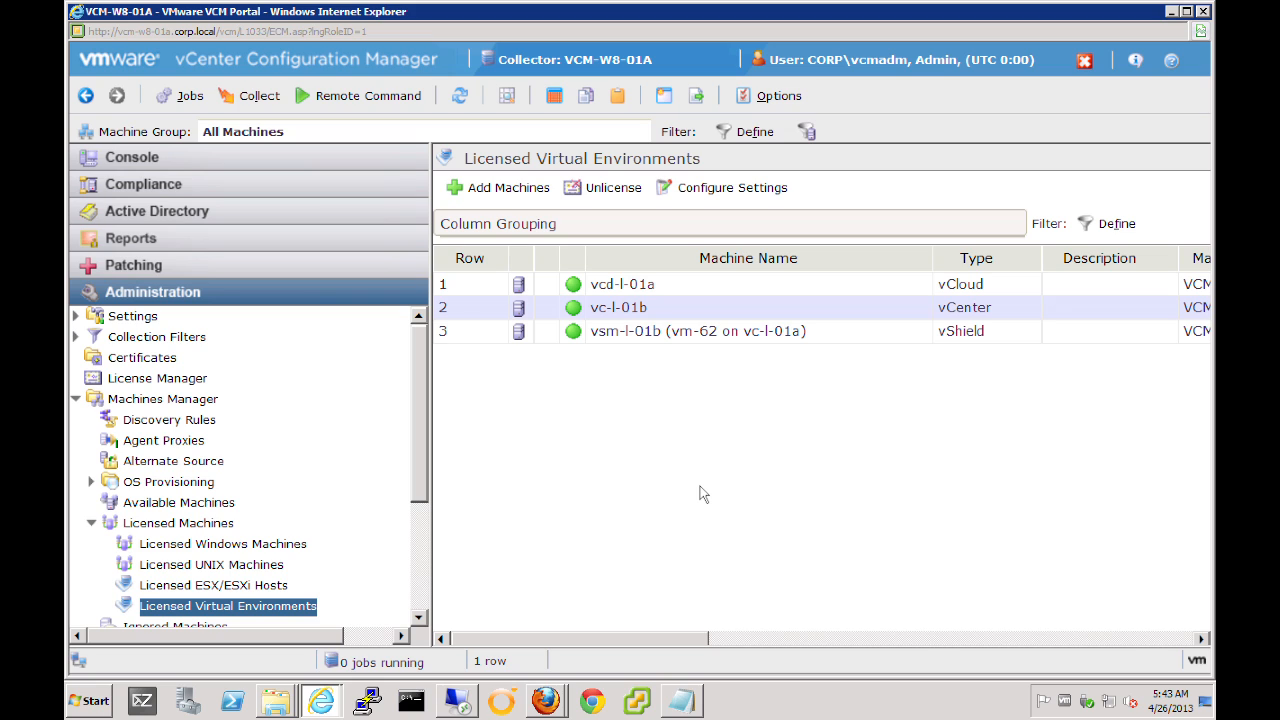
pyautogui.moveTo(600, 400)
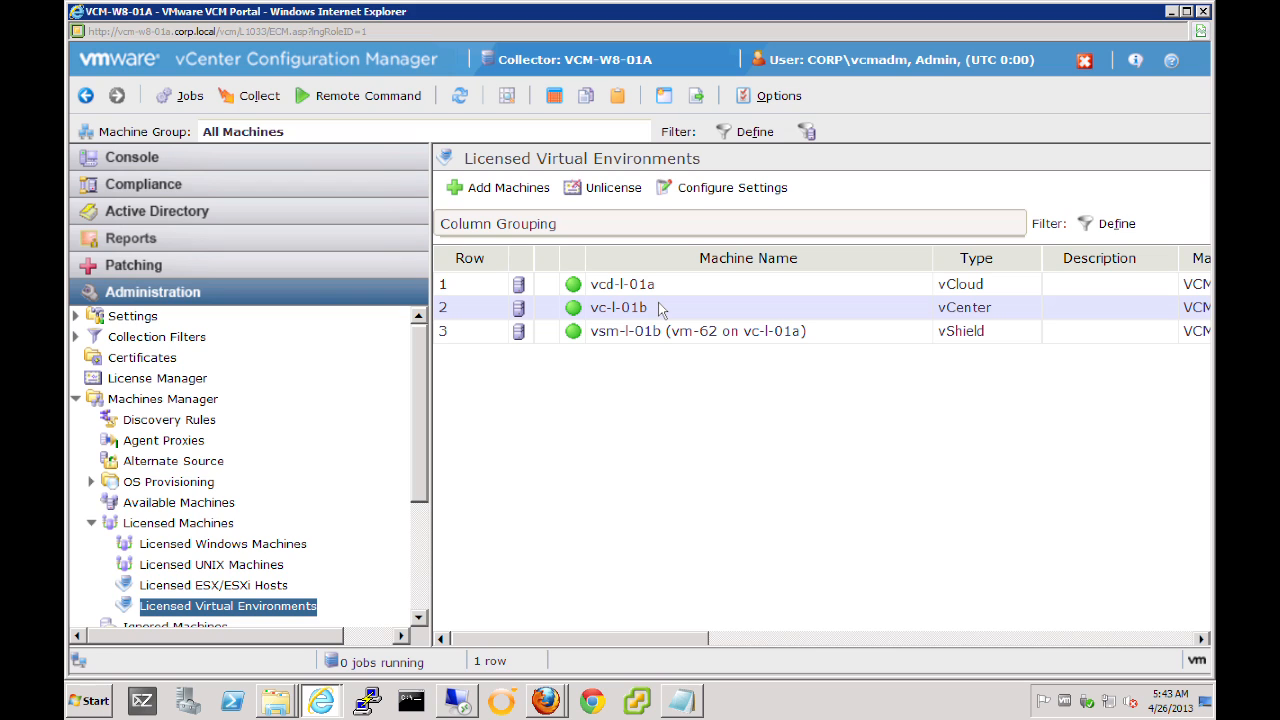
pyautogui.moveTo(704, 312)
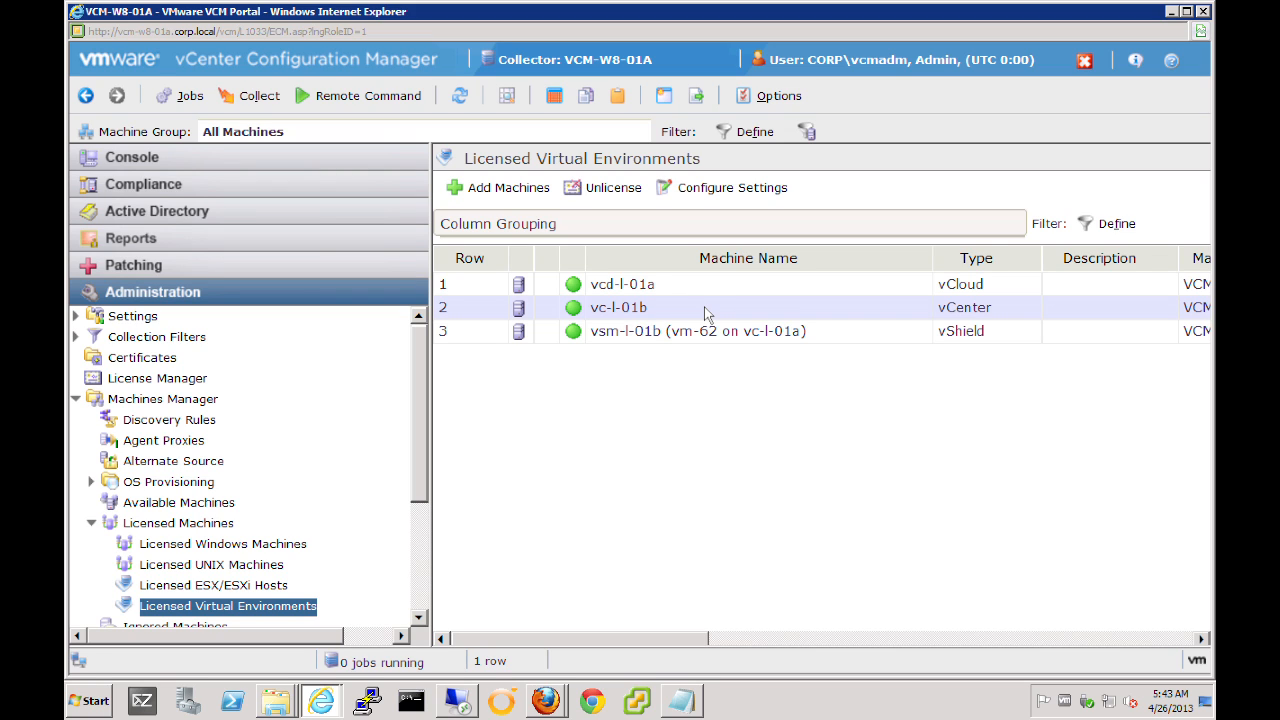
pyautogui.moveTo(376, 192)
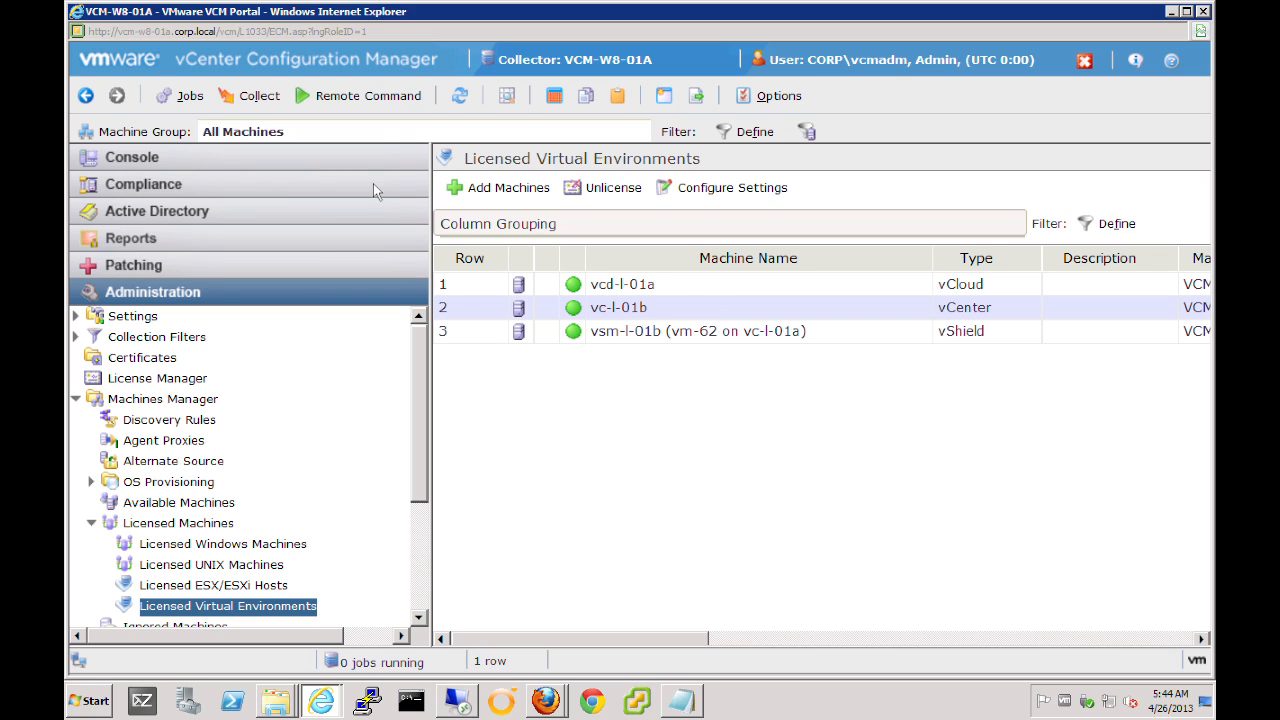
# Launch a Machine Data collection on vc-l-01b with every Virtualization data type selected
pyautogui.click(260, 96)
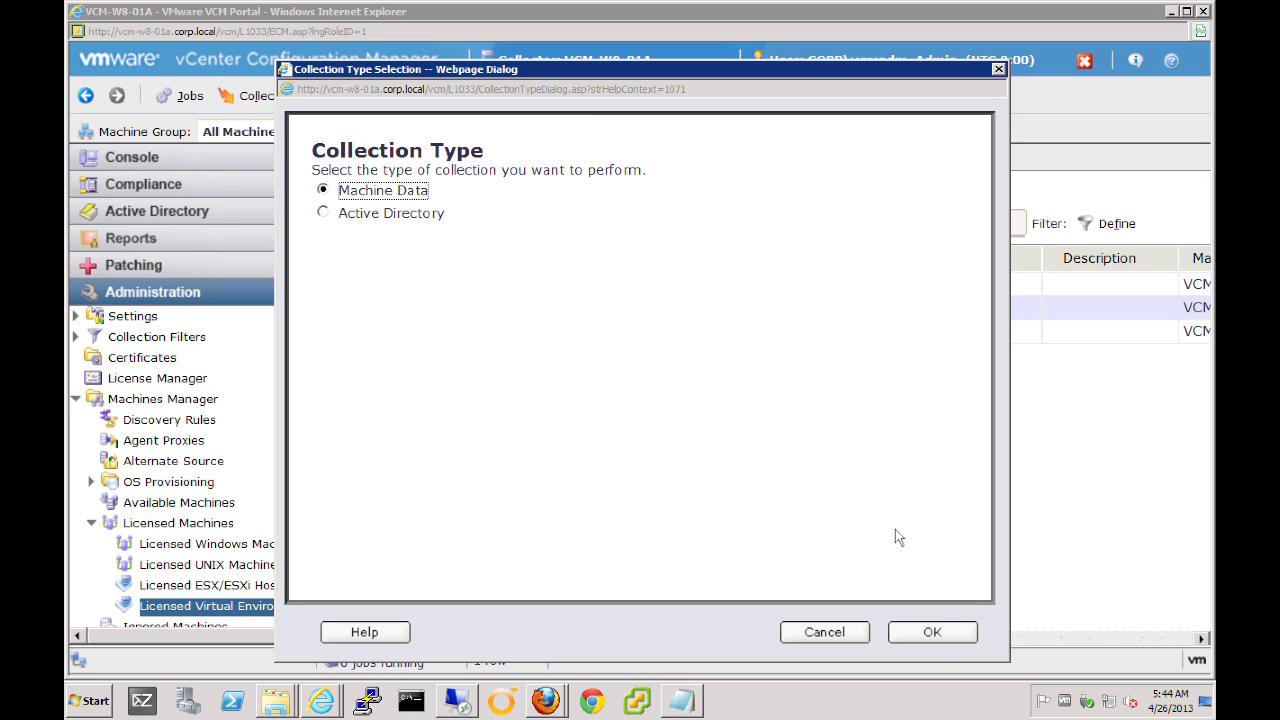
pyautogui.click(932, 632)
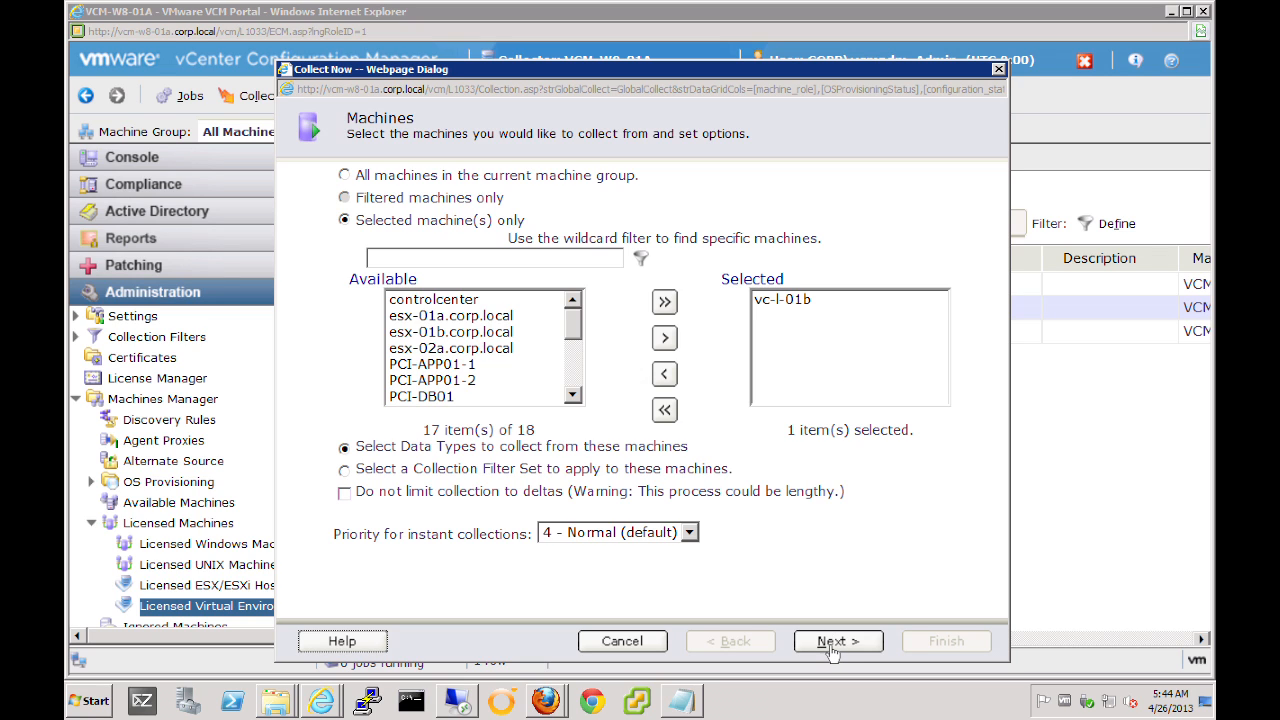
pyautogui.click(836, 640)
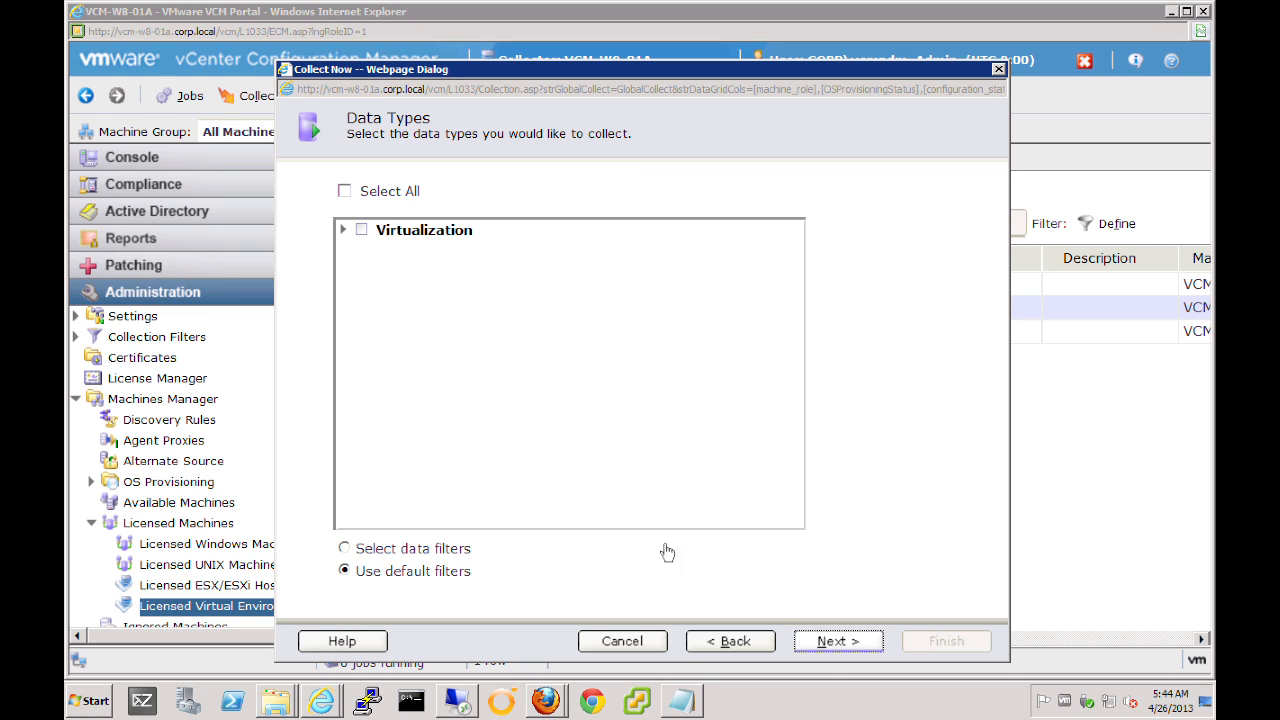
pyautogui.click(344, 228)
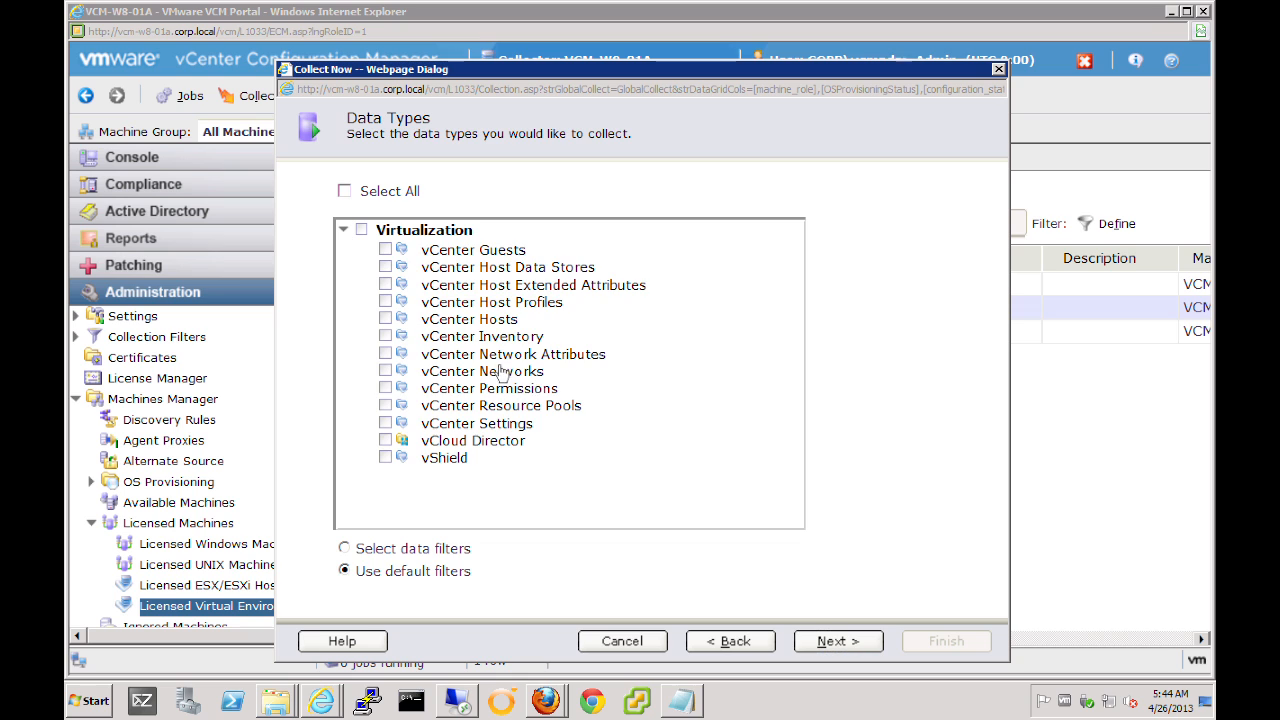
pyautogui.moveTo(532, 388)
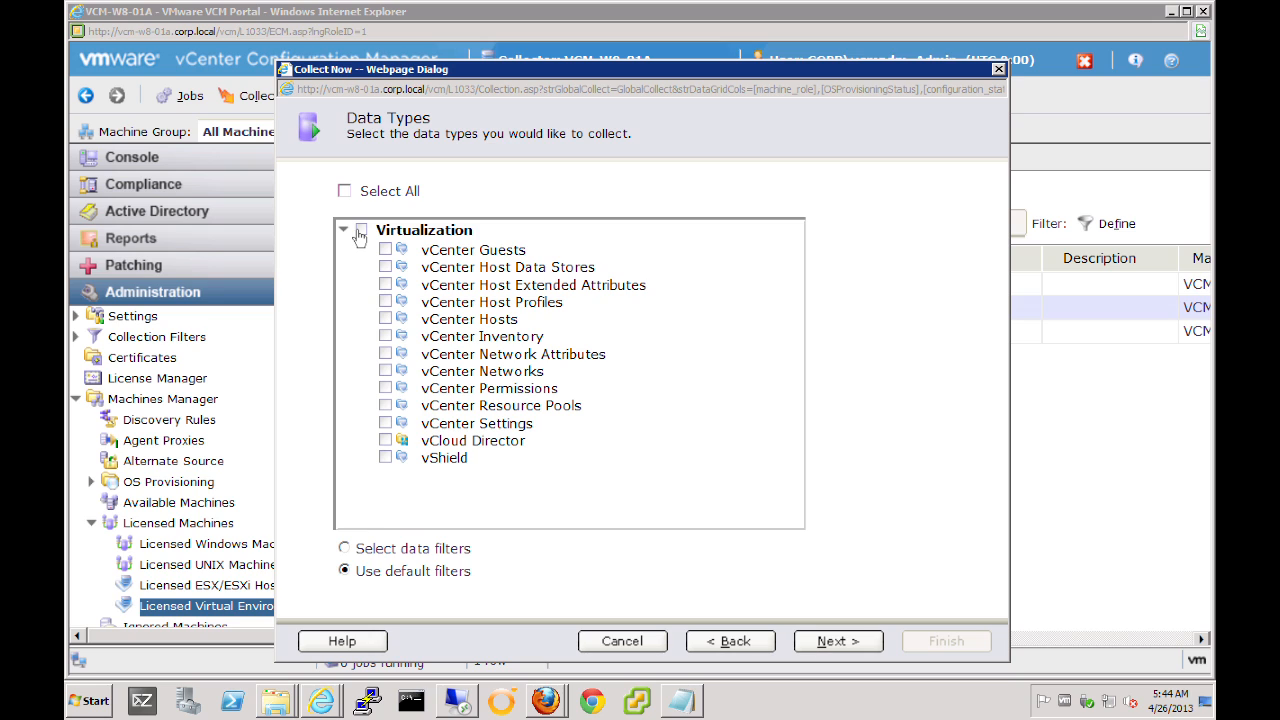
pyautogui.click(360, 230)
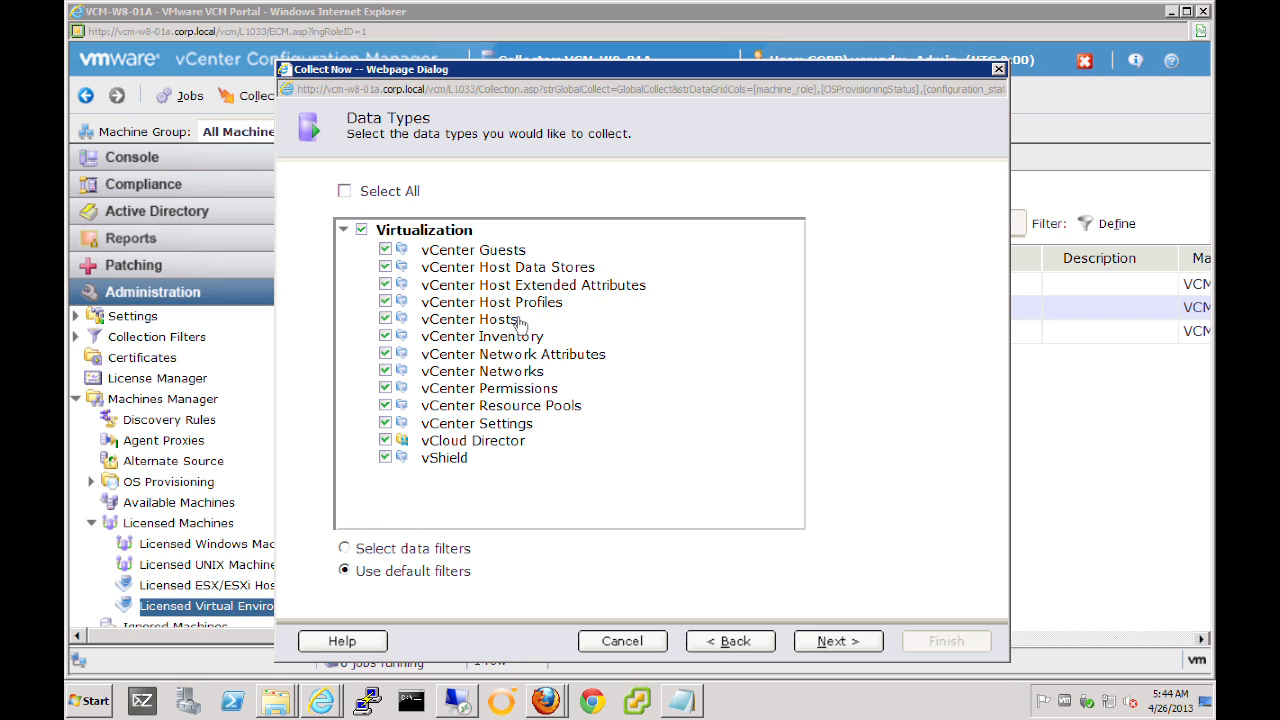
pyautogui.moveTo(544, 442)
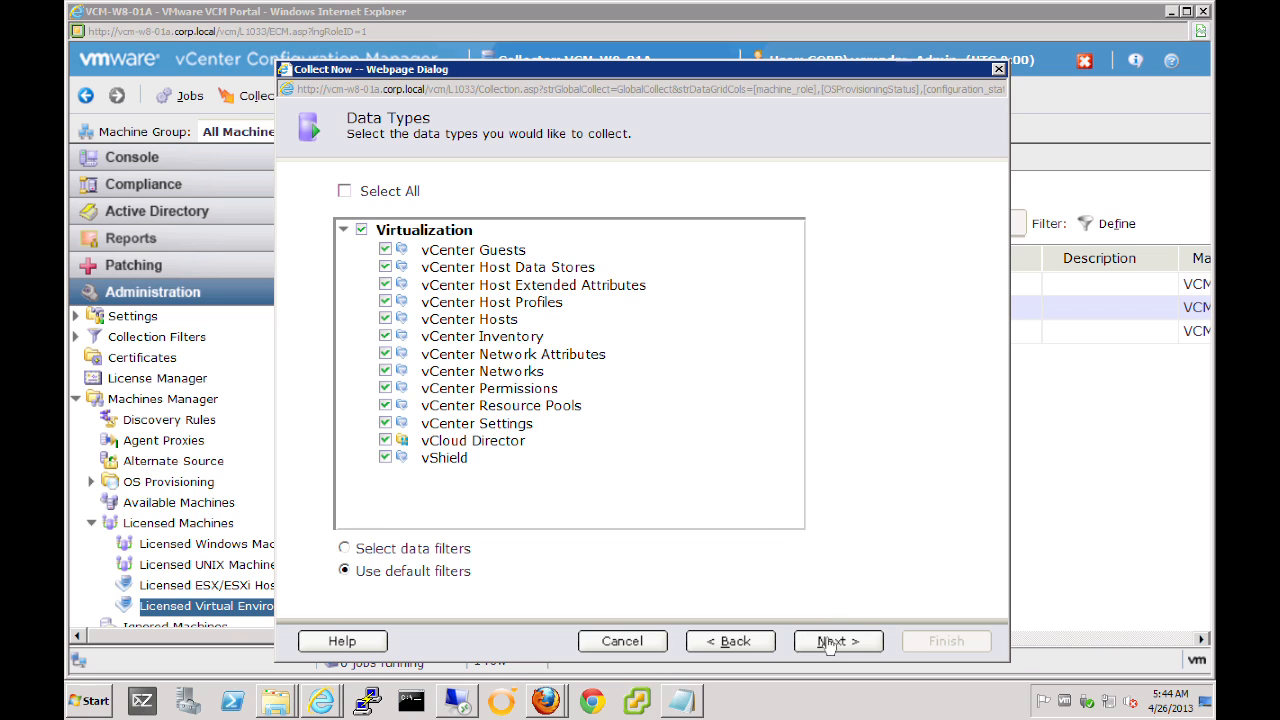
pyautogui.click(838, 640)
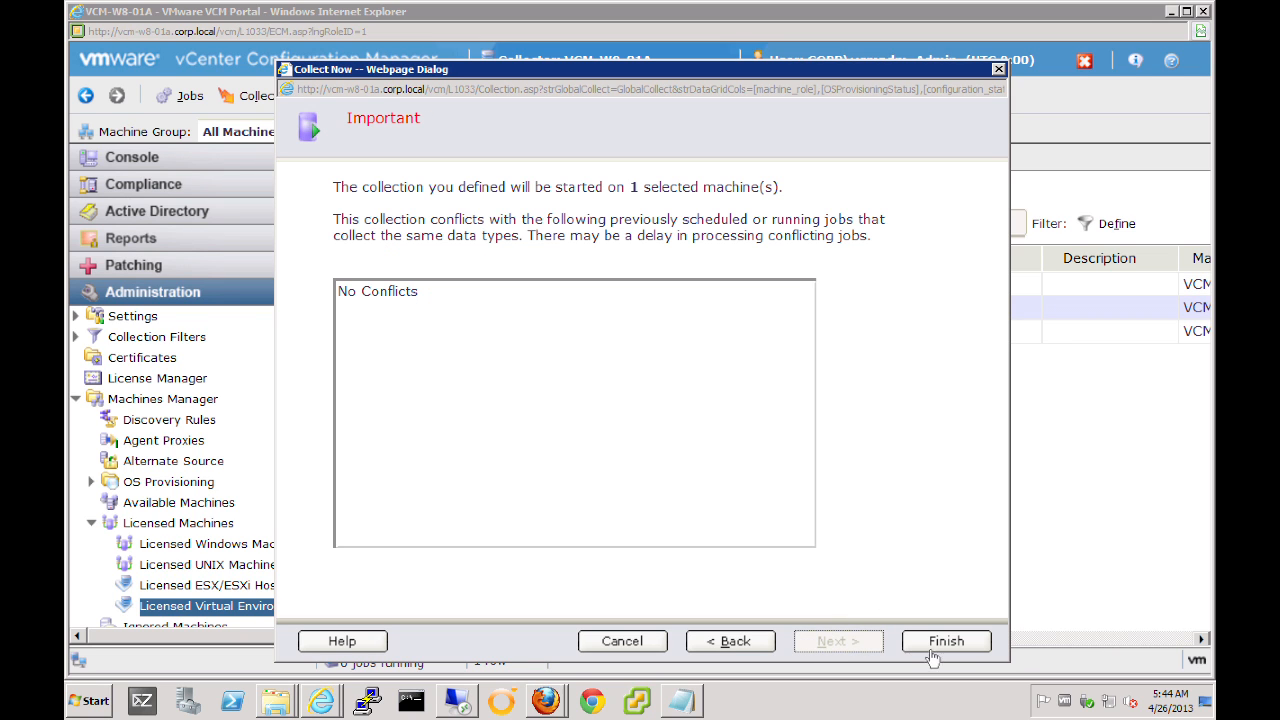
pyautogui.click(944, 640)
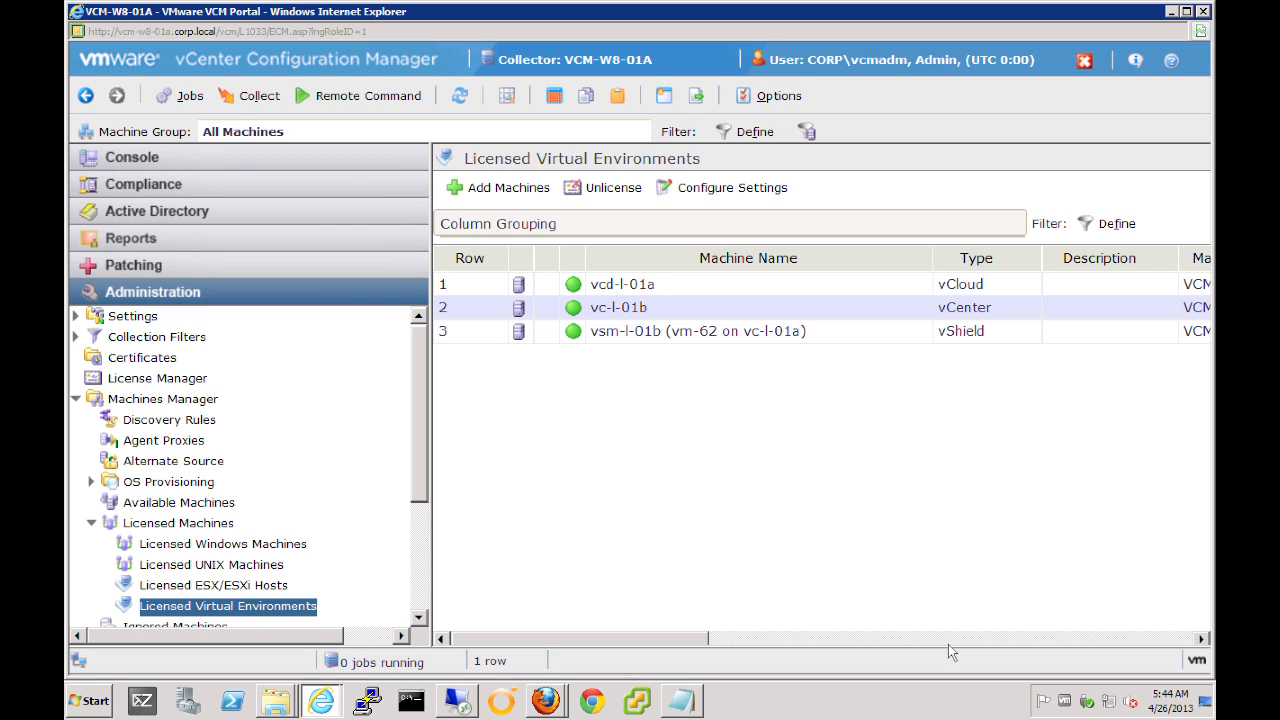
pyautogui.moveTo(212, 148)
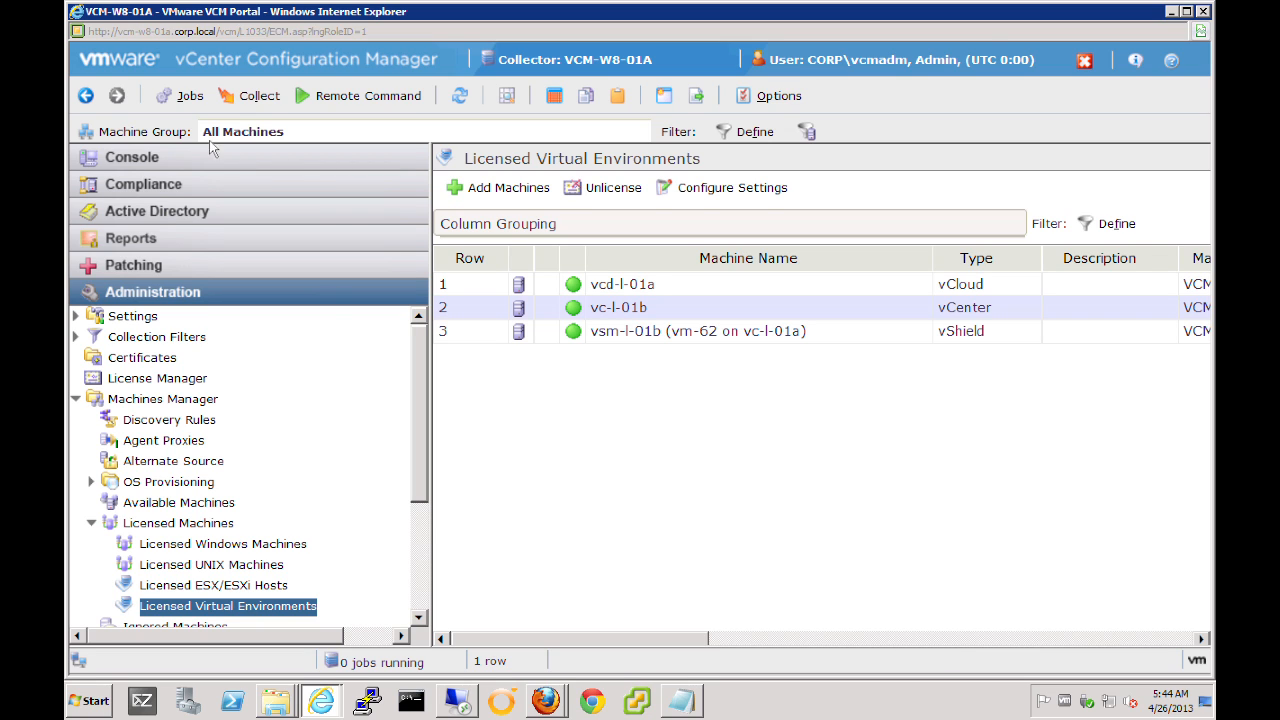
pyautogui.click(188, 96)
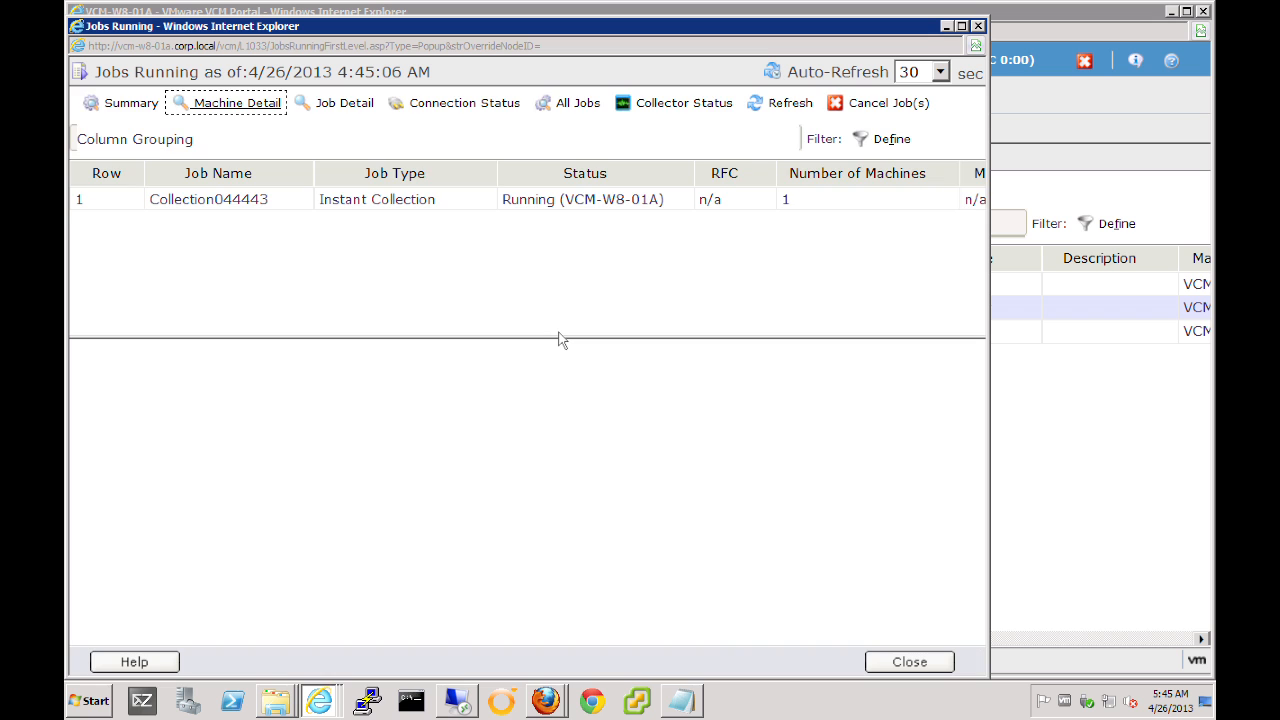
pyautogui.click(208, 200)
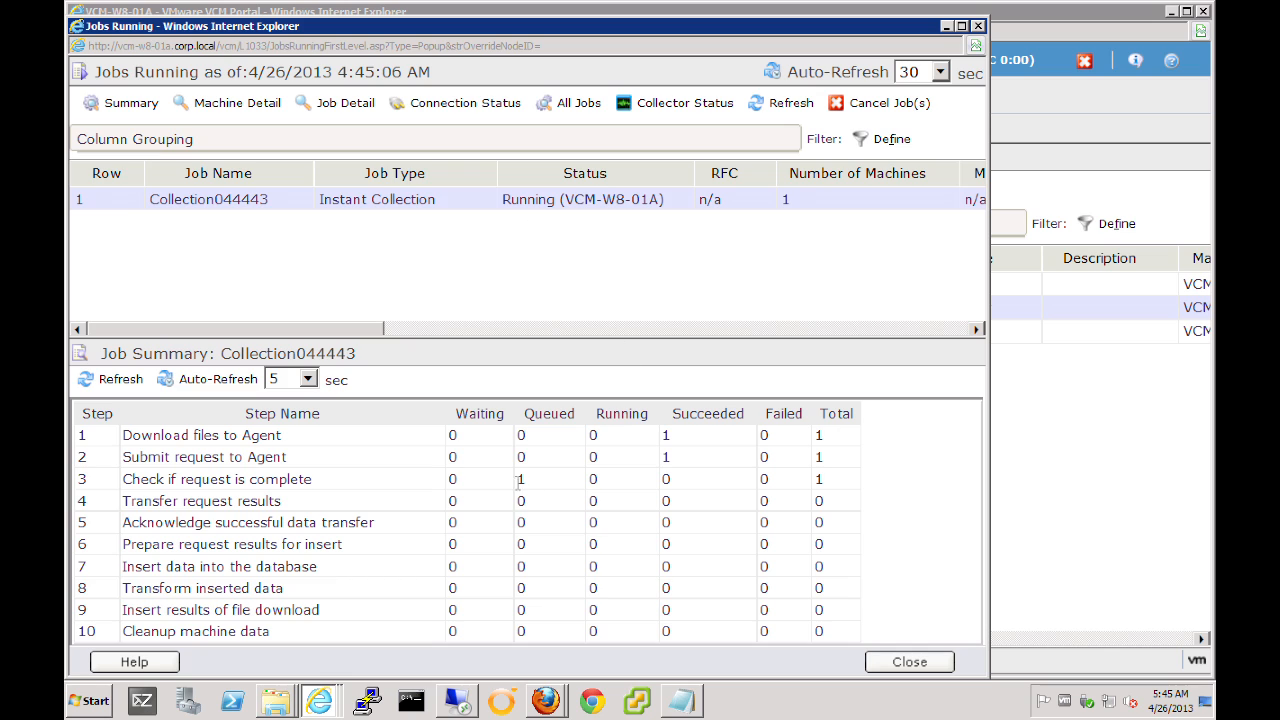
pyautogui.moveTo(608, 452)
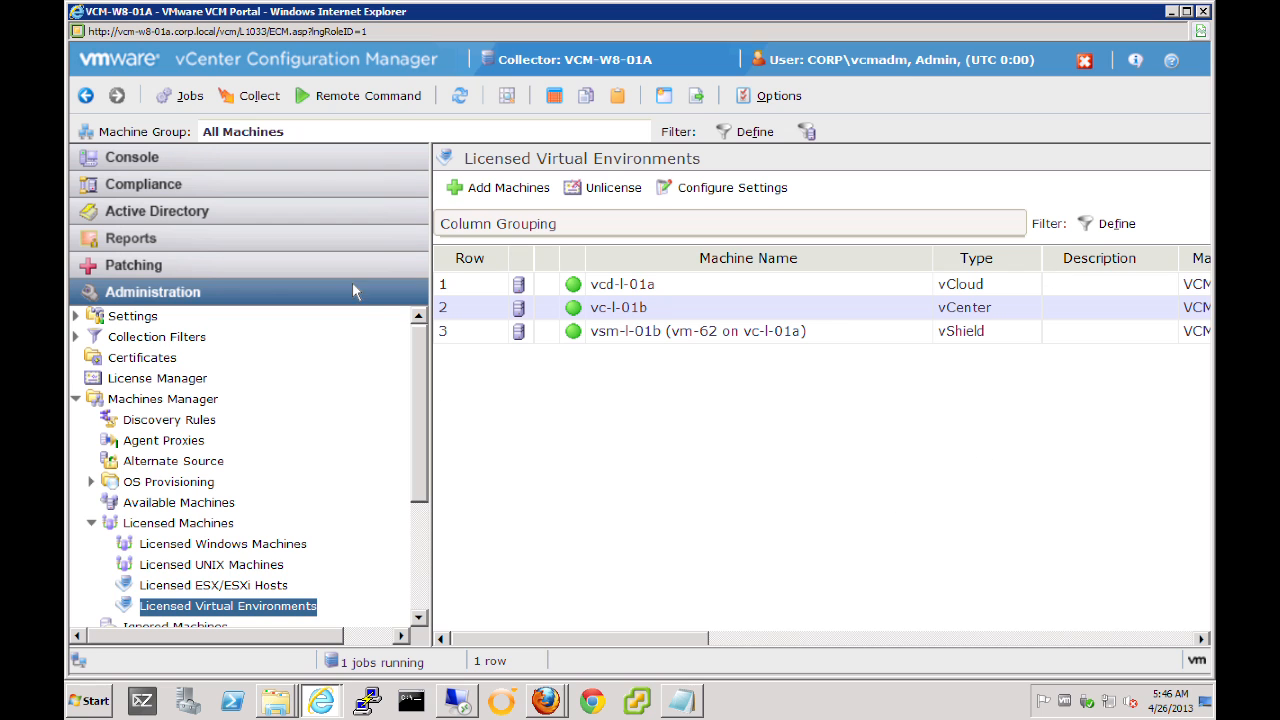
pyautogui.moveTo(132, 156)
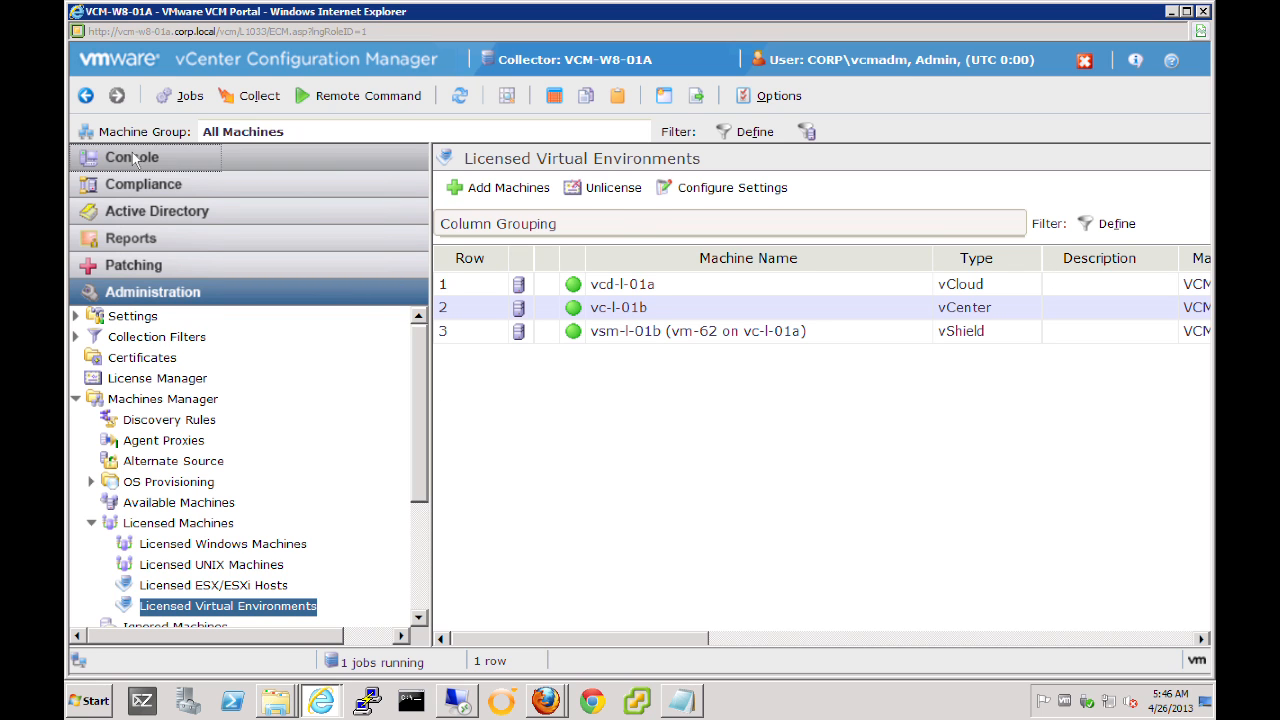
# Load the vCenter Summary grid listing vc-l-01b with its instance UUID and VirtualCenter API type
pyautogui.click(132, 156)
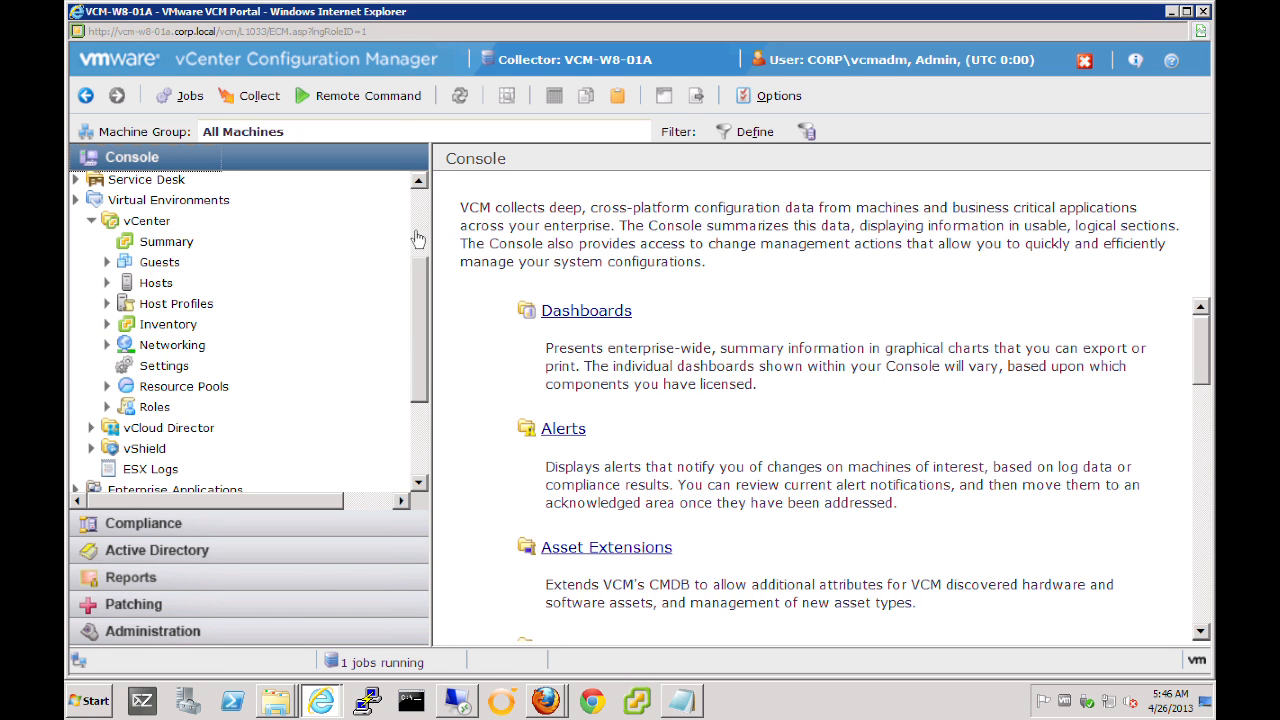
pyautogui.moveTo(460, 260)
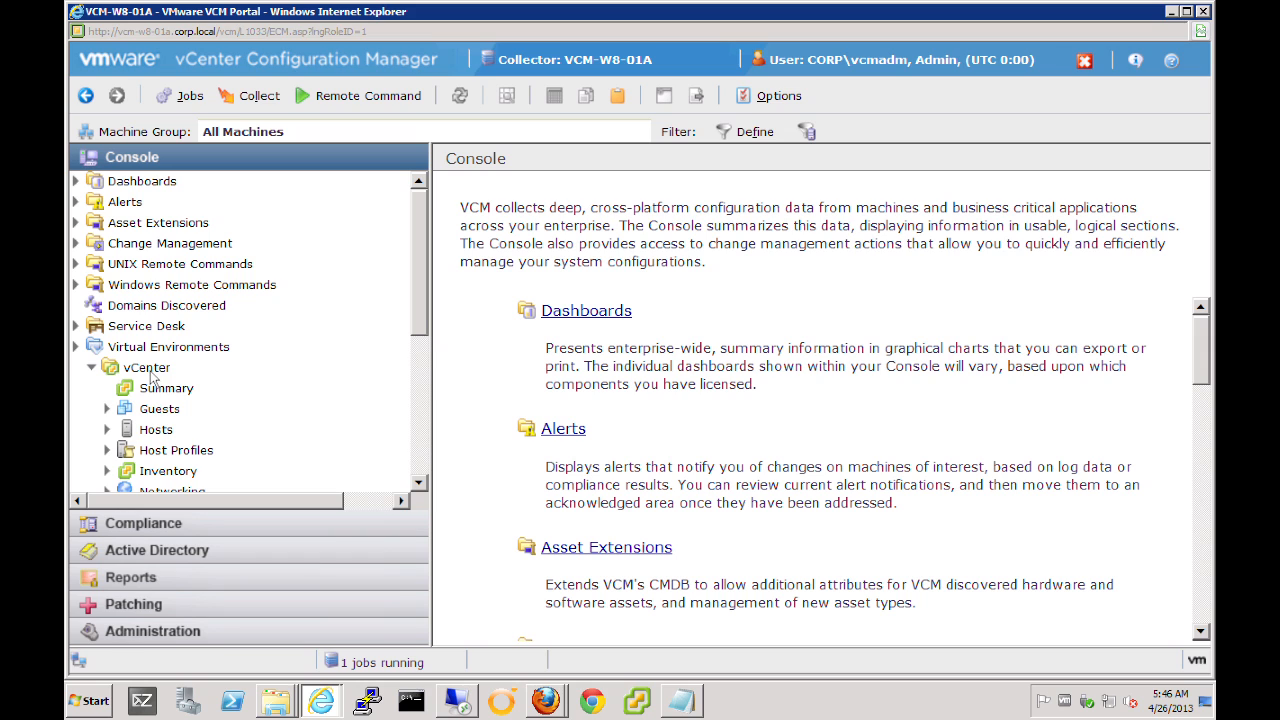
pyautogui.click(146, 368)
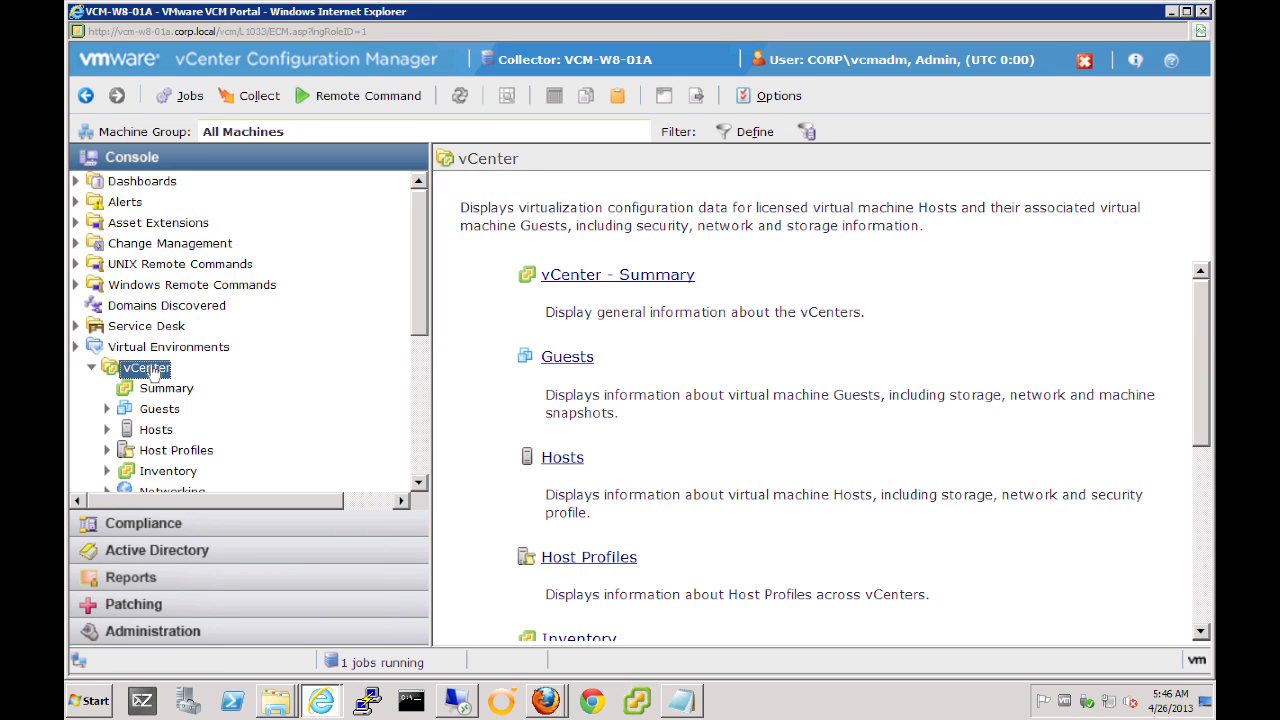
pyautogui.moveTo(156, 398)
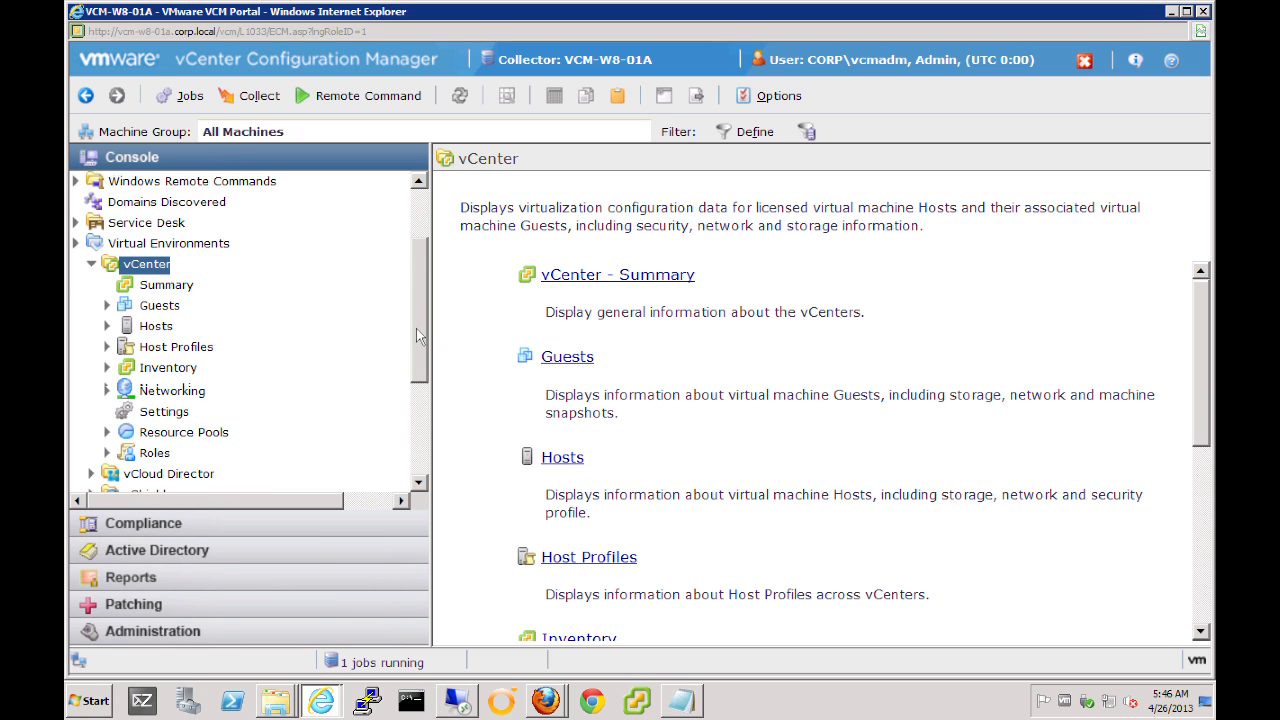
pyautogui.click(166, 284)
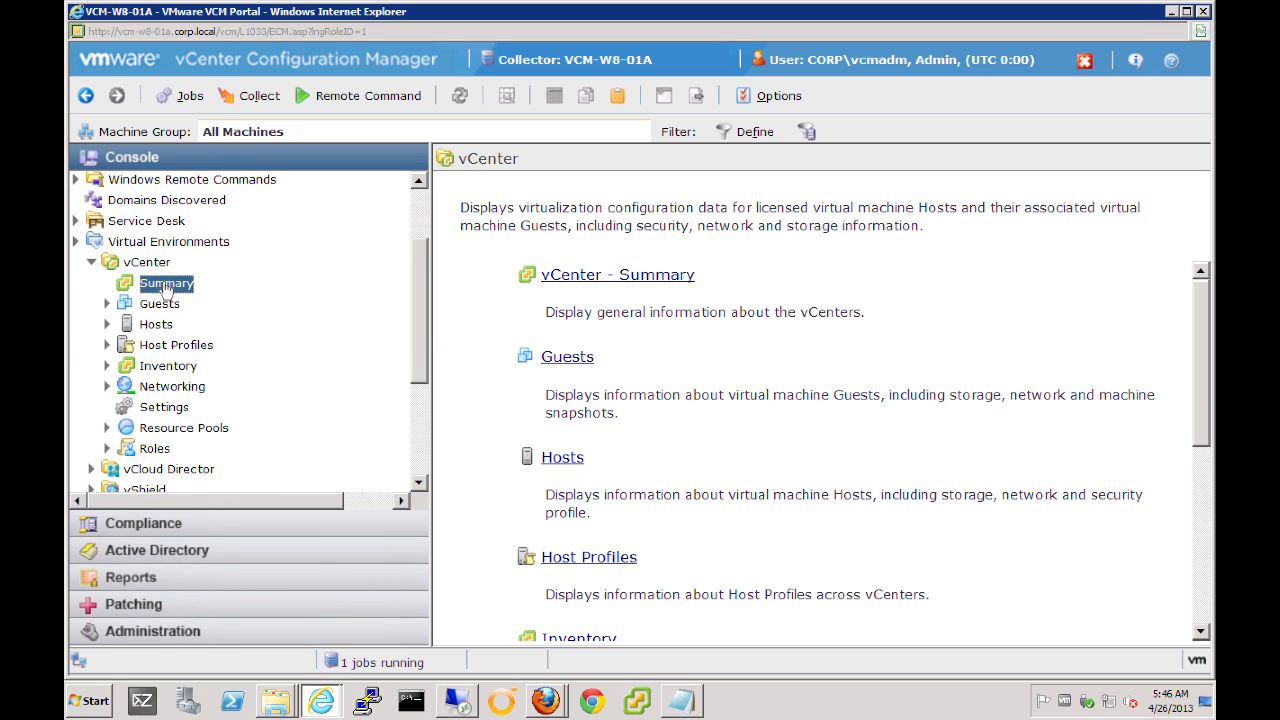
pyautogui.click(616, 274)
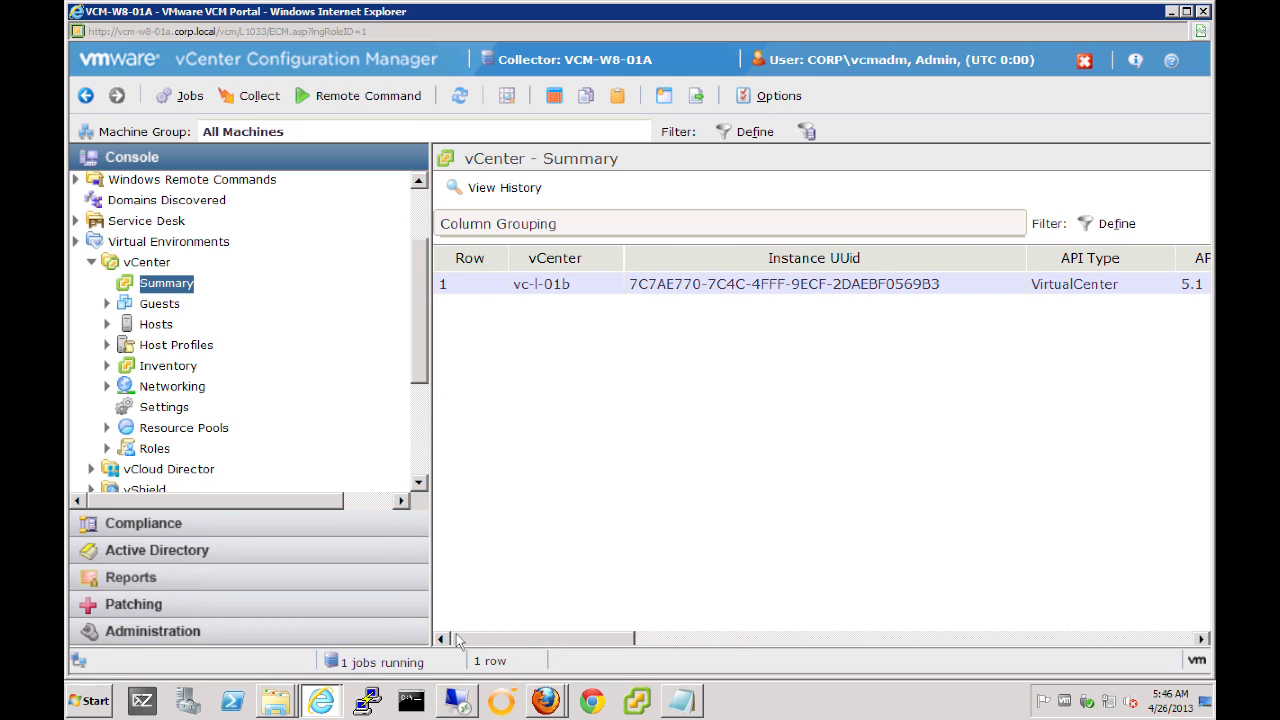
pyautogui.moveTo(656, 292)
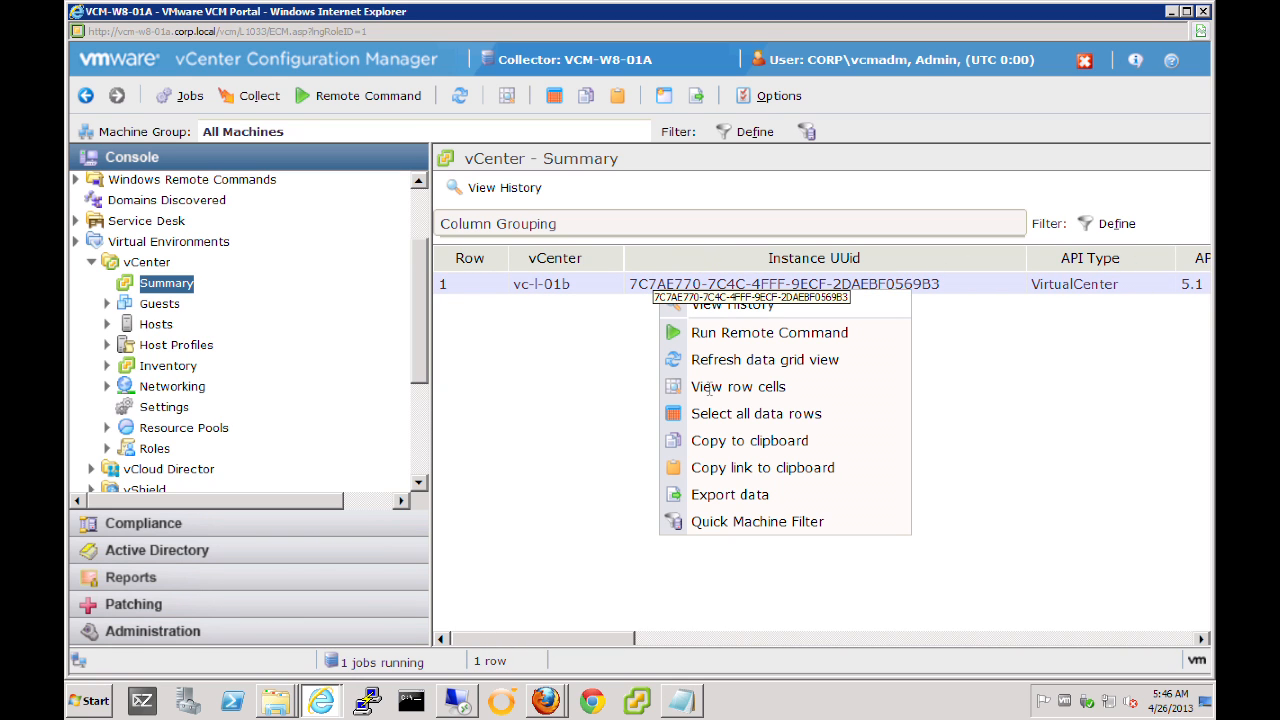
pyautogui.moveTo(758, 386)
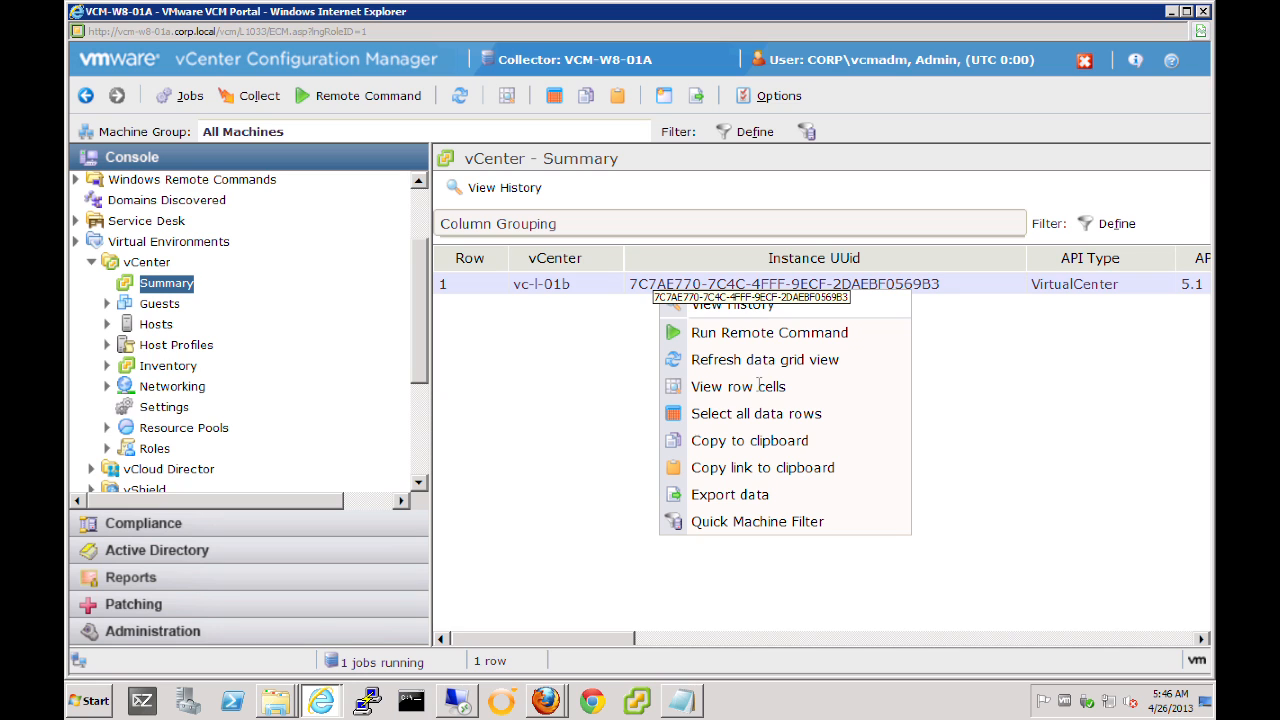
pyautogui.click(738, 386)
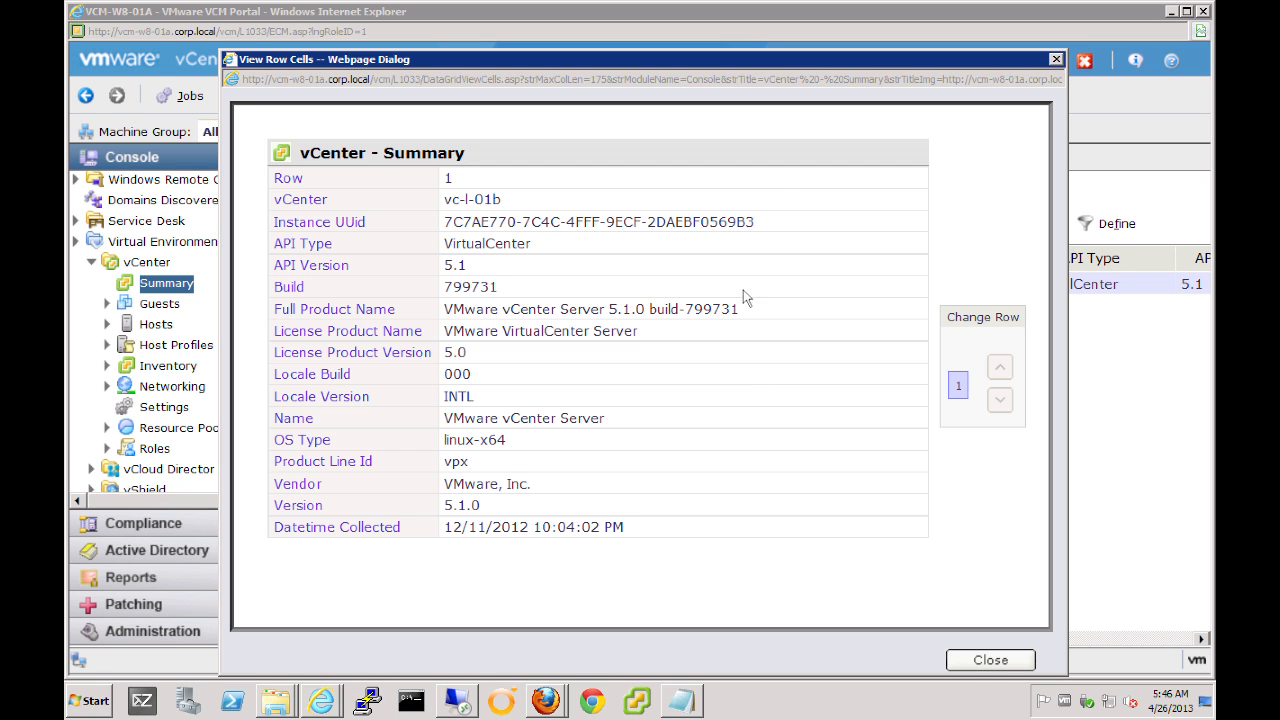
pyautogui.moveTo(812, 510)
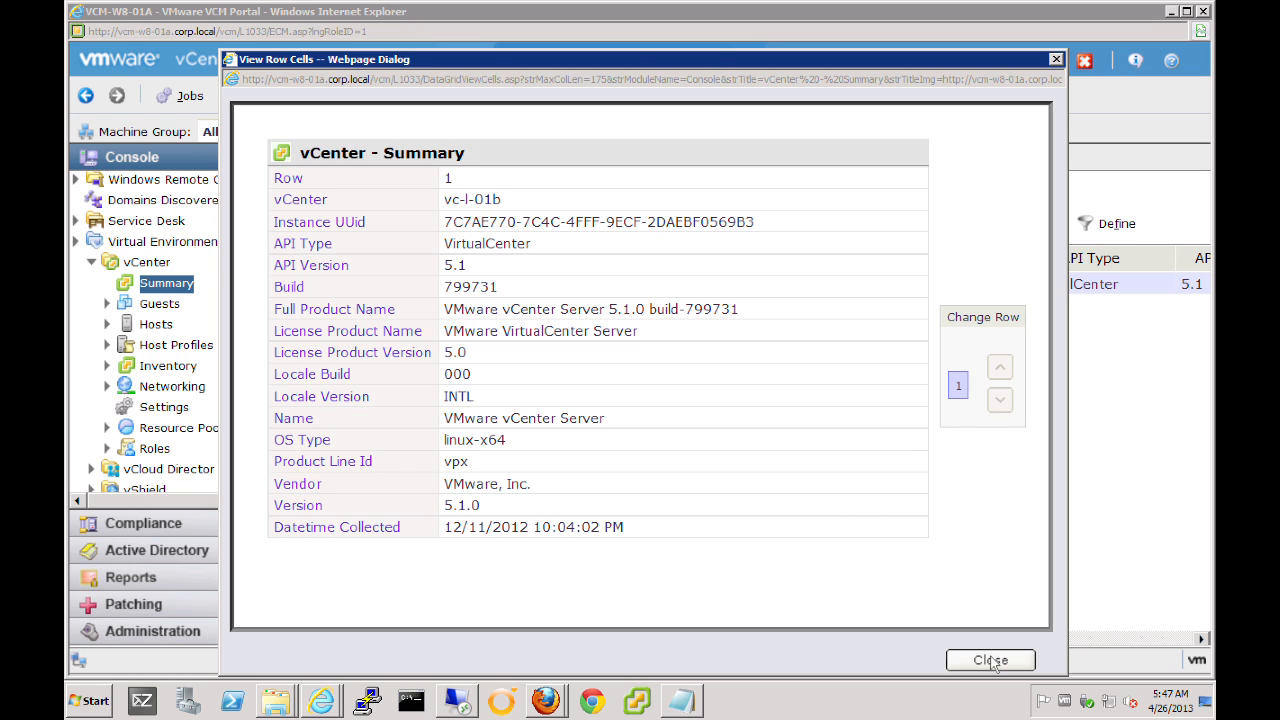
pyautogui.click(990, 660)
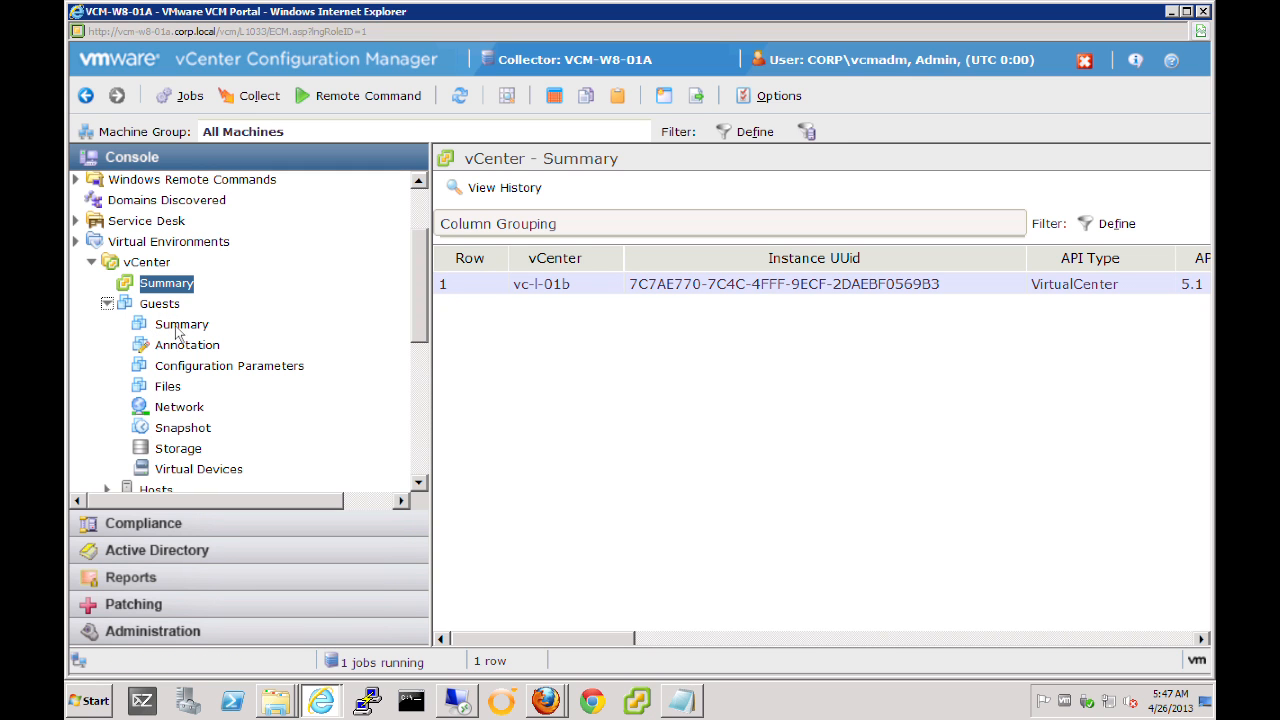
# Browse Guests Summary, Configuration Parameters and Network grids for vc-l-01b guests such as AppD-PCI-Final
pyautogui.click(180, 324)
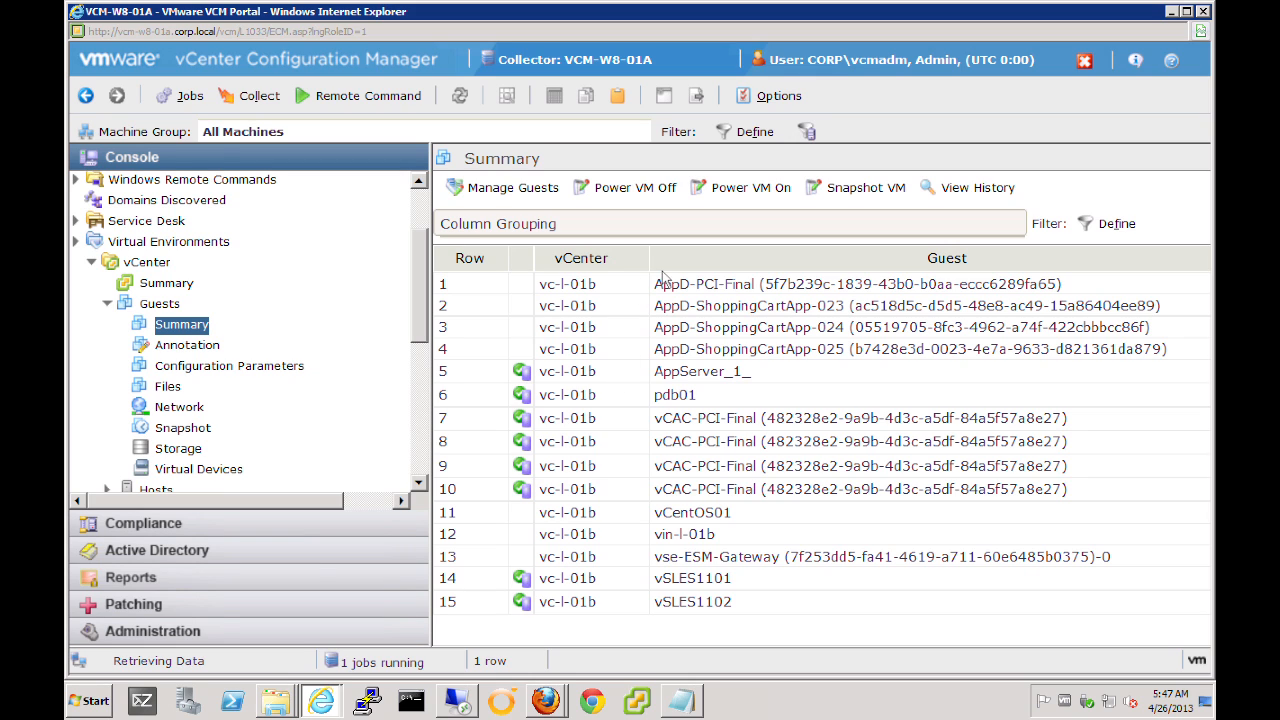
pyautogui.click(680, 284)
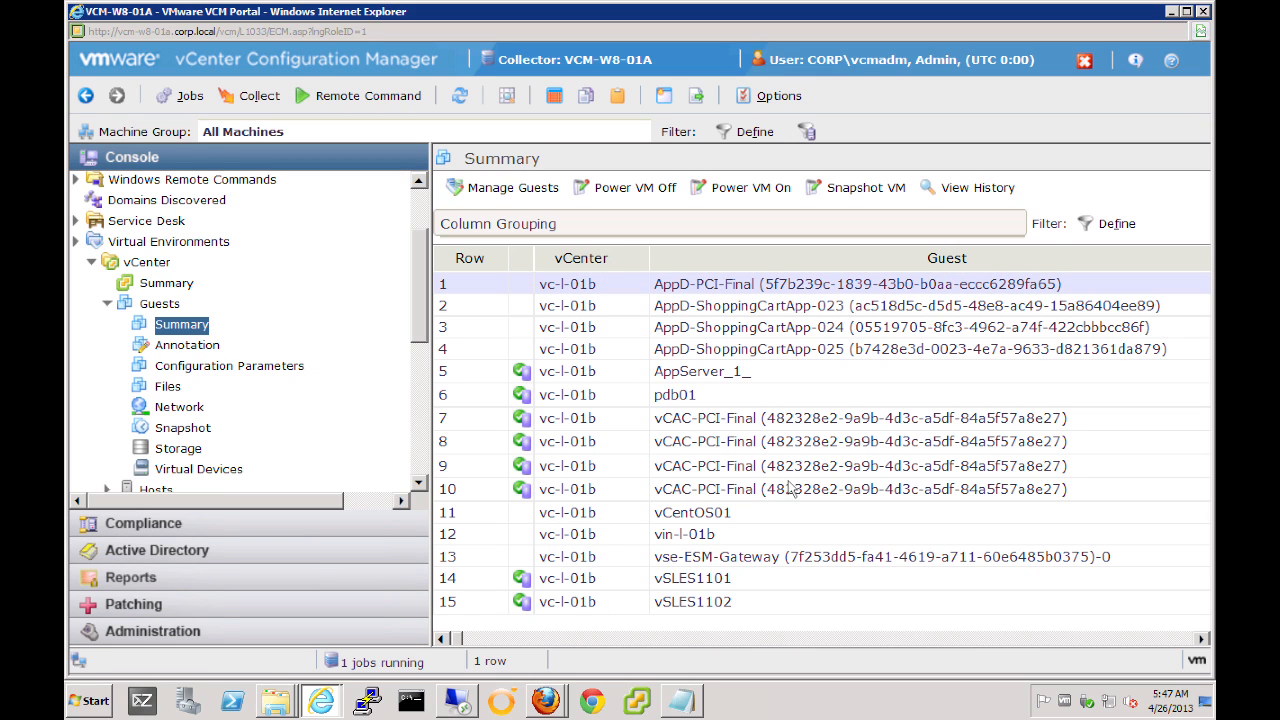
pyautogui.moveTo(210, 374)
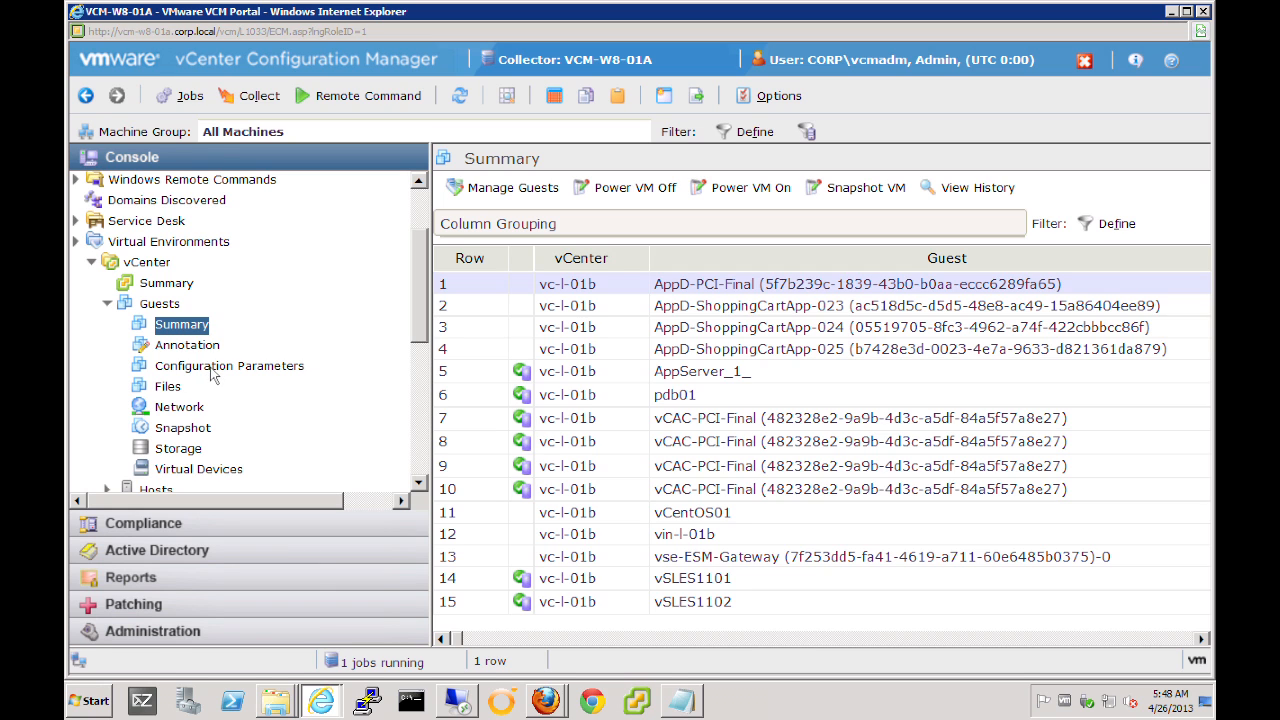
pyautogui.click(228, 364)
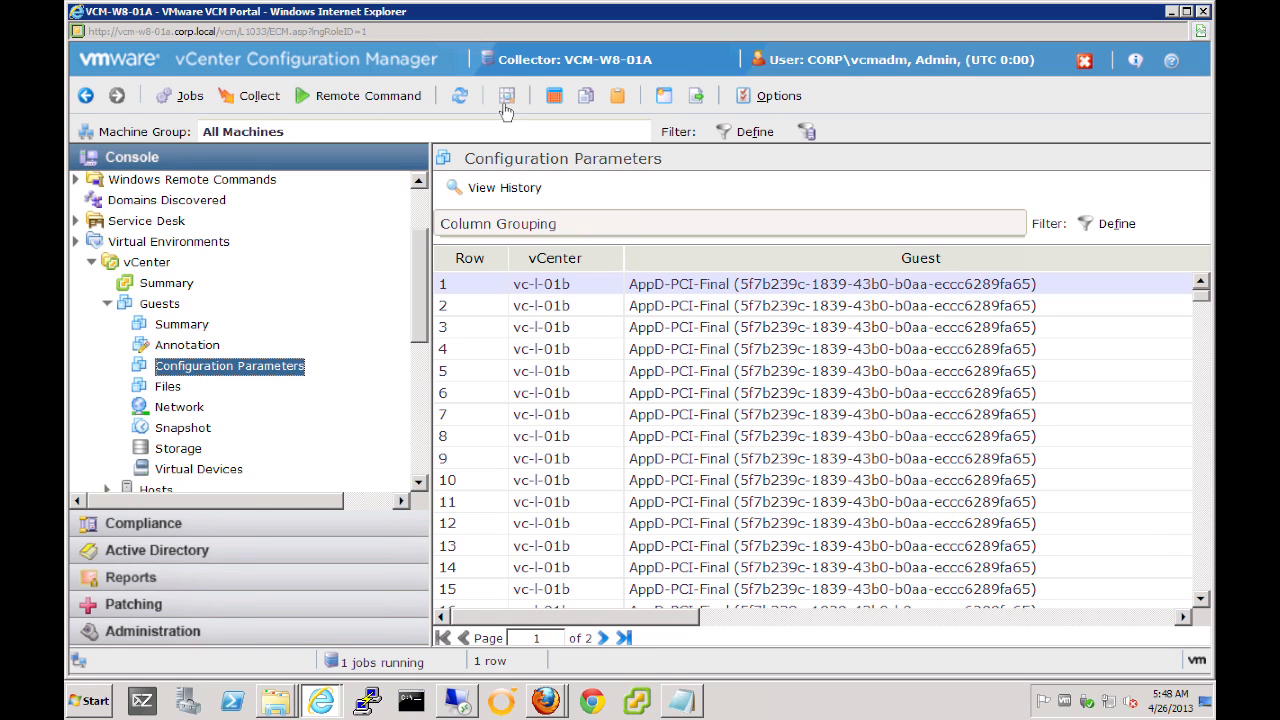
pyautogui.moveTo(222, 428)
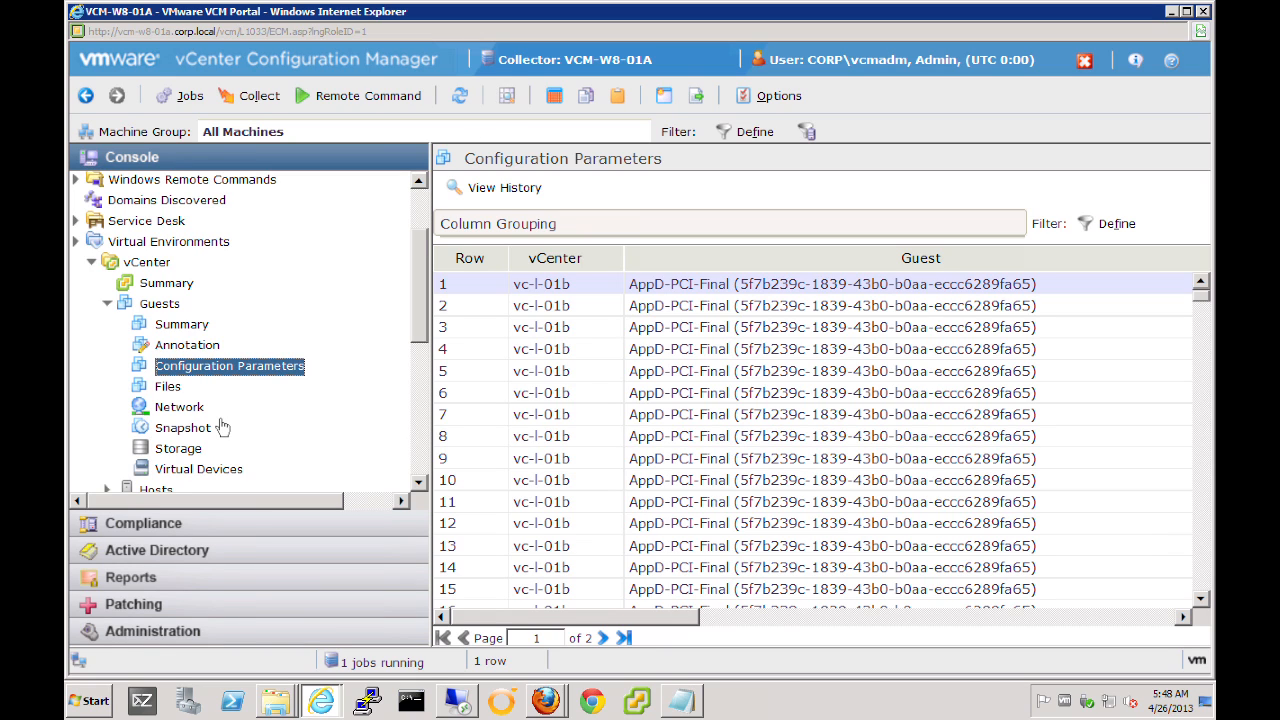
pyautogui.click(180, 406)
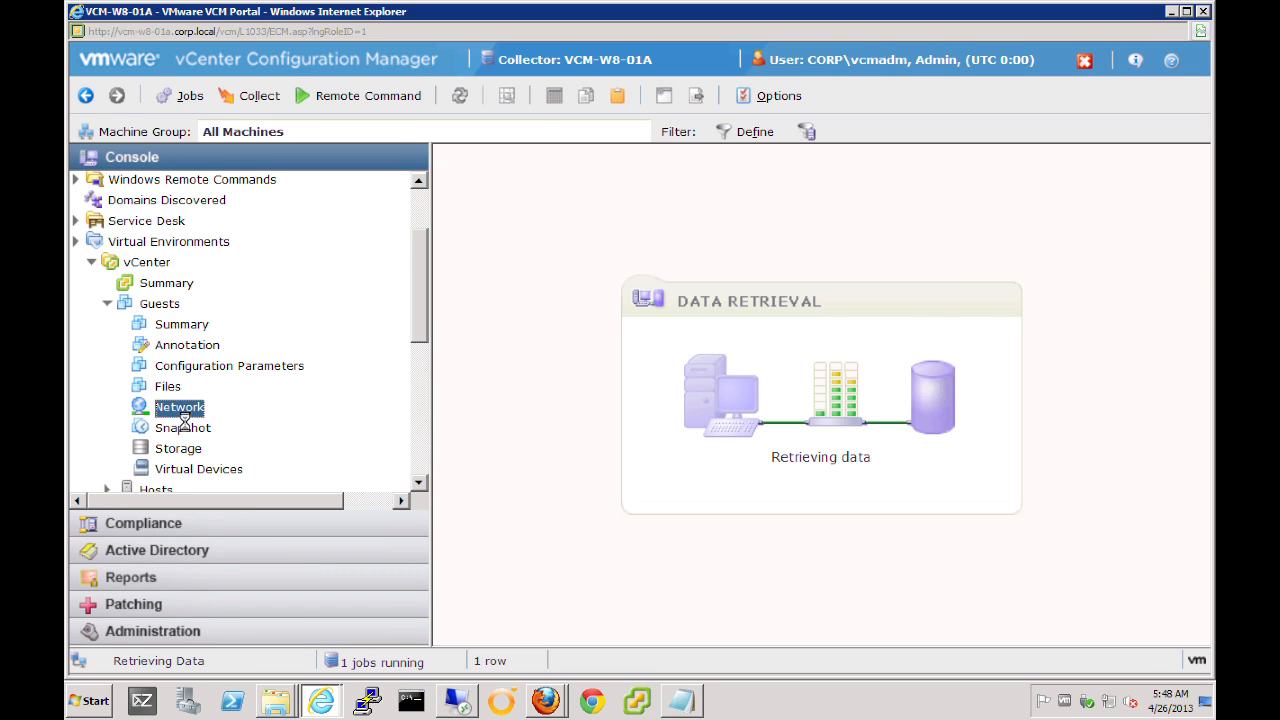
pyautogui.click(180, 408)
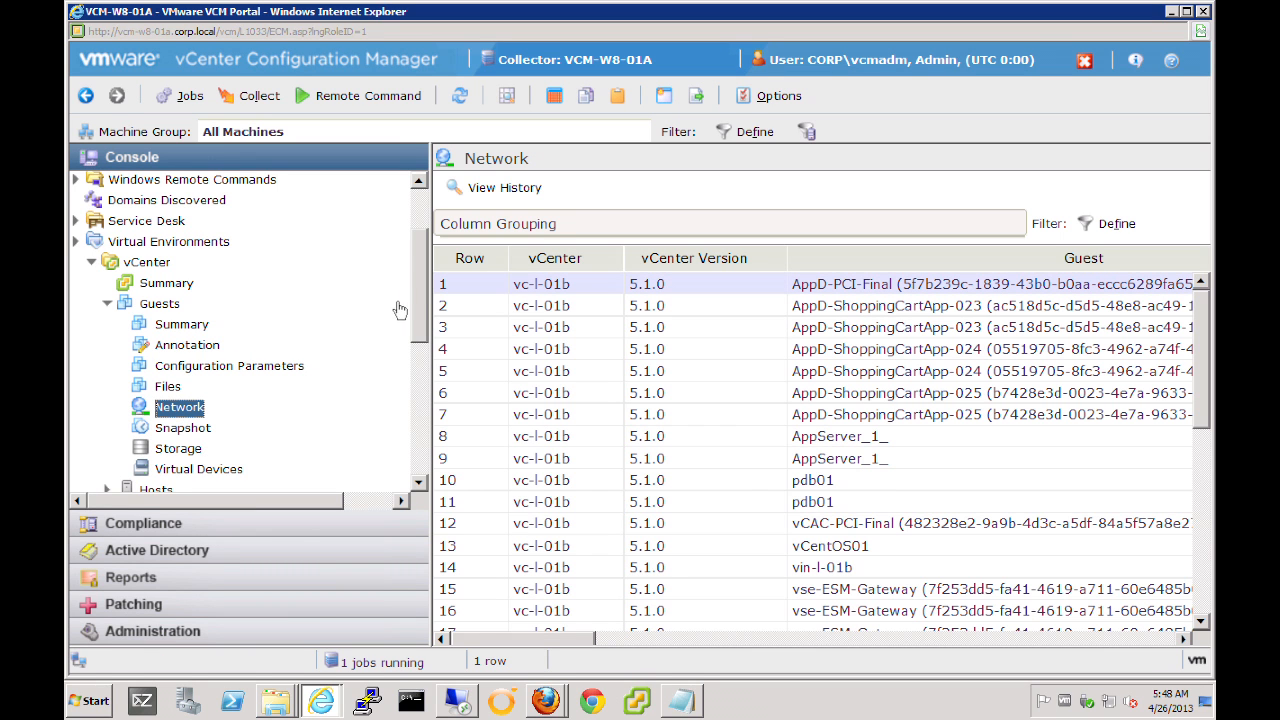
pyautogui.scroll(-3)
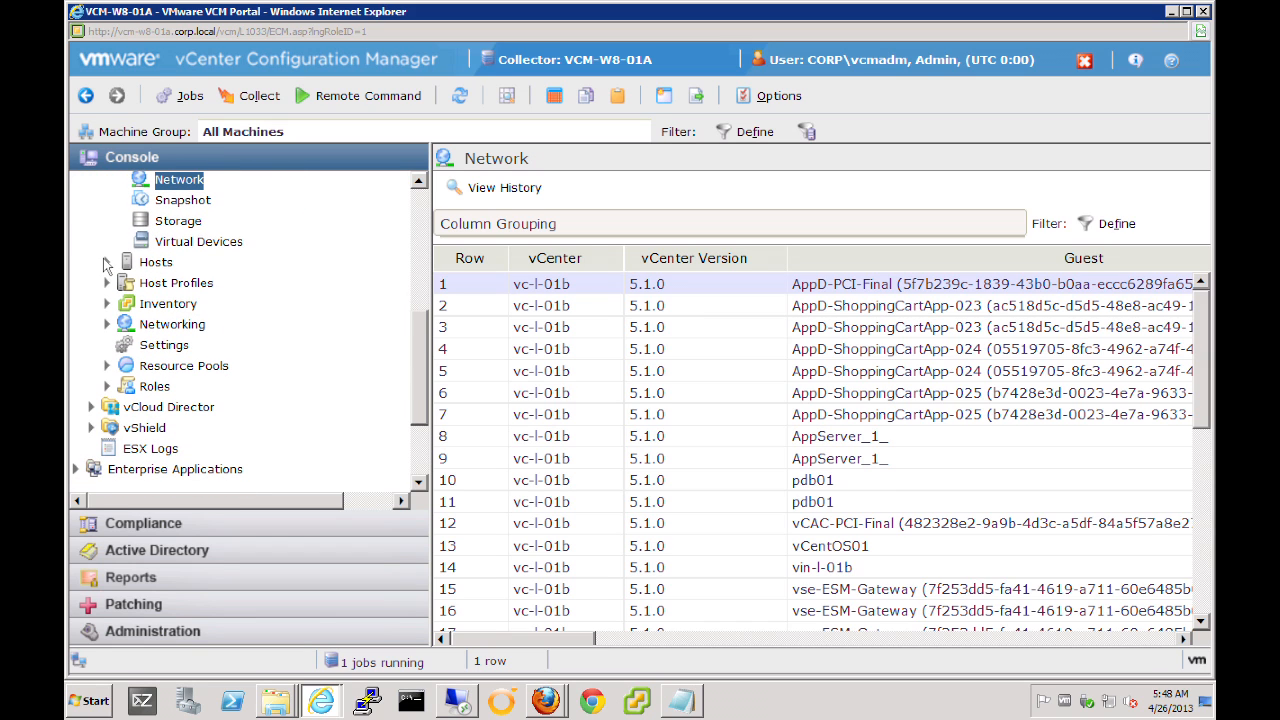
# Show Hosts Summary listing esx-01a and esx-01b, review esx-01a's ESXi 5.1.0 row details, and close them
pyautogui.click(108, 260)
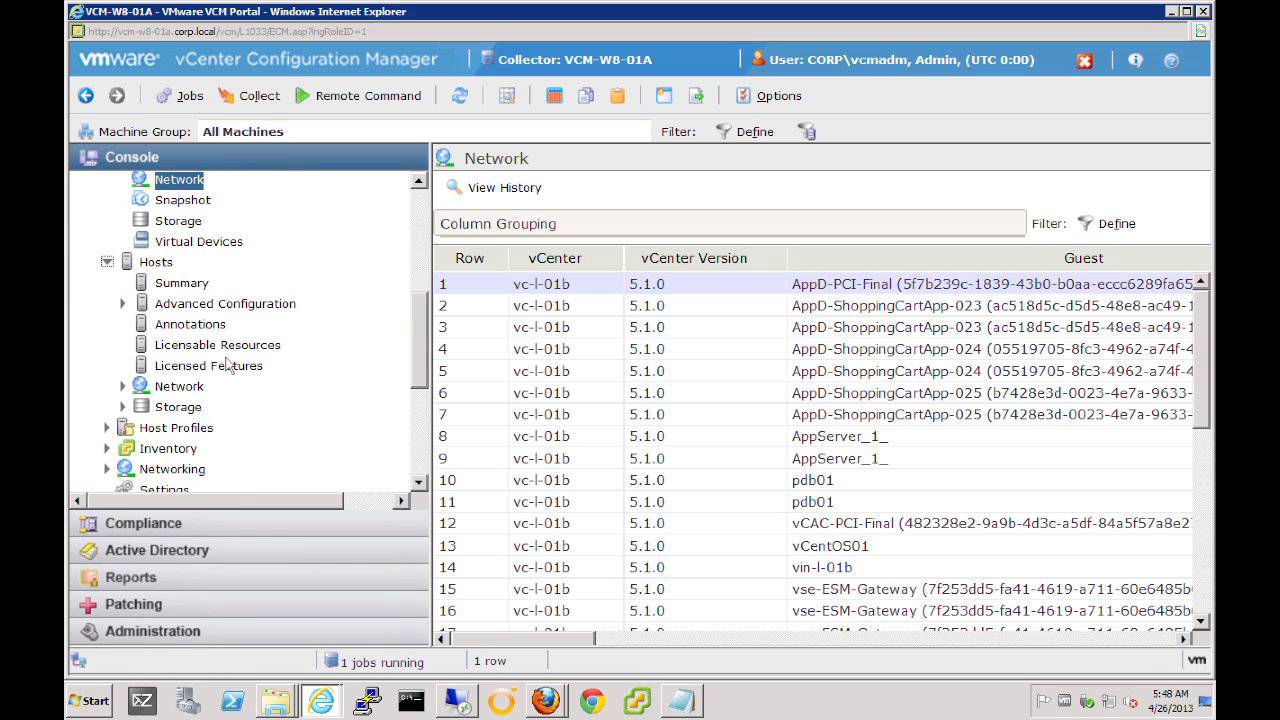
pyautogui.click(182, 284)
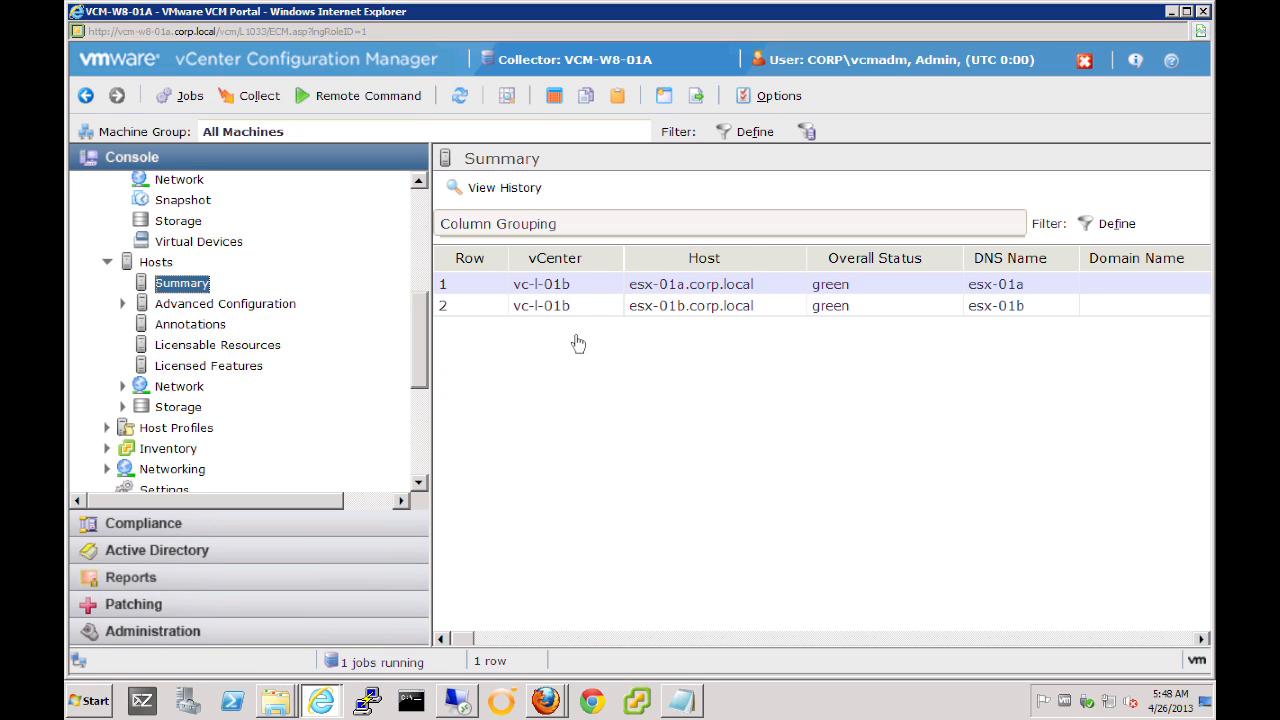
pyautogui.moveTo(718, 328)
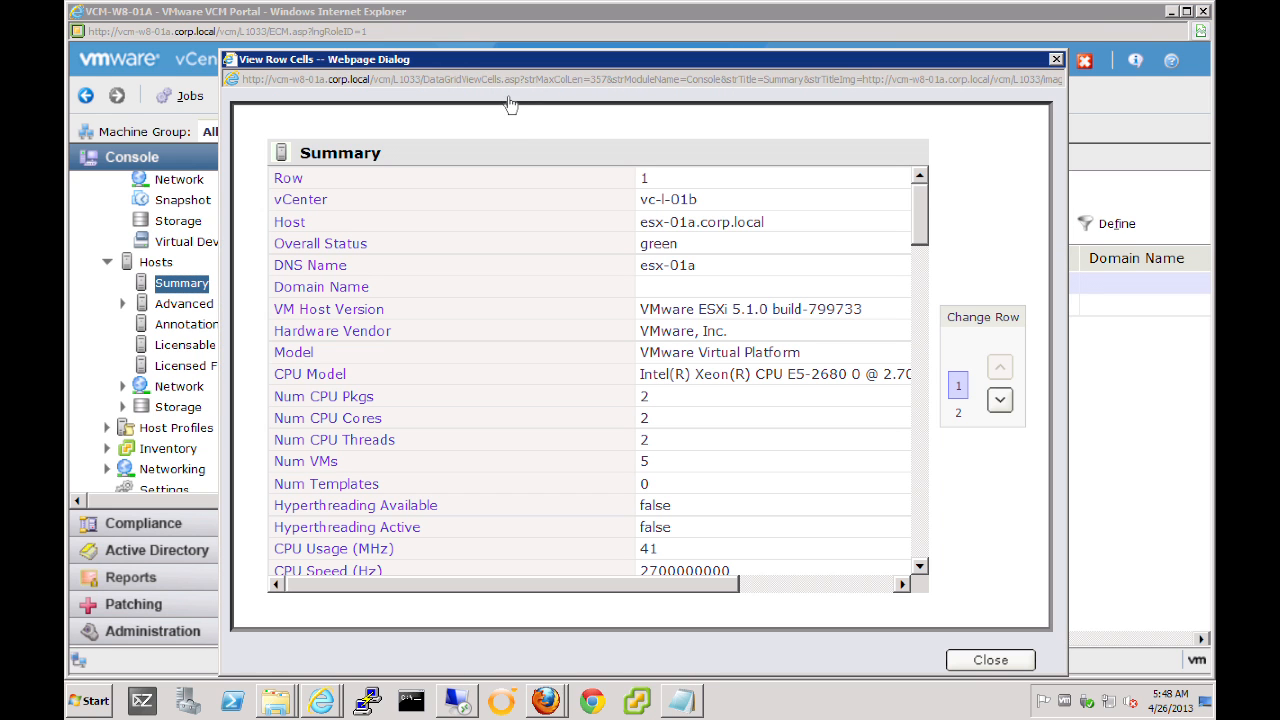
pyautogui.moveTo(924, 212)
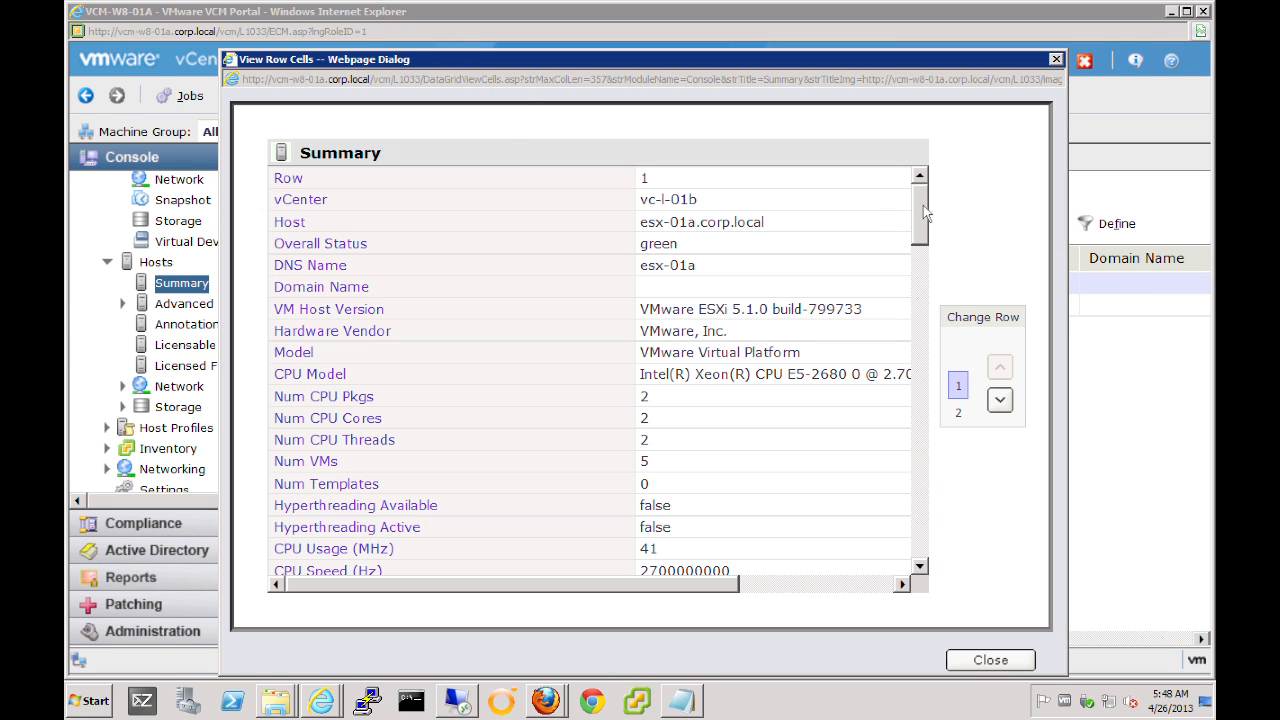
pyautogui.scroll(-3)
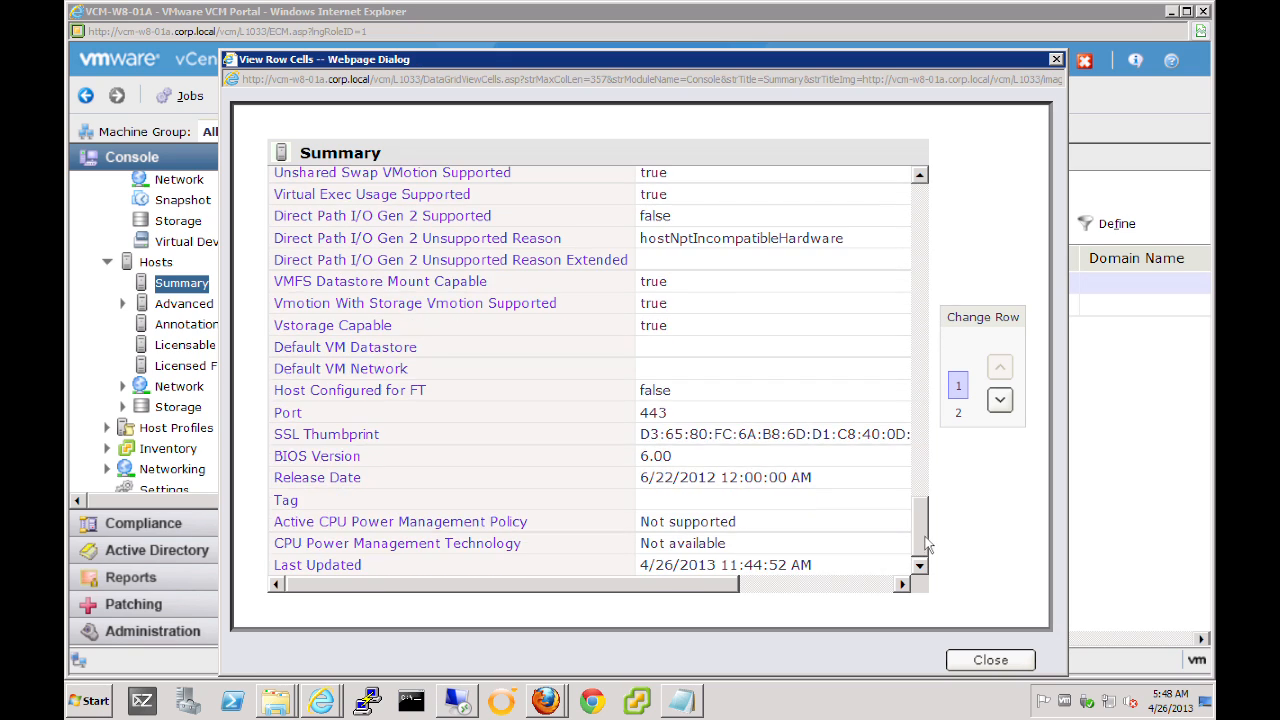
pyautogui.moveTo(990, 660)
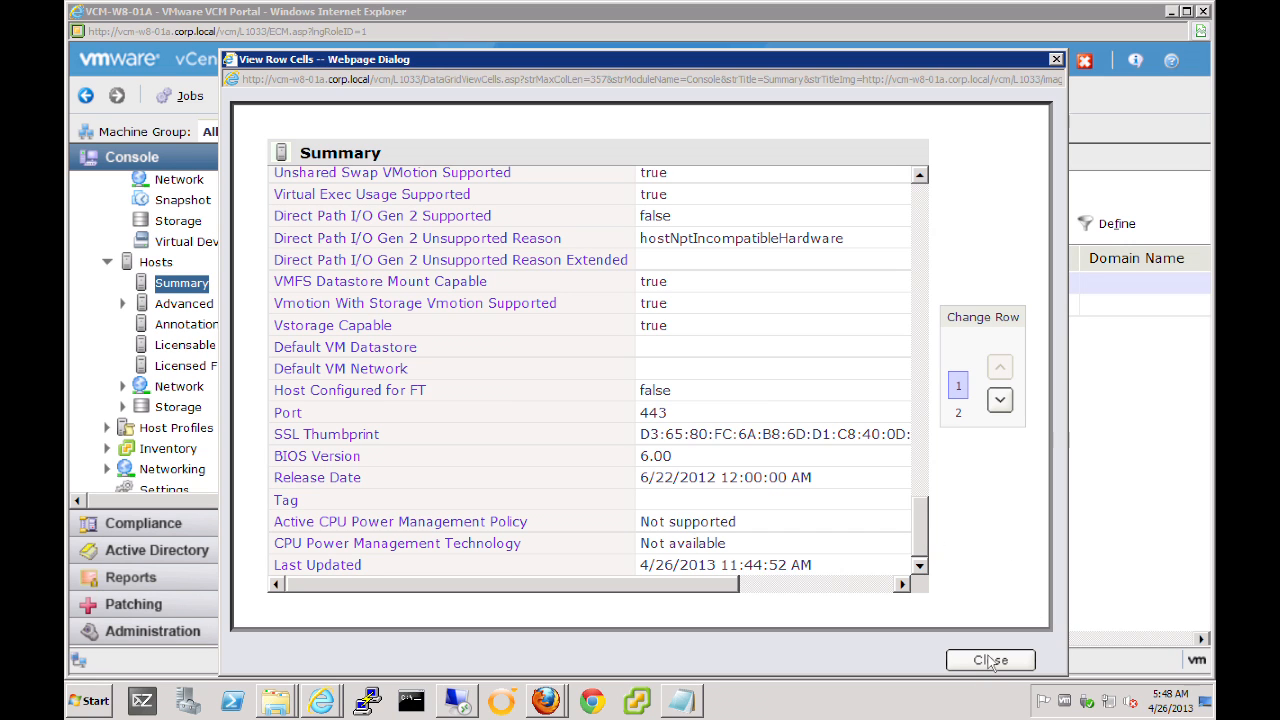
pyautogui.click(988, 660)
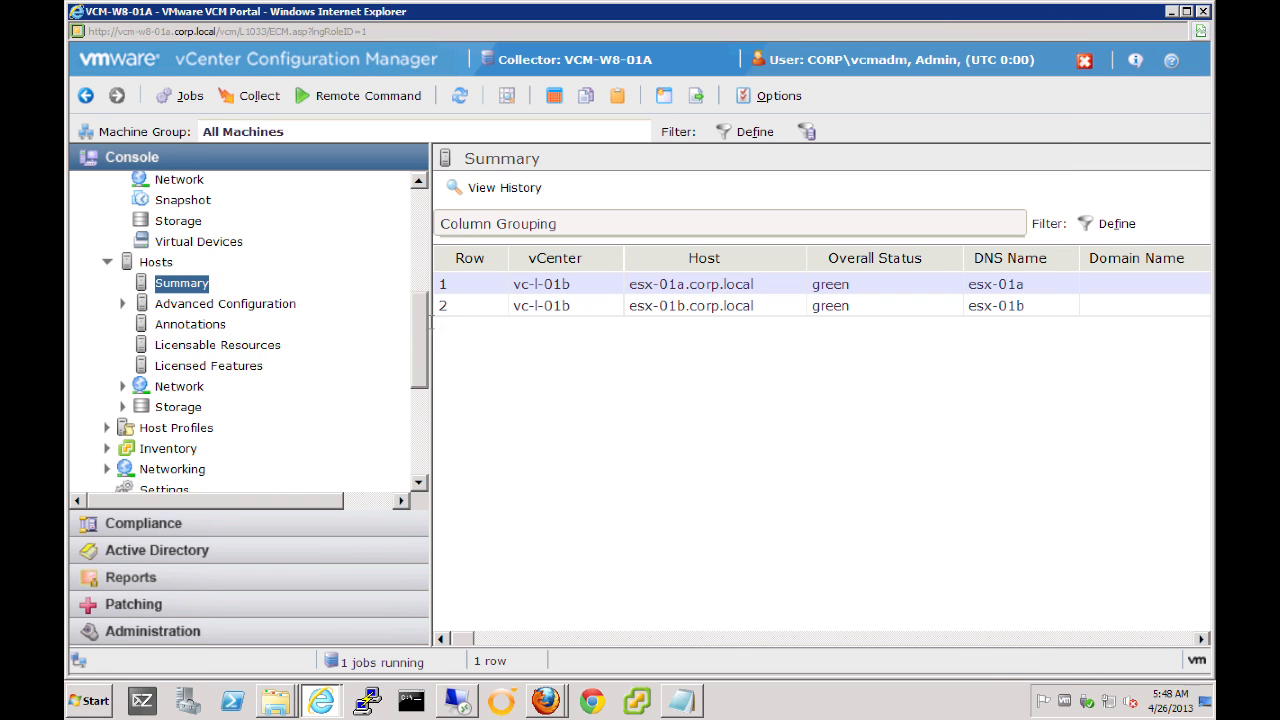
pyautogui.scroll(-3)
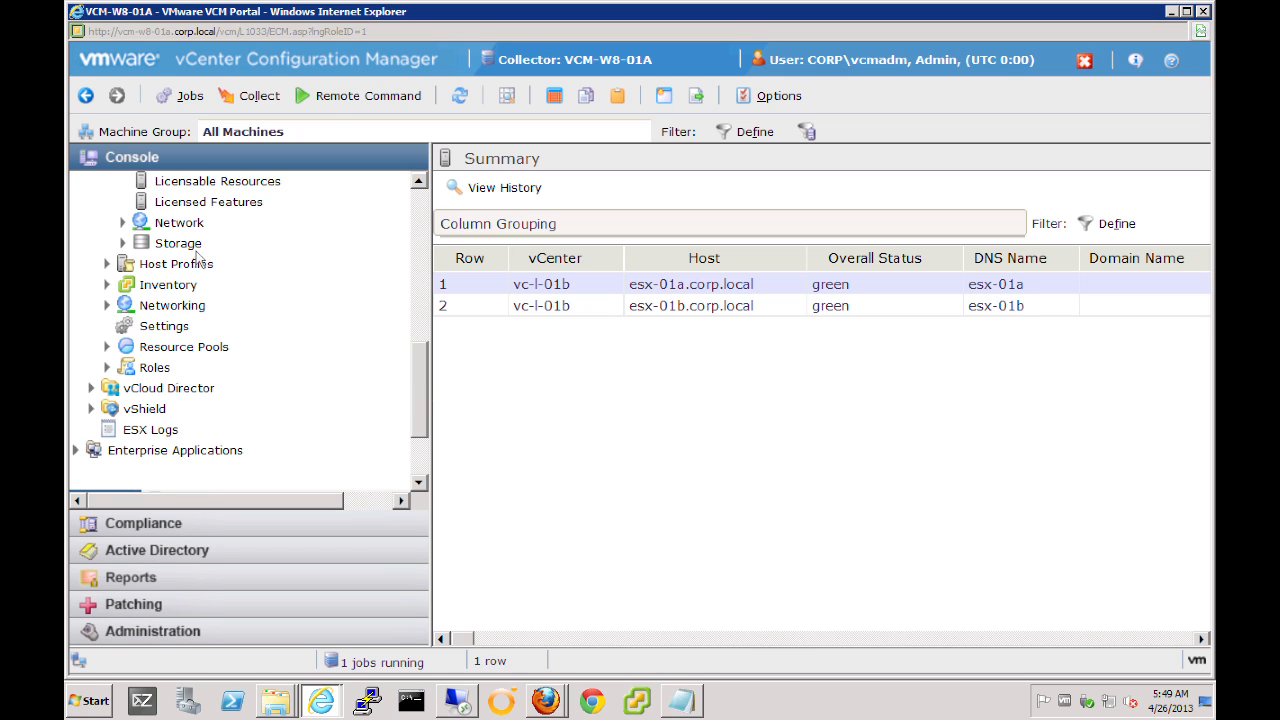
pyautogui.moveTo(196, 402)
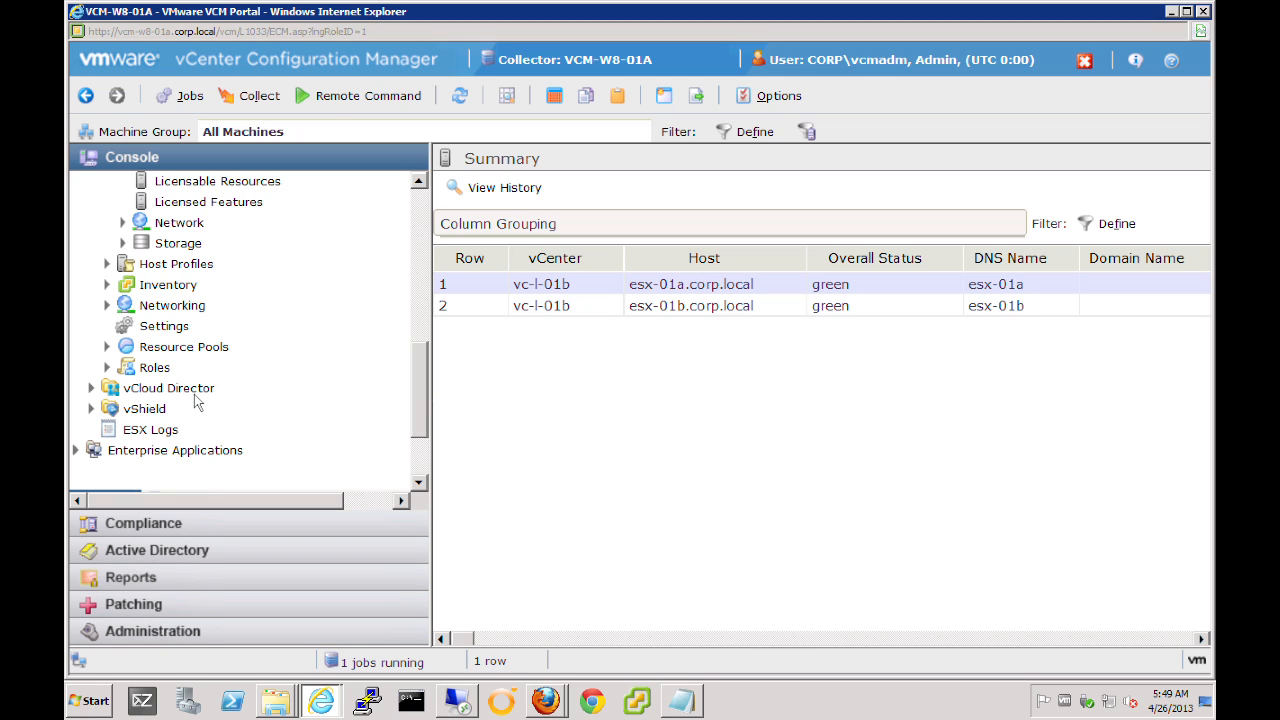